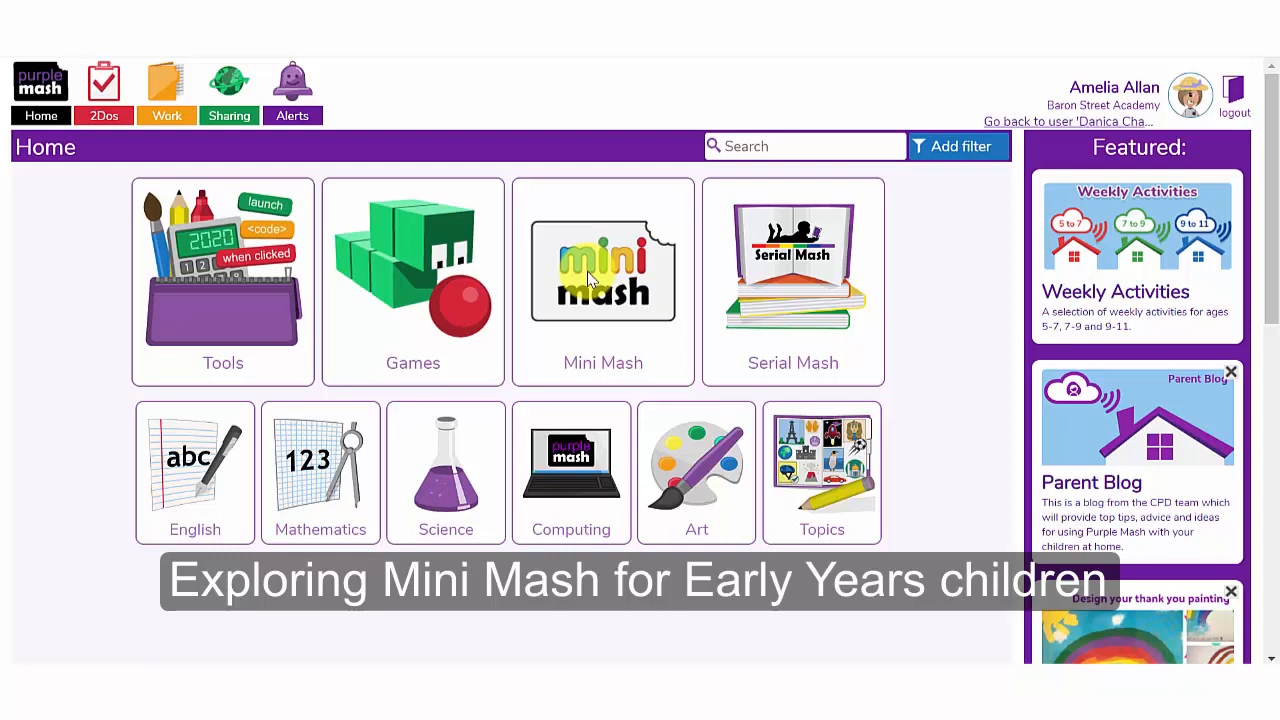
pyautogui.moveTo(596, 296)
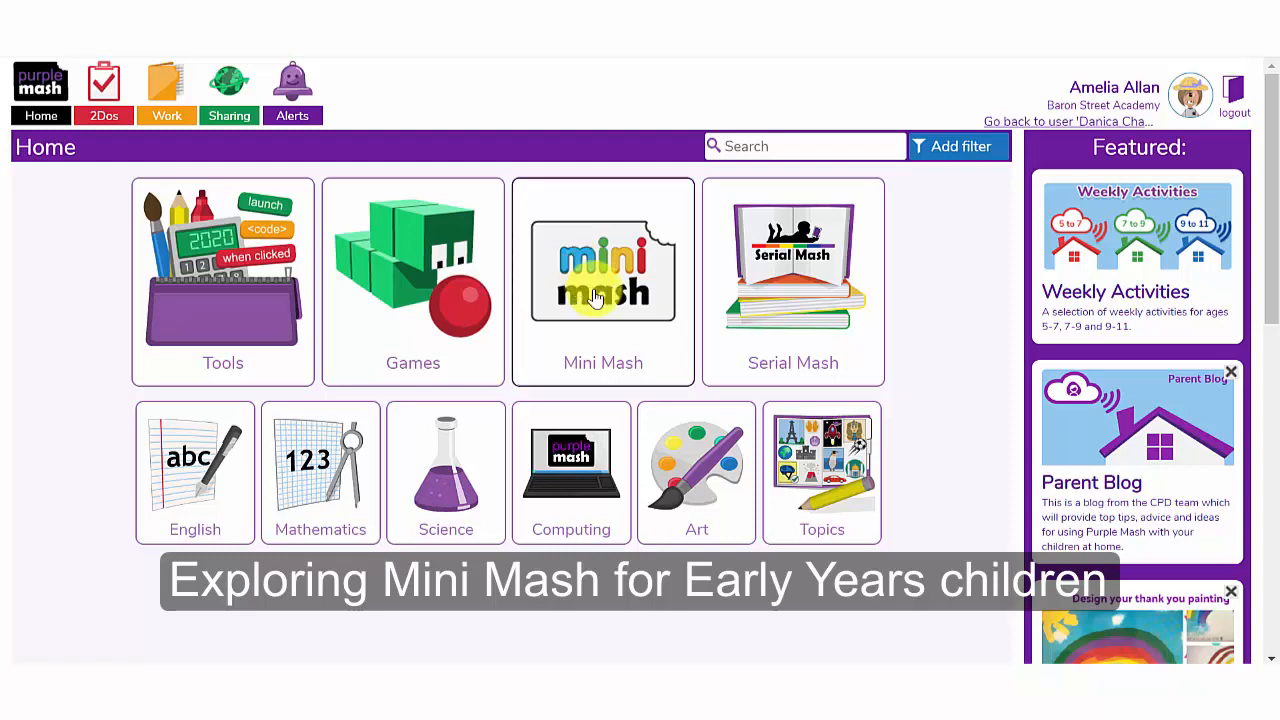
# Enter the Mini Mash Early Years classroom from the Purple Mash Home page.
pyautogui.click(604, 280)
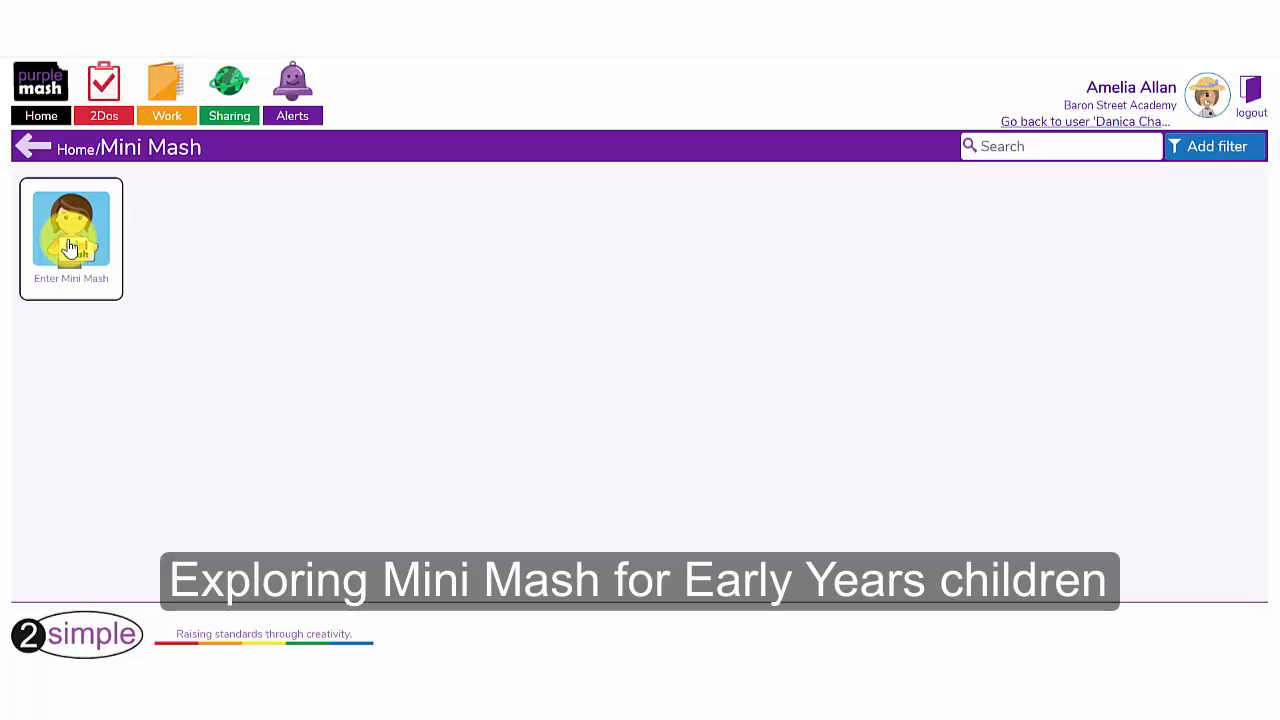
pyautogui.click(72, 228)
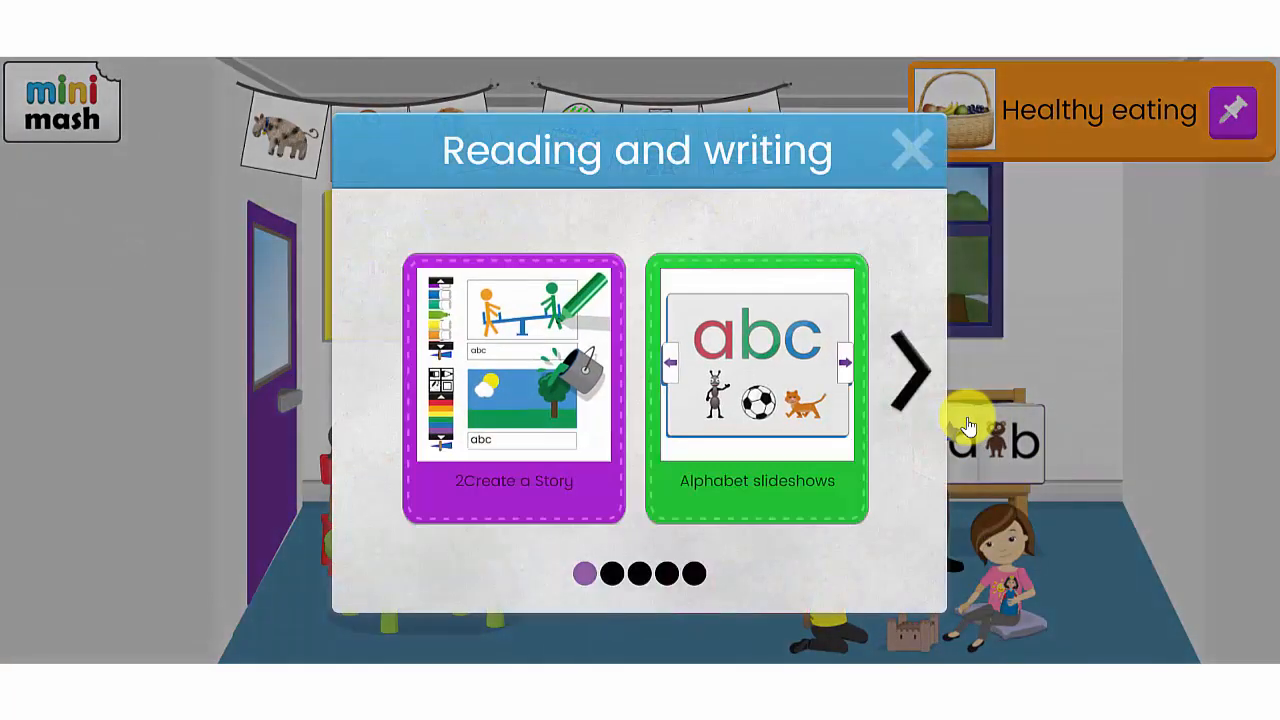
pyautogui.moveTo(480, 396)
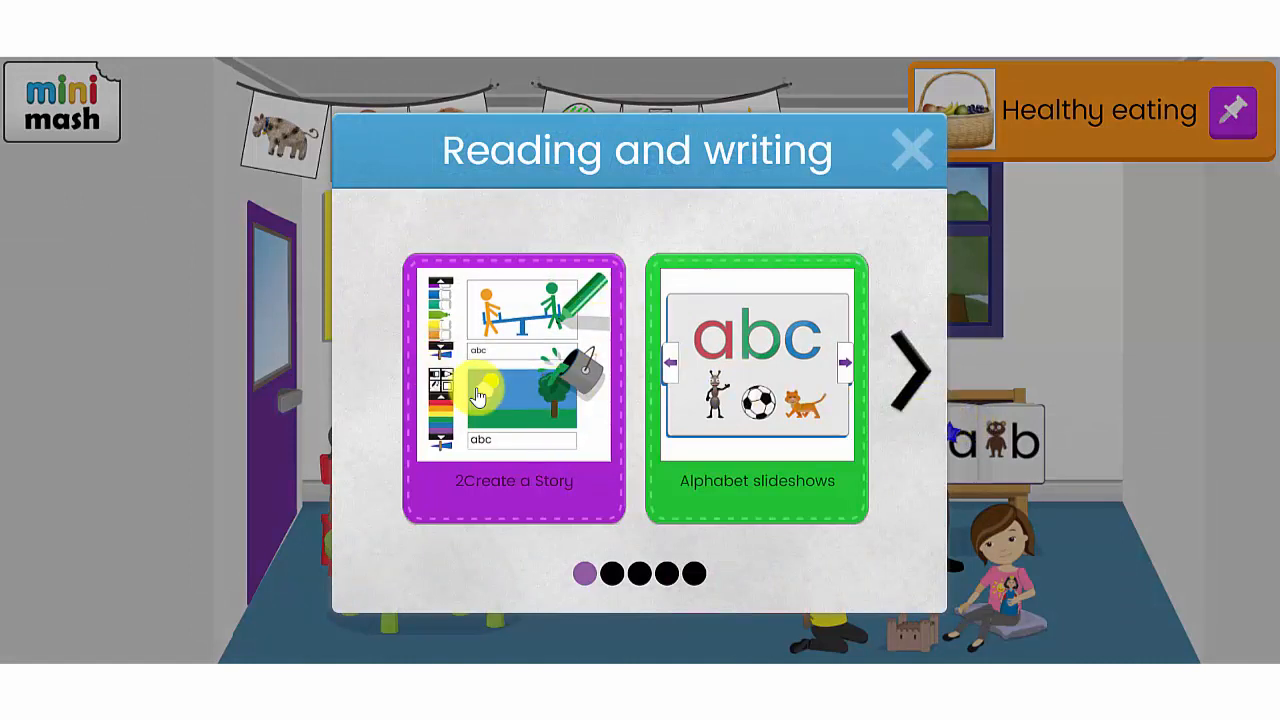
# Look inside Alphabet slideshows, return, and page through the Reading and writing activities.
pyautogui.click(756, 376)
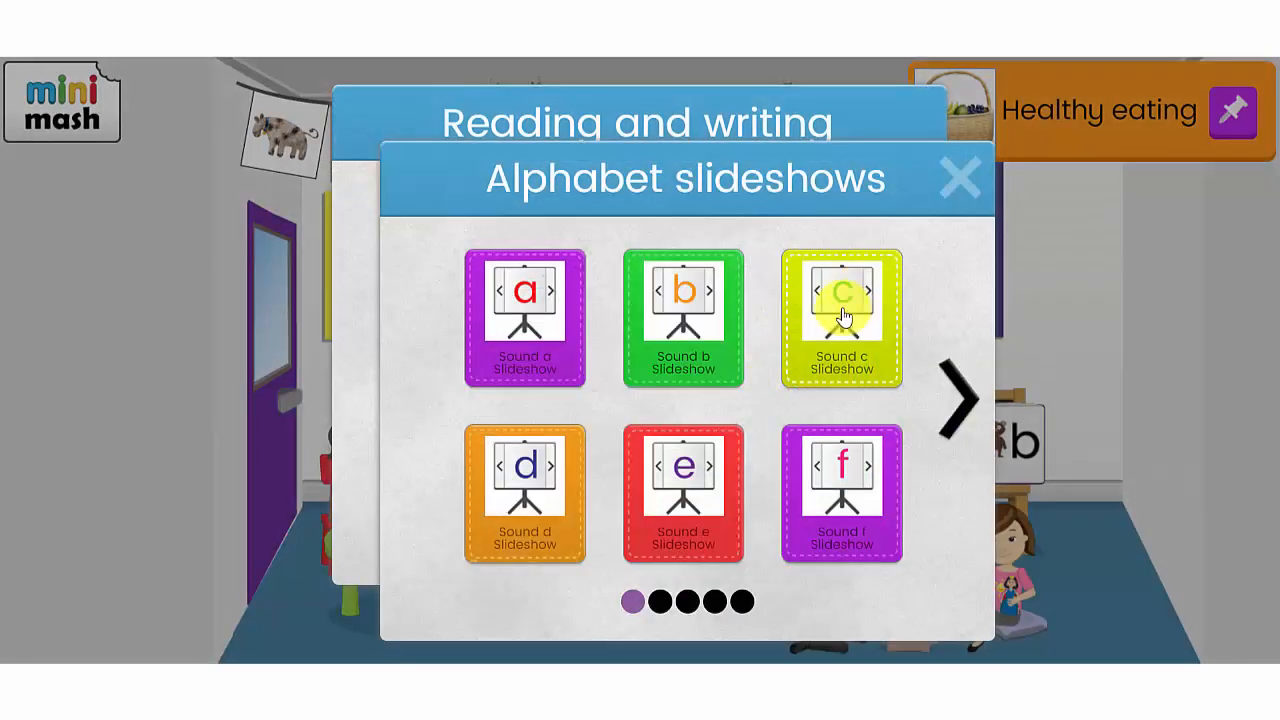
pyautogui.click(840, 318)
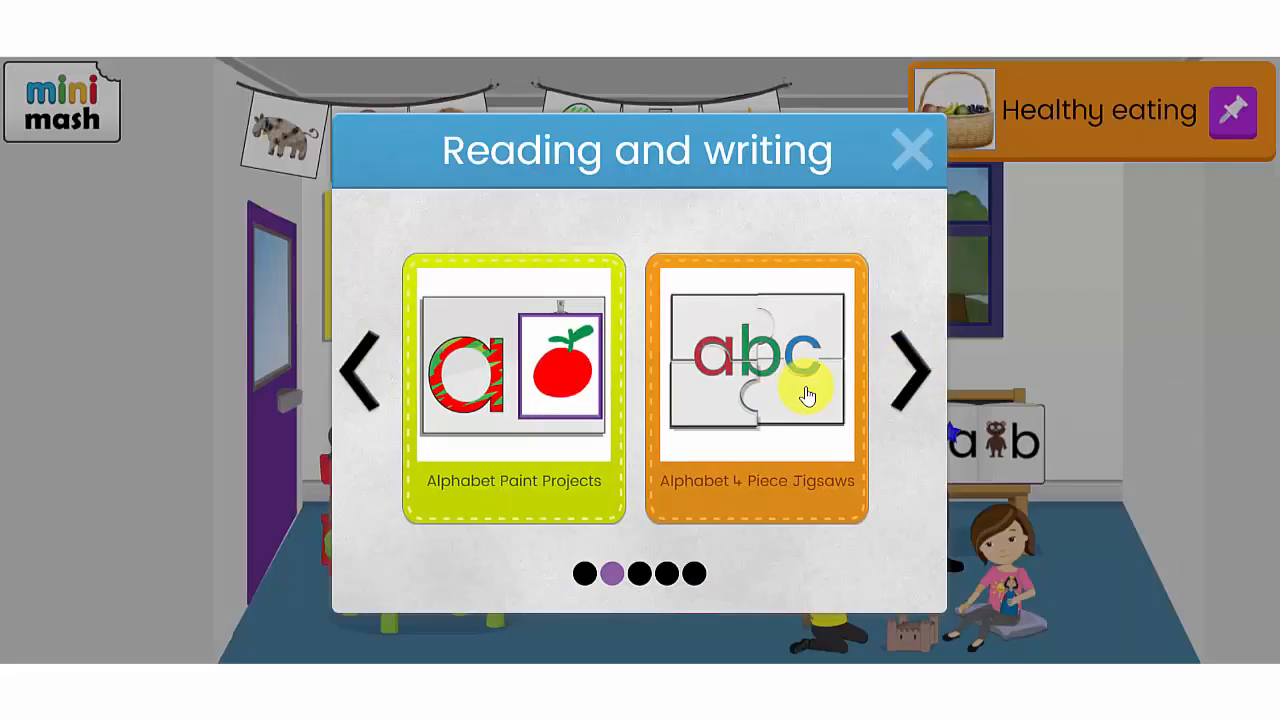
pyautogui.click(910, 372)
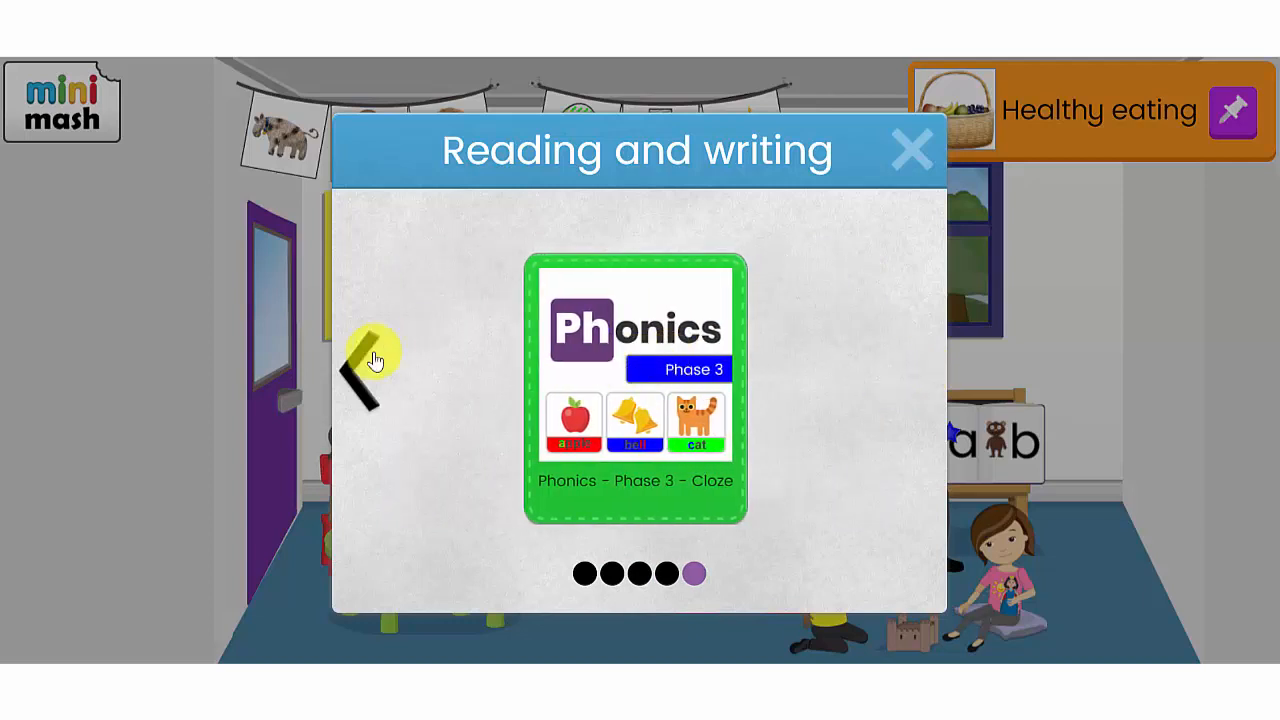
# Page back to the earlier activities and open Alphabet Paint Projects.
pyautogui.click(356, 370)
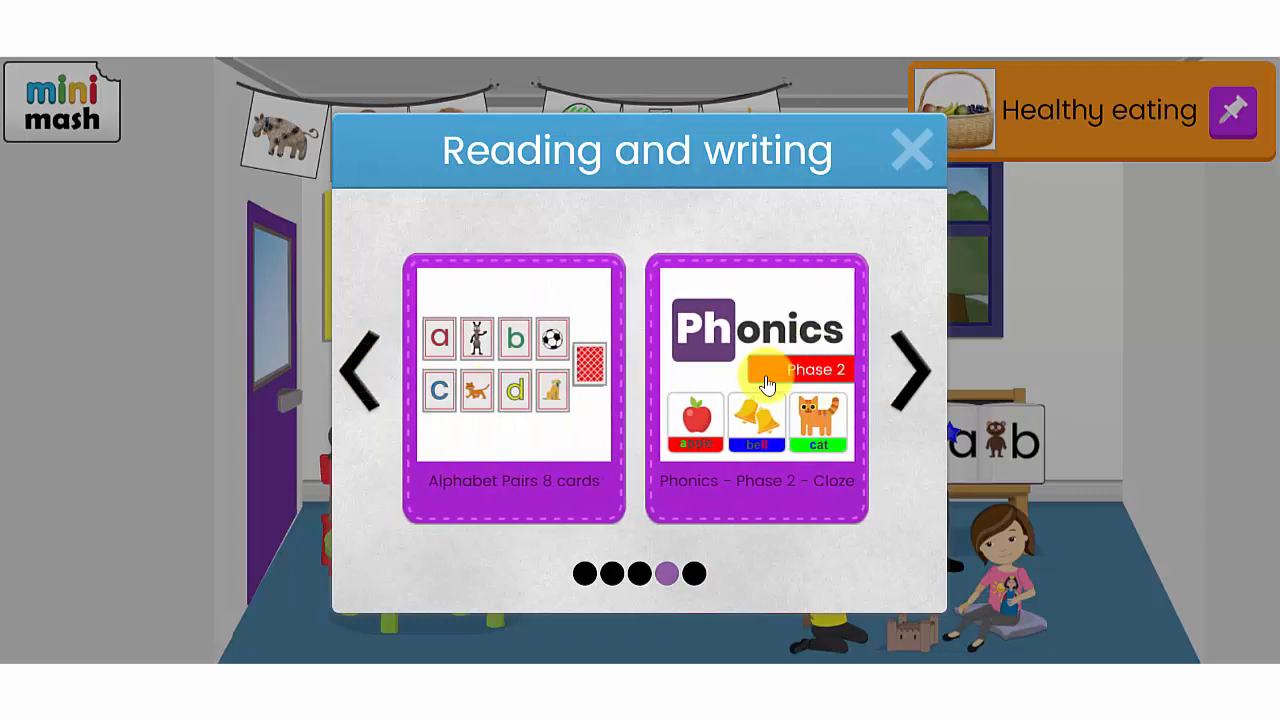
pyautogui.click(360, 370)
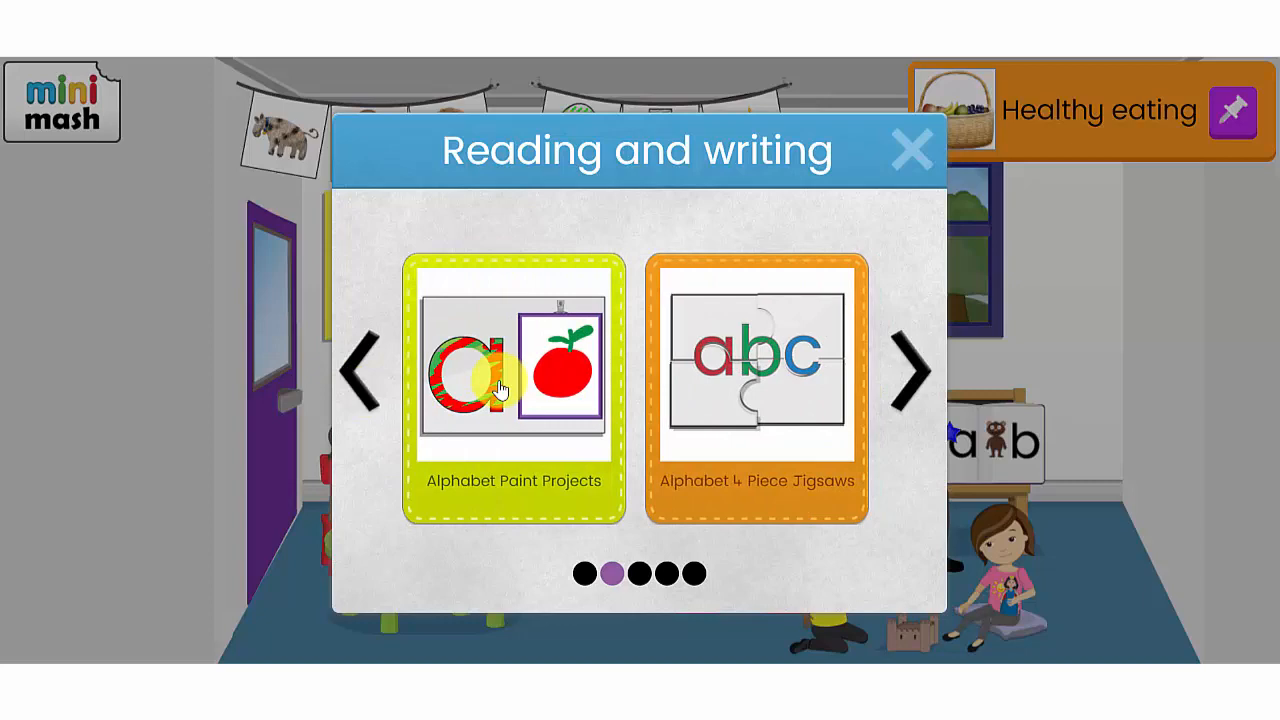
pyautogui.click(512, 370)
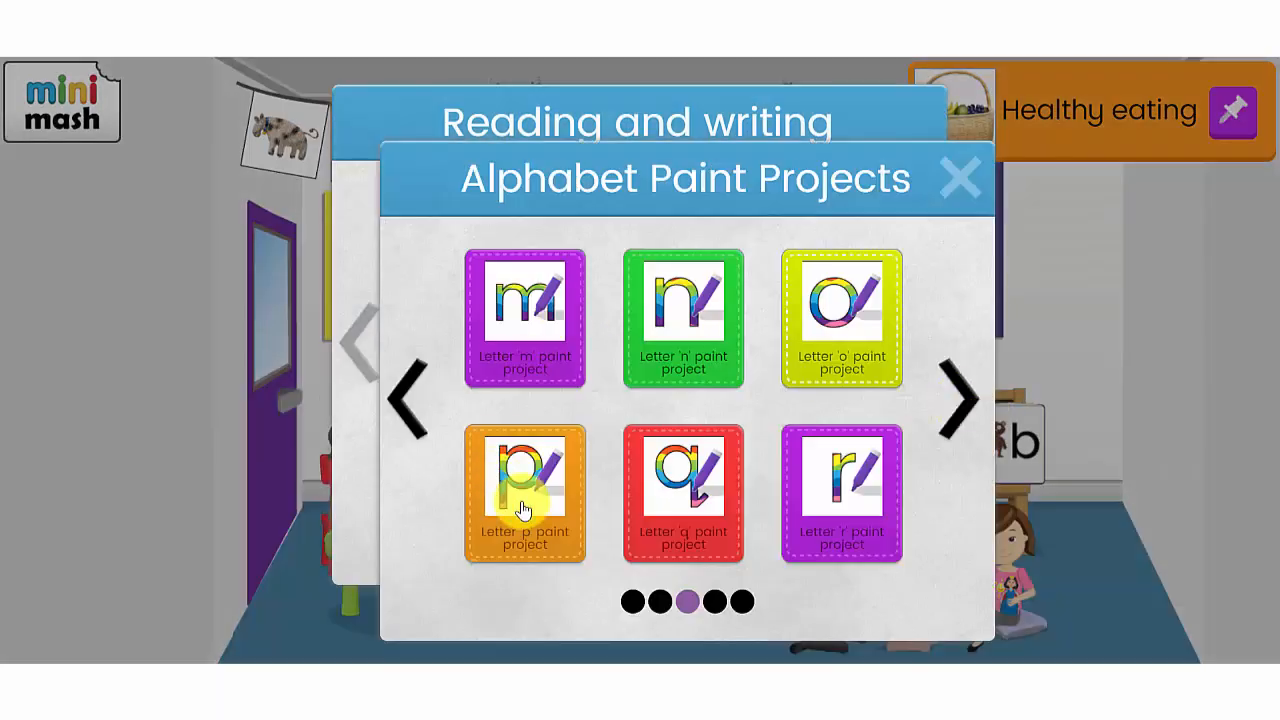
# Open the letter p paint project and dismiss its letter formation video.
pyautogui.click(524, 496)
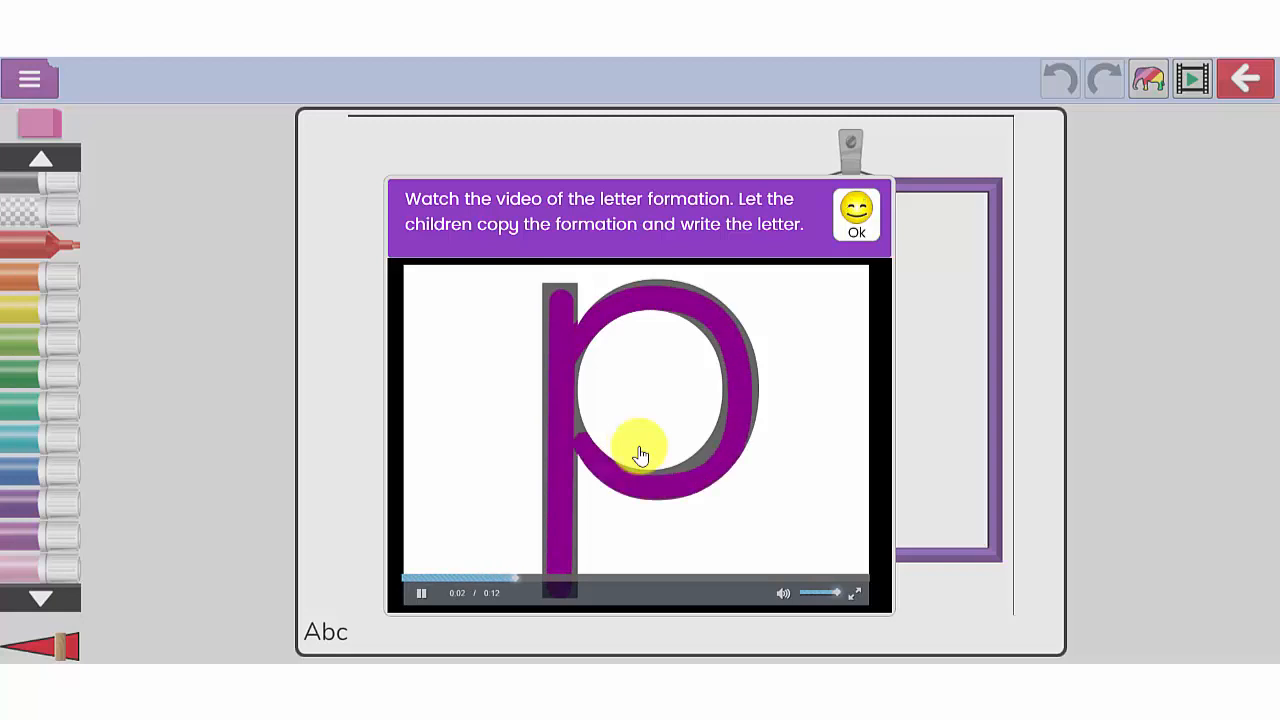
pyautogui.click(856, 216)
pyautogui.write('pepper')
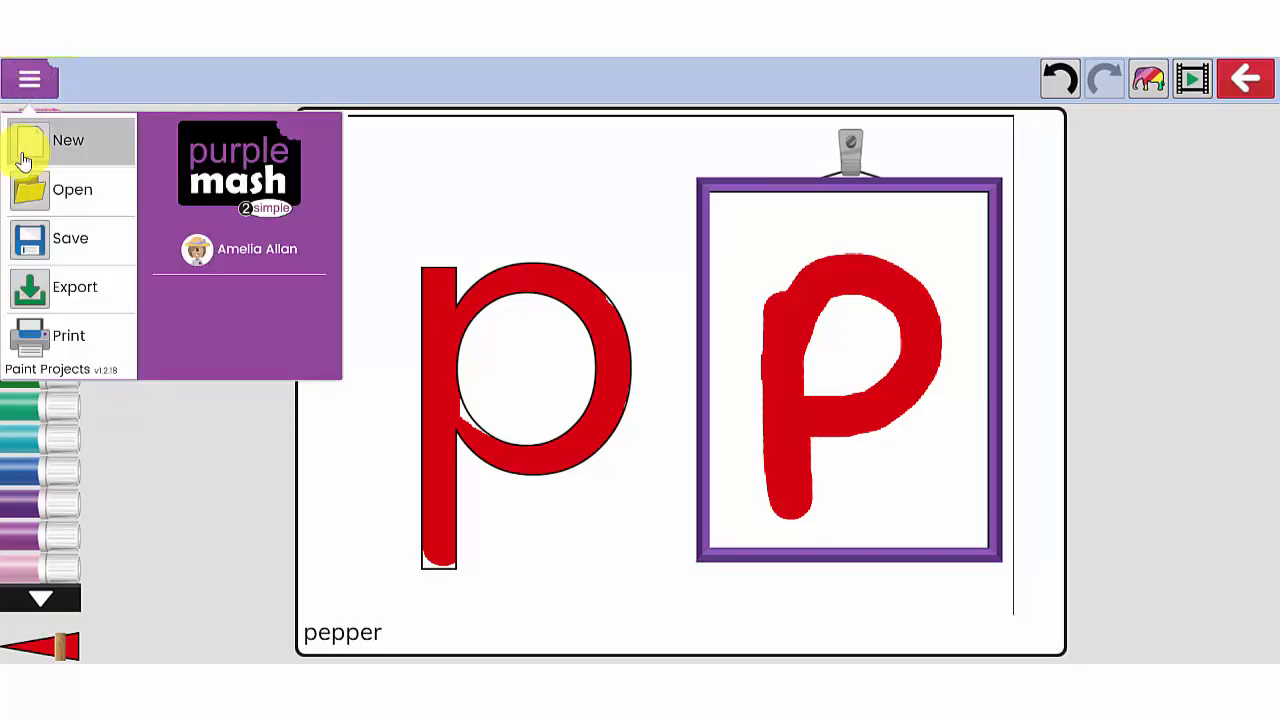
# Save the painting to My tray as Letter_p_paint_p 2020-04-27 and dismiss the confirmation.
pyautogui.click(70, 238)
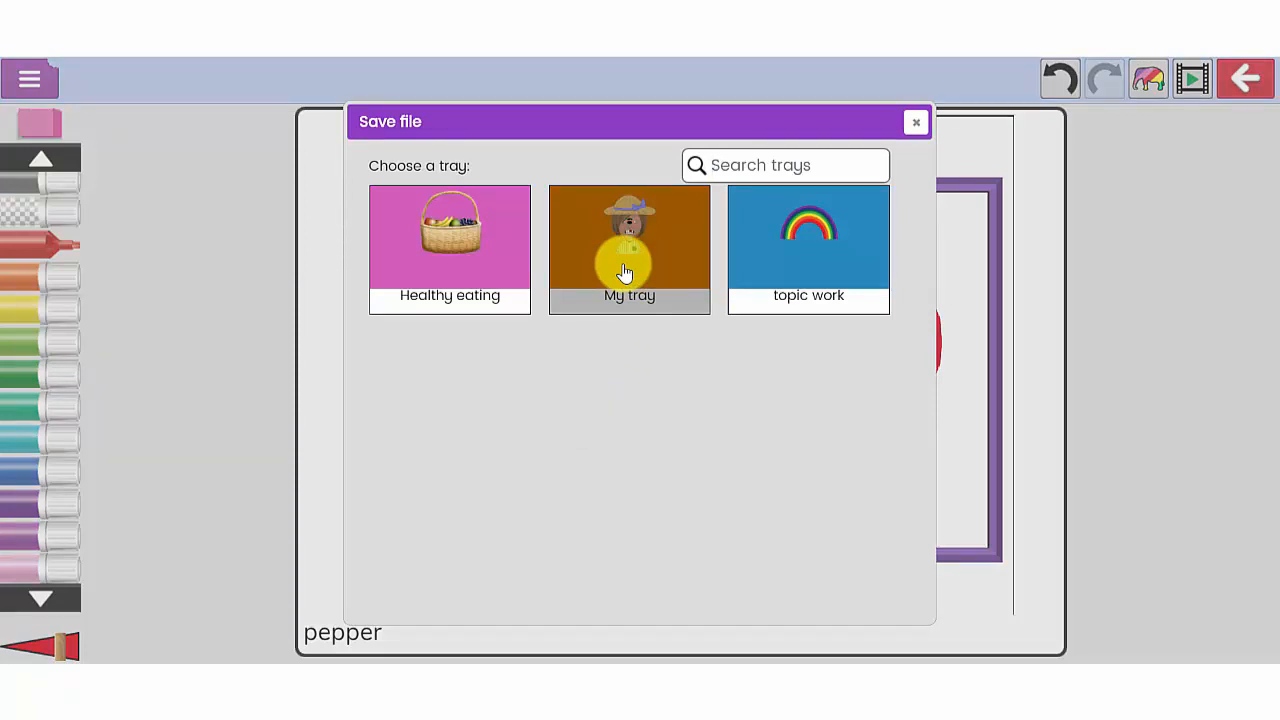
pyautogui.click(628, 248)
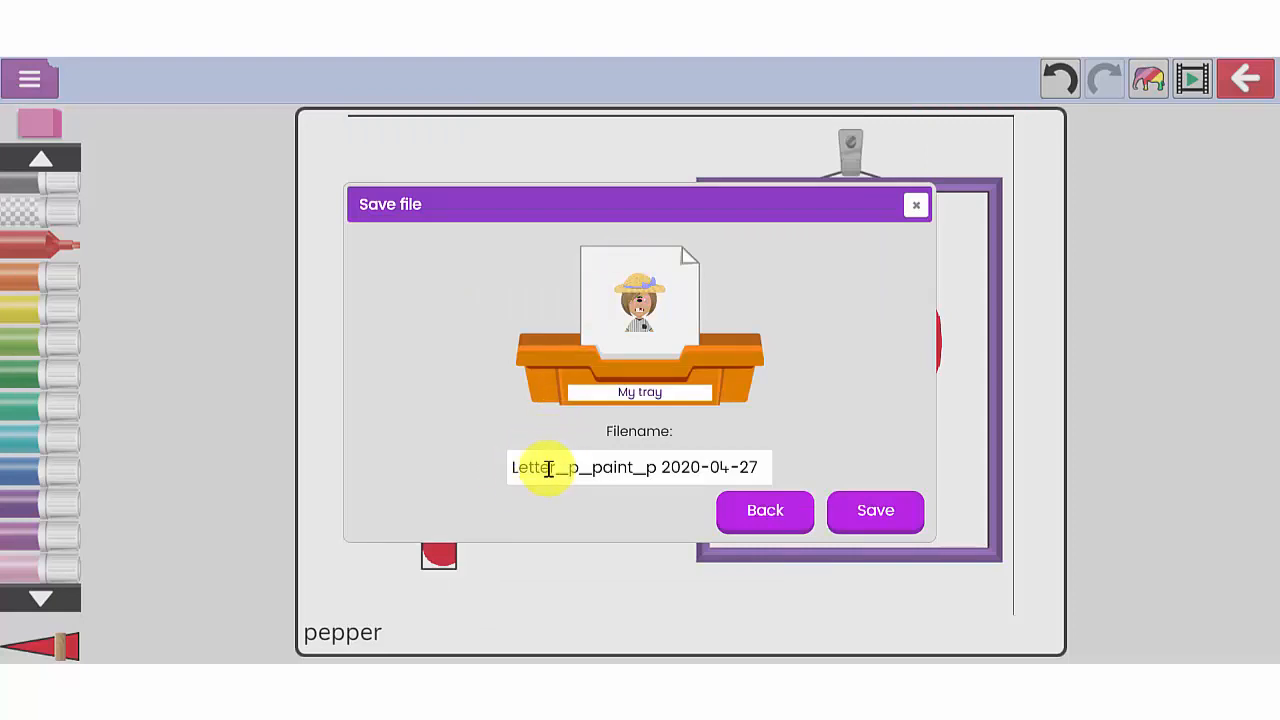
pyautogui.moveTo(640, 476)
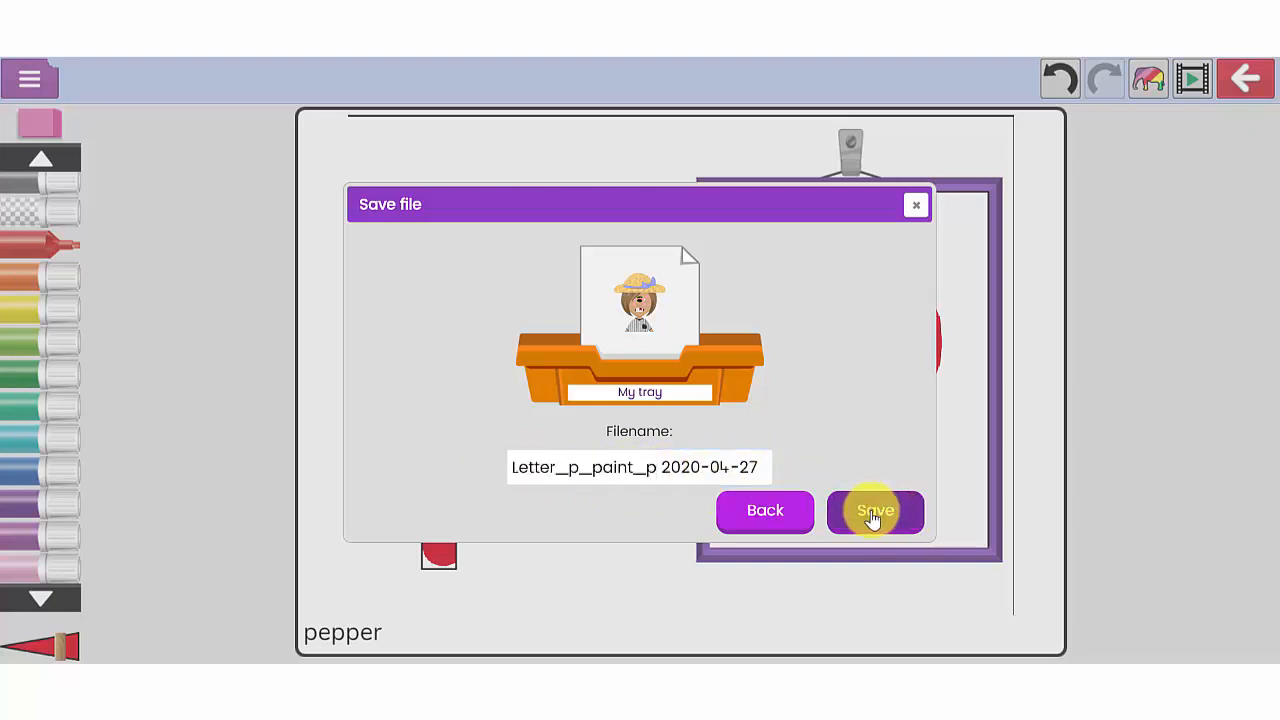
pyautogui.click(874, 510)
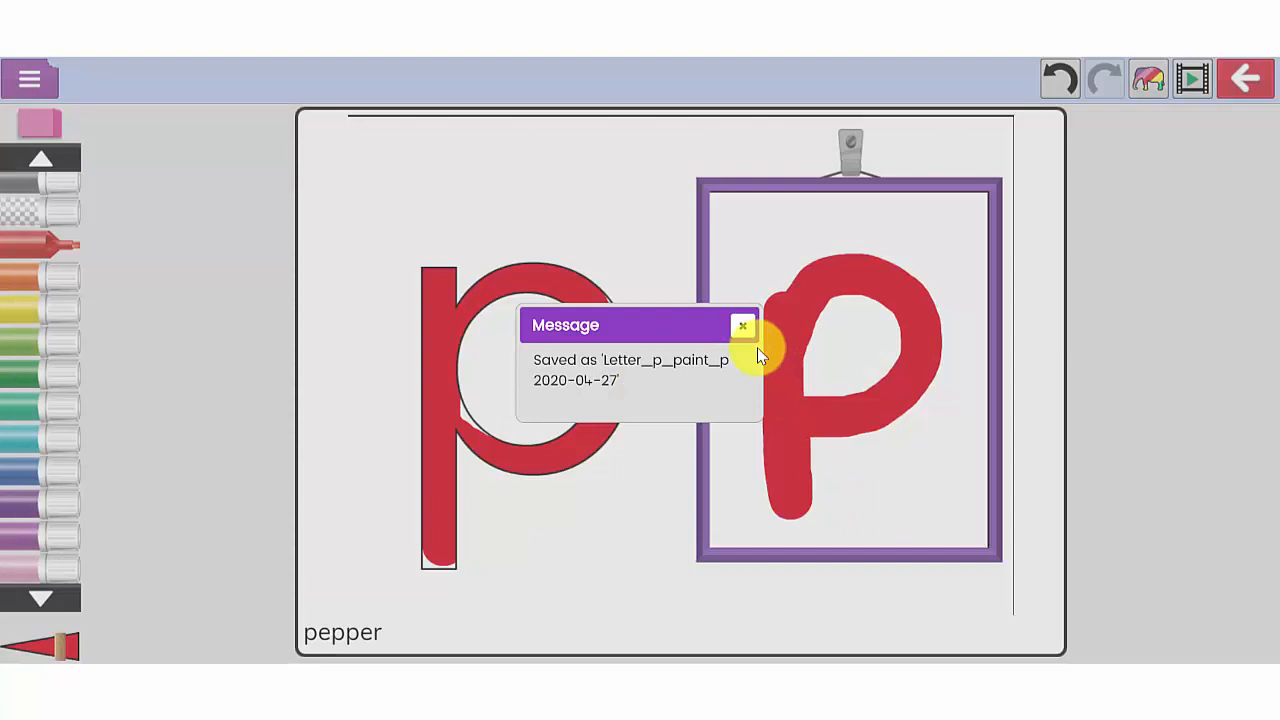
pyautogui.click(742, 326)
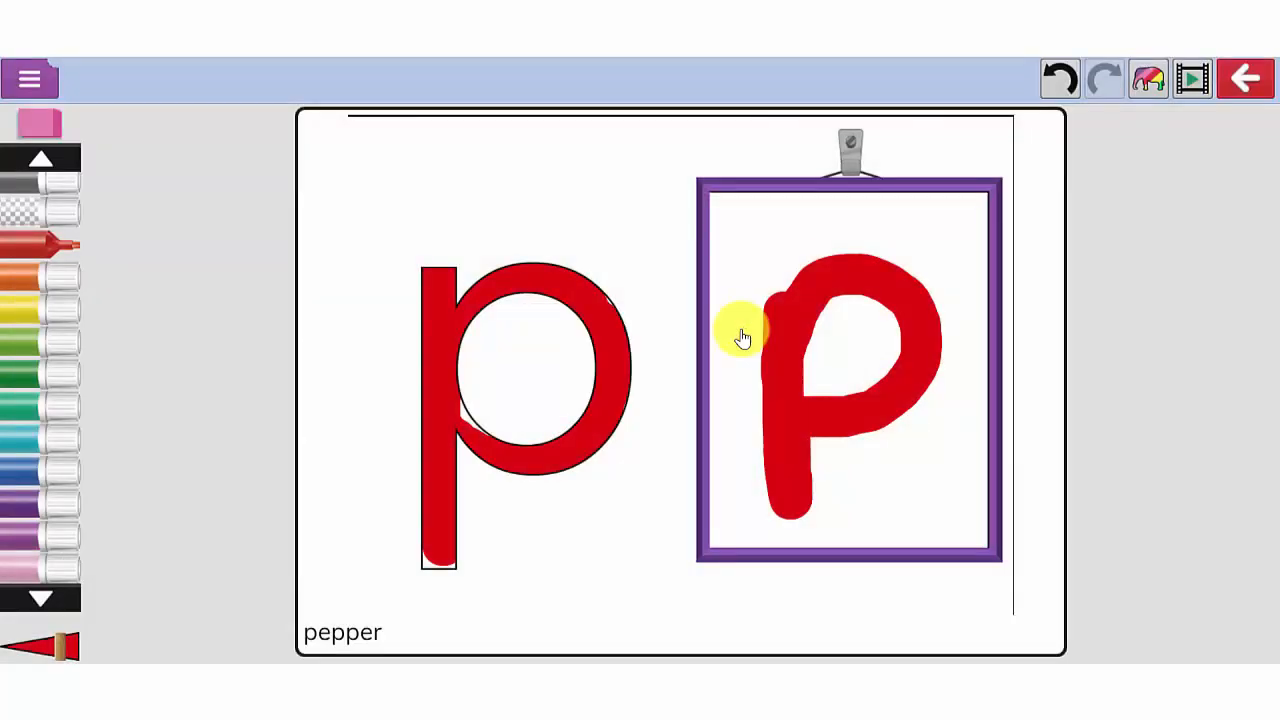
pyautogui.moveTo(30, 80)
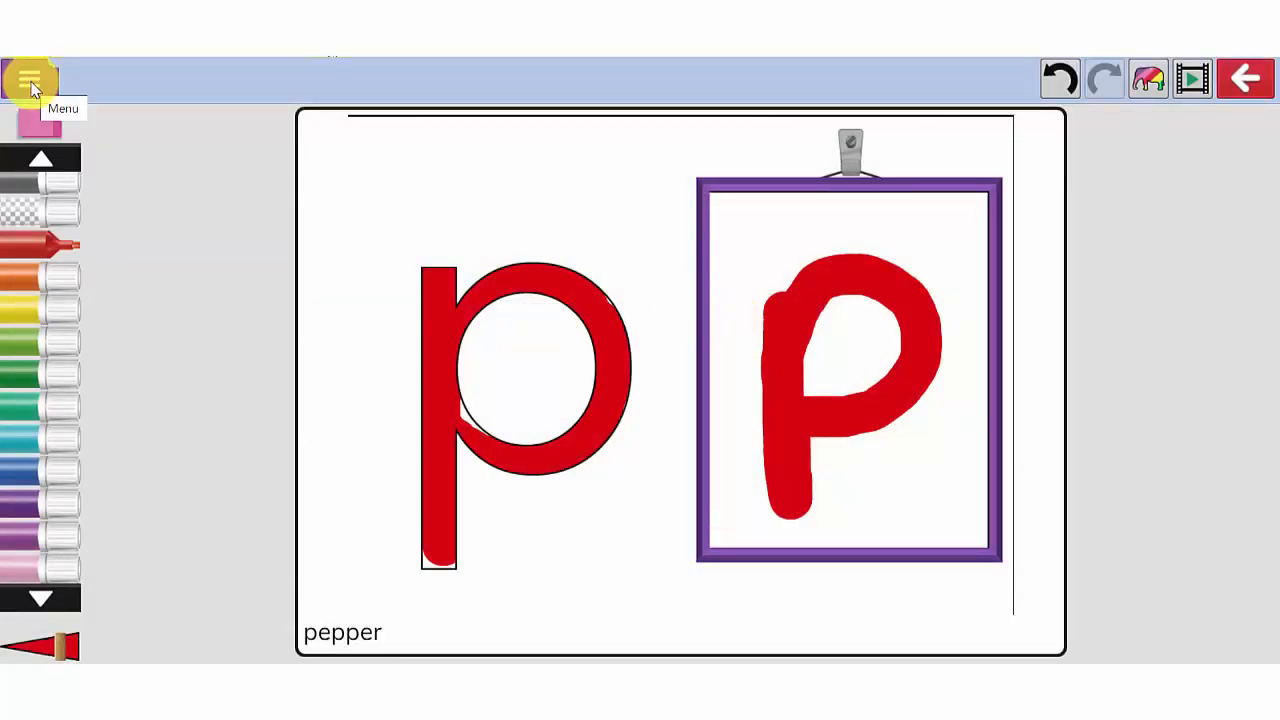
# Print the p painting to a PDF via the file options, then exit the paint project.
pyautogui.click(30, 80)
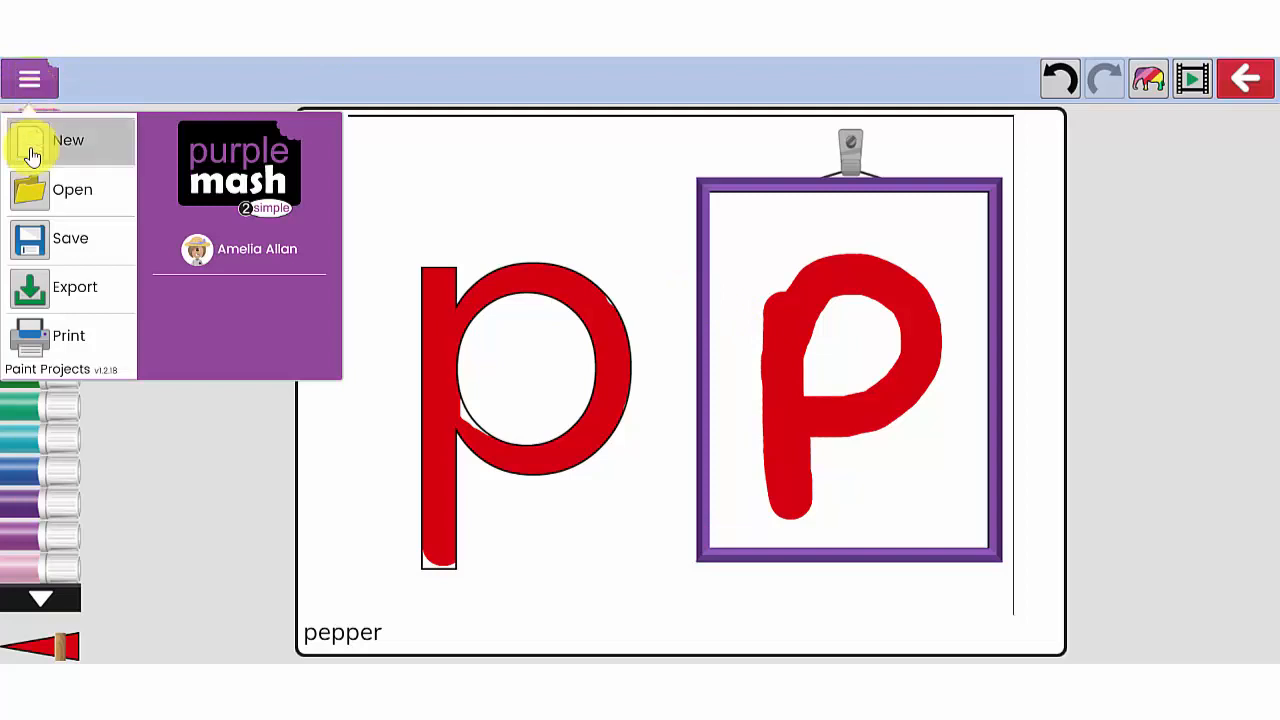
pyautogui.click(68, 336)
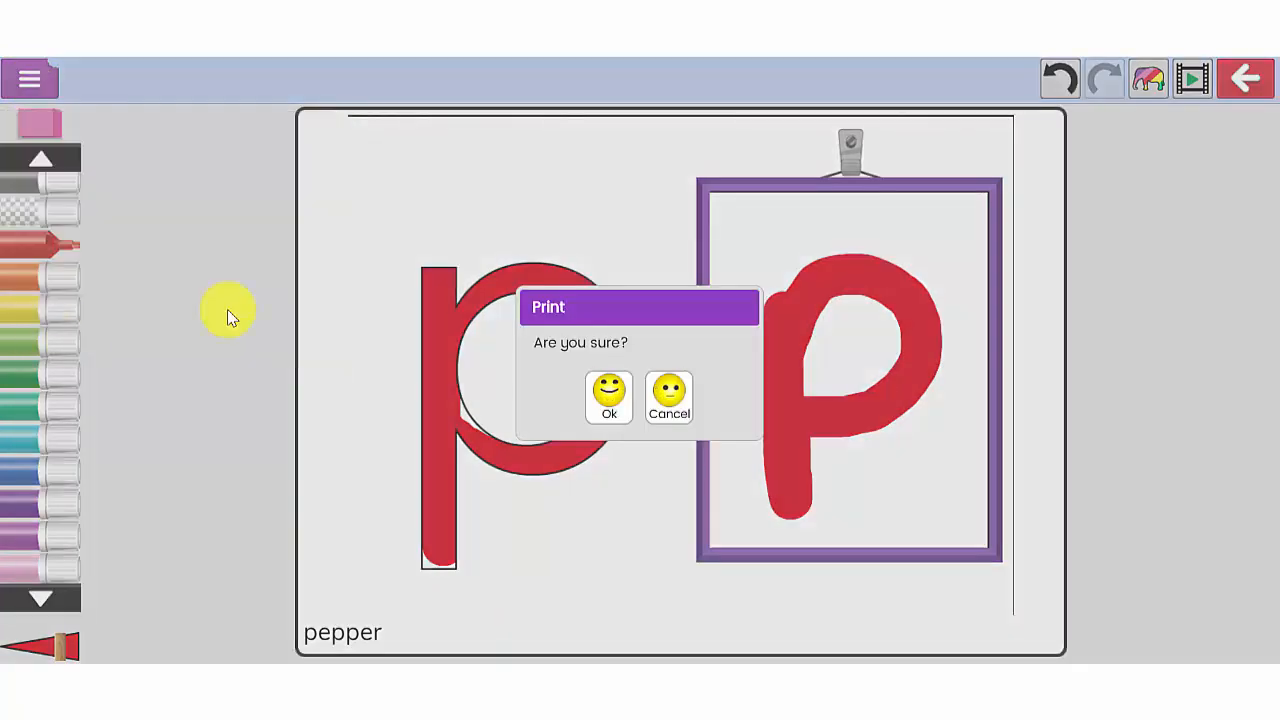
pyautogui.click(608, 396)
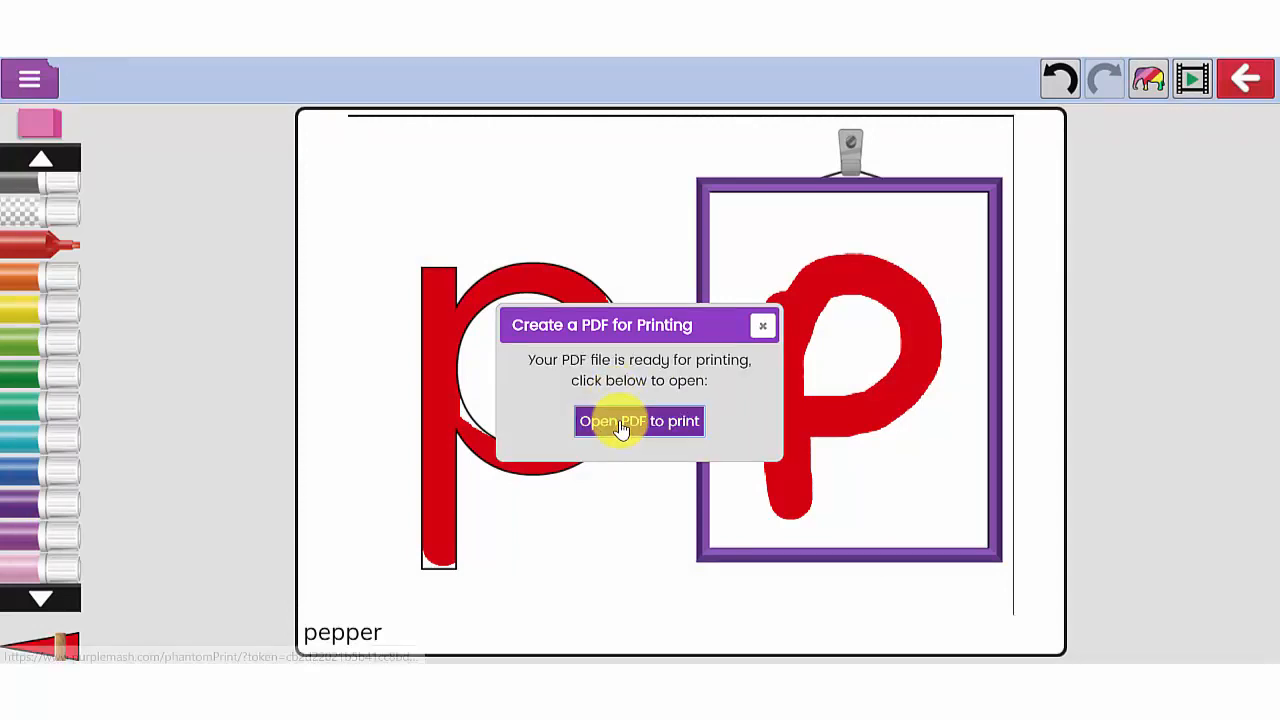
pyautogui.click(640, 420)
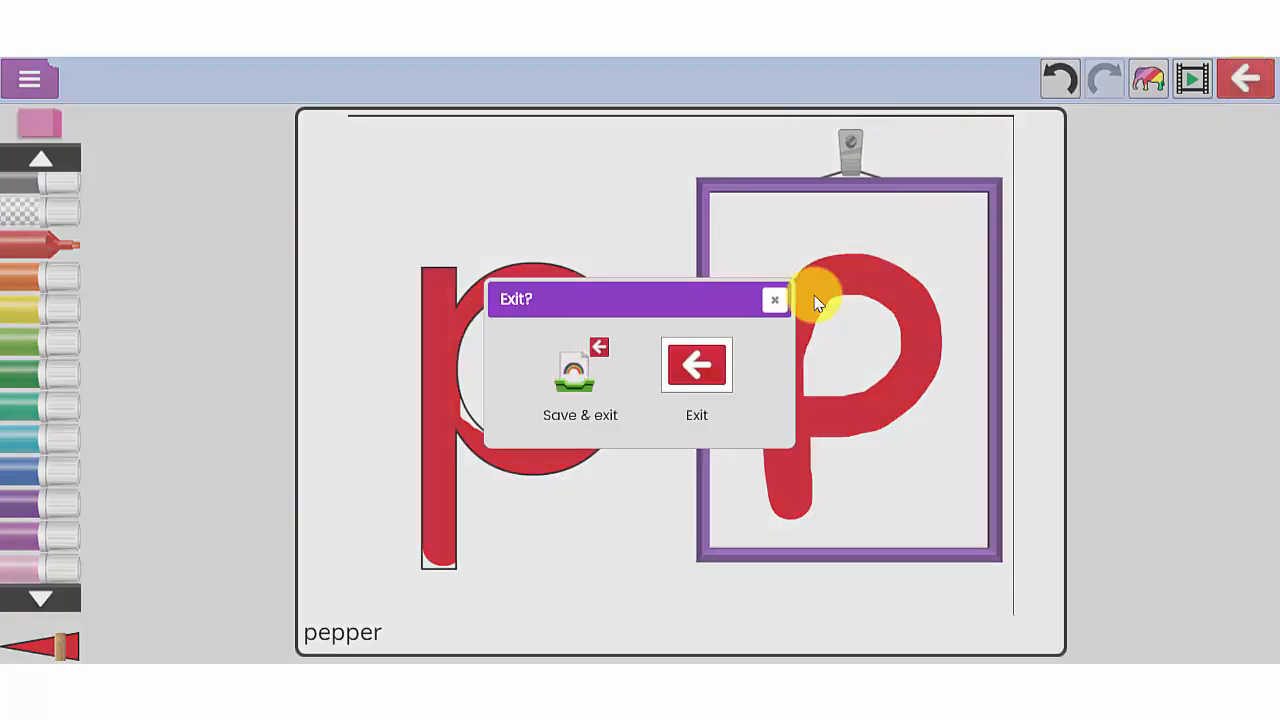
pyautogui.click(696, 364)
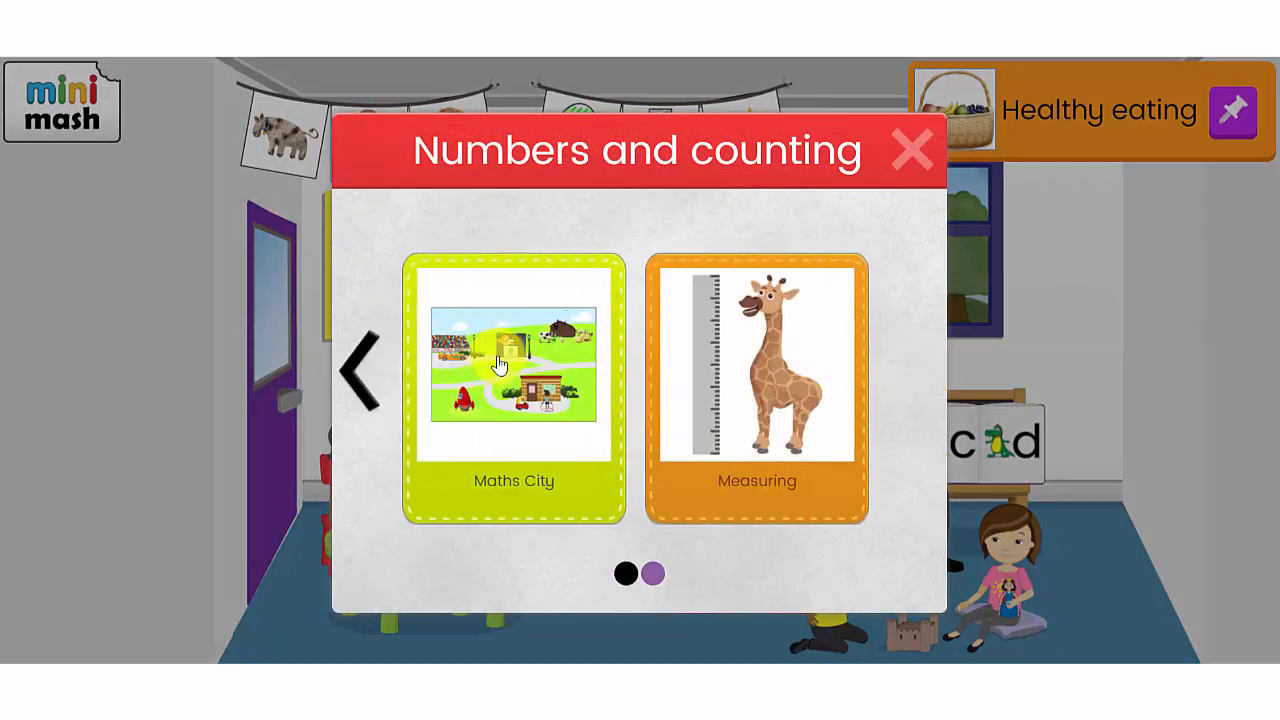
pyautogui.click(512, 376)
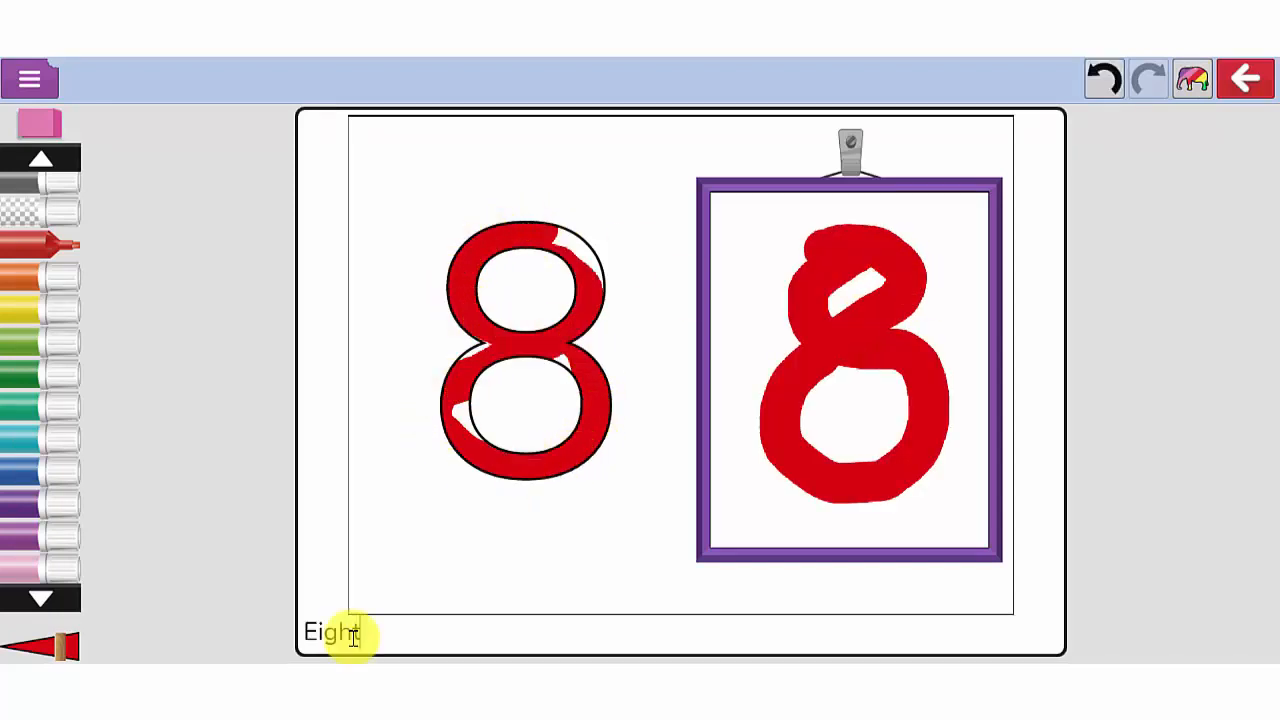
pyautogui.click(30, 80)
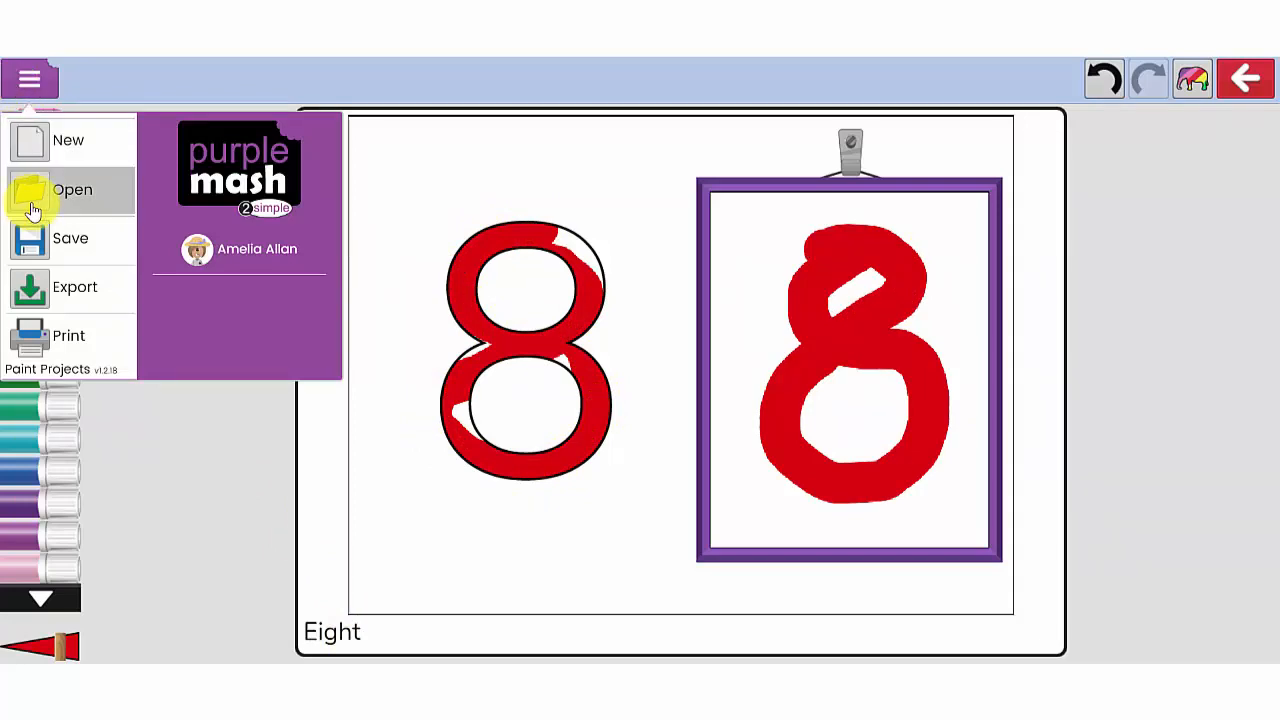
pyautogui.click(70, 238)
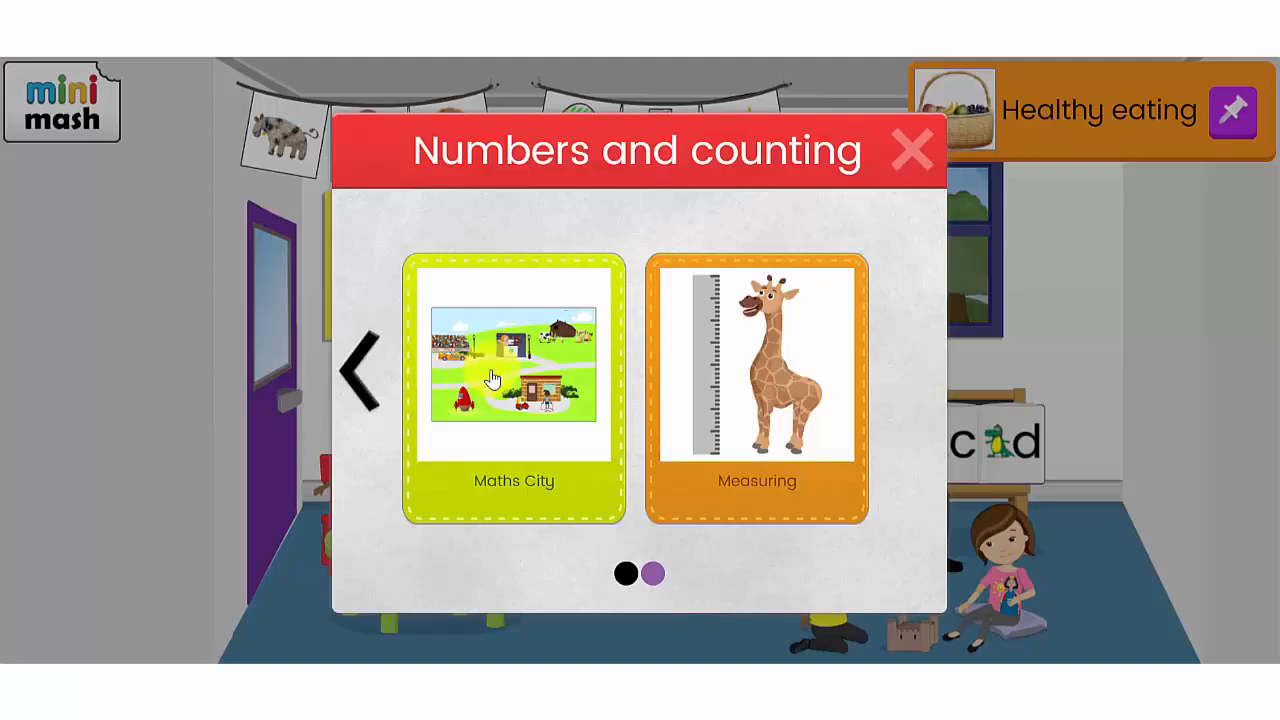
# Open Maths City and its vehicle-themed pattern activity.
pyautogui.click(512, 376)
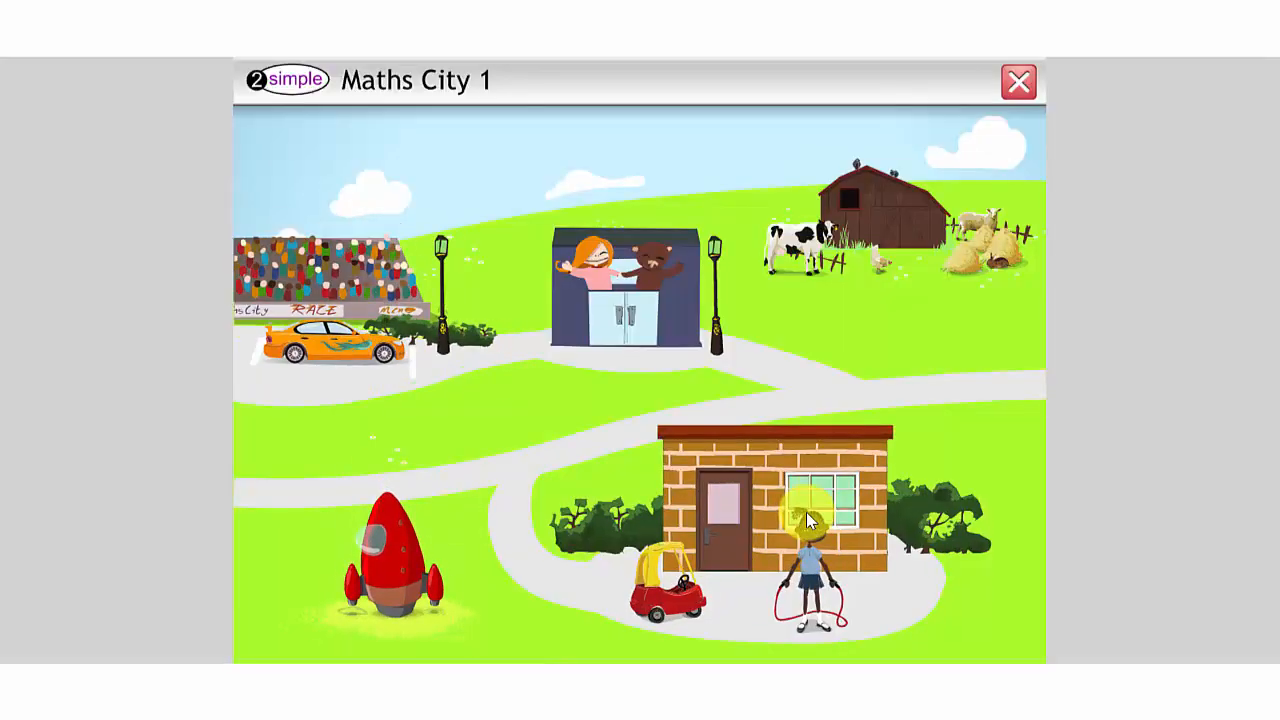
pyautogui.click(810, 516)
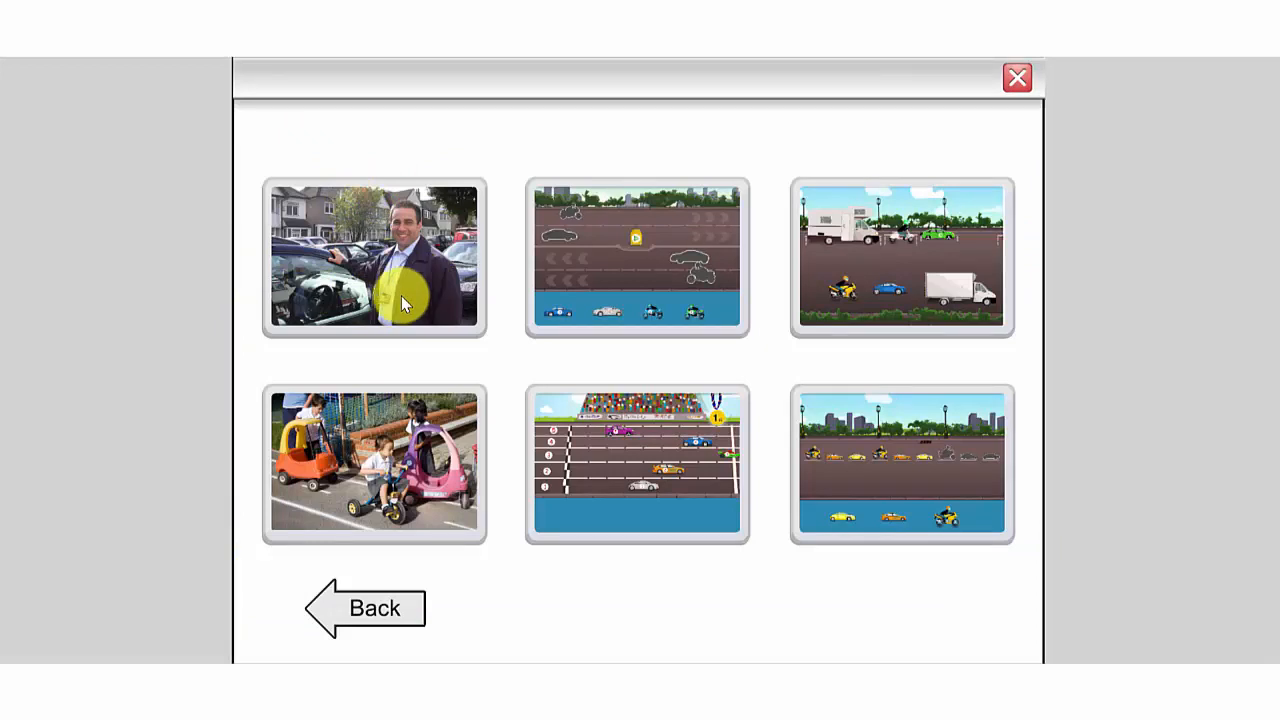
pyautogui.moveTo(400, 504)
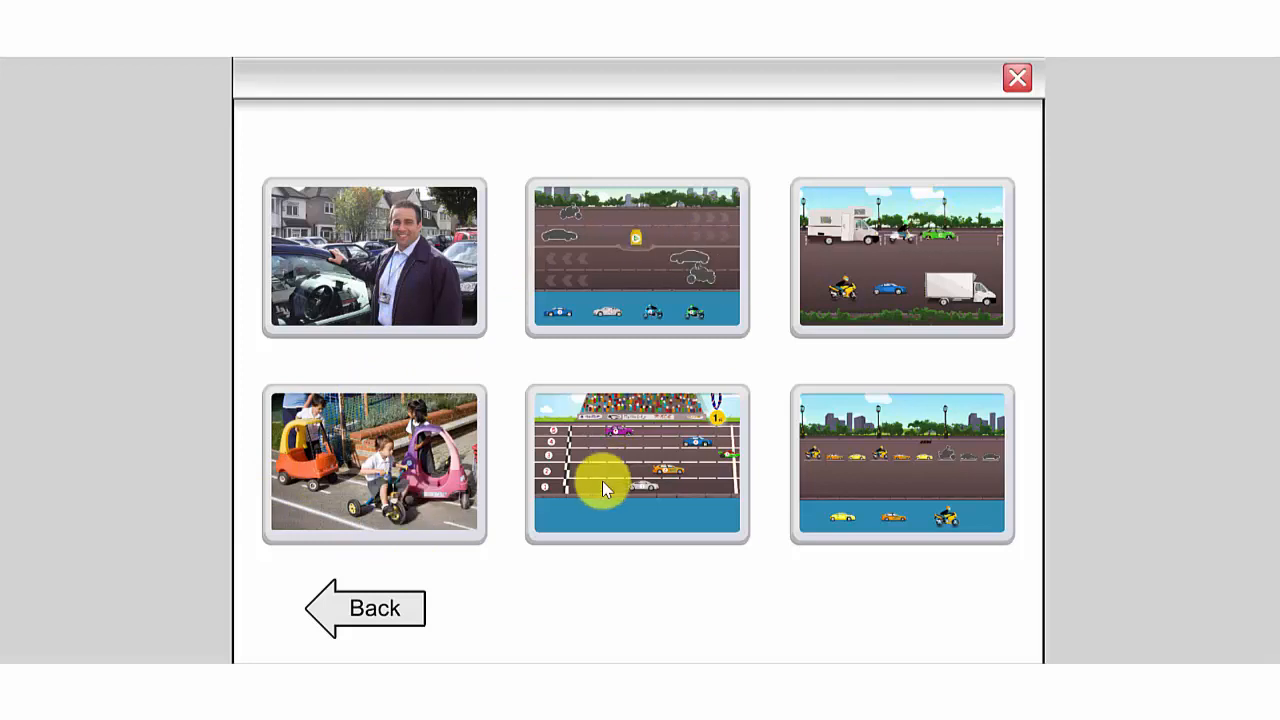
pyautogui.moveTo(824, 464)
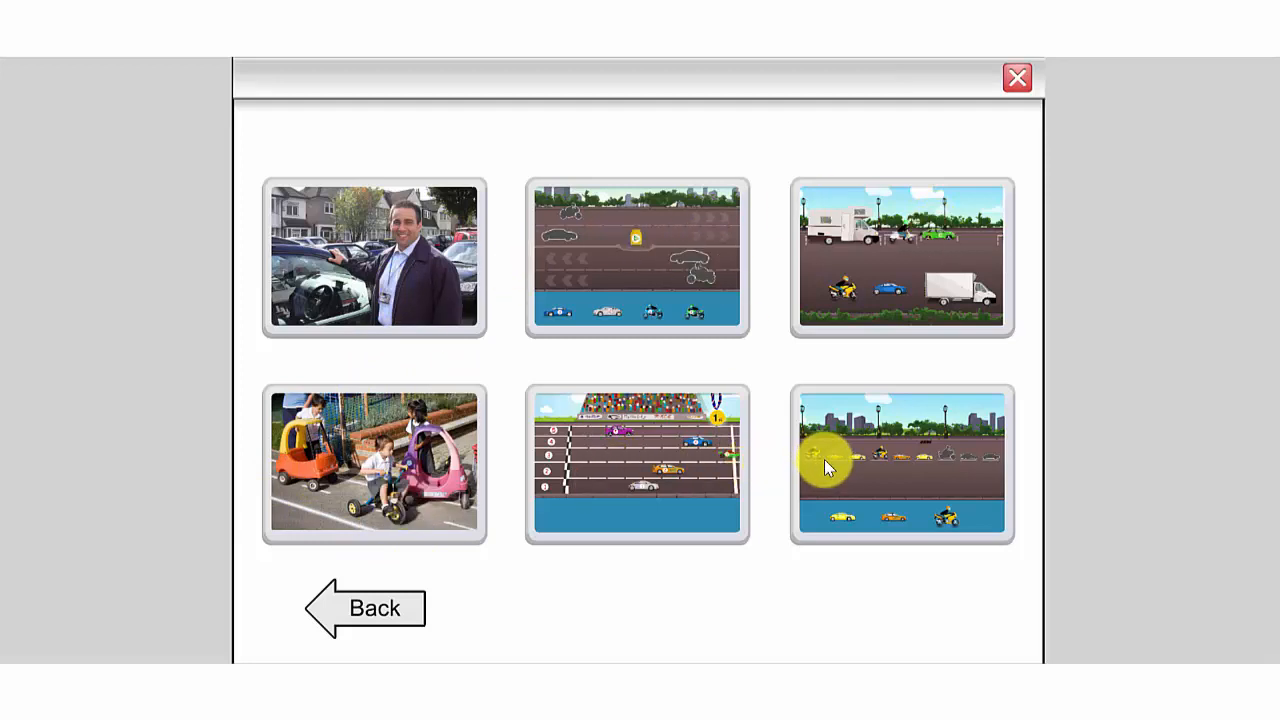
pyautogui.moveTo(670, 316)
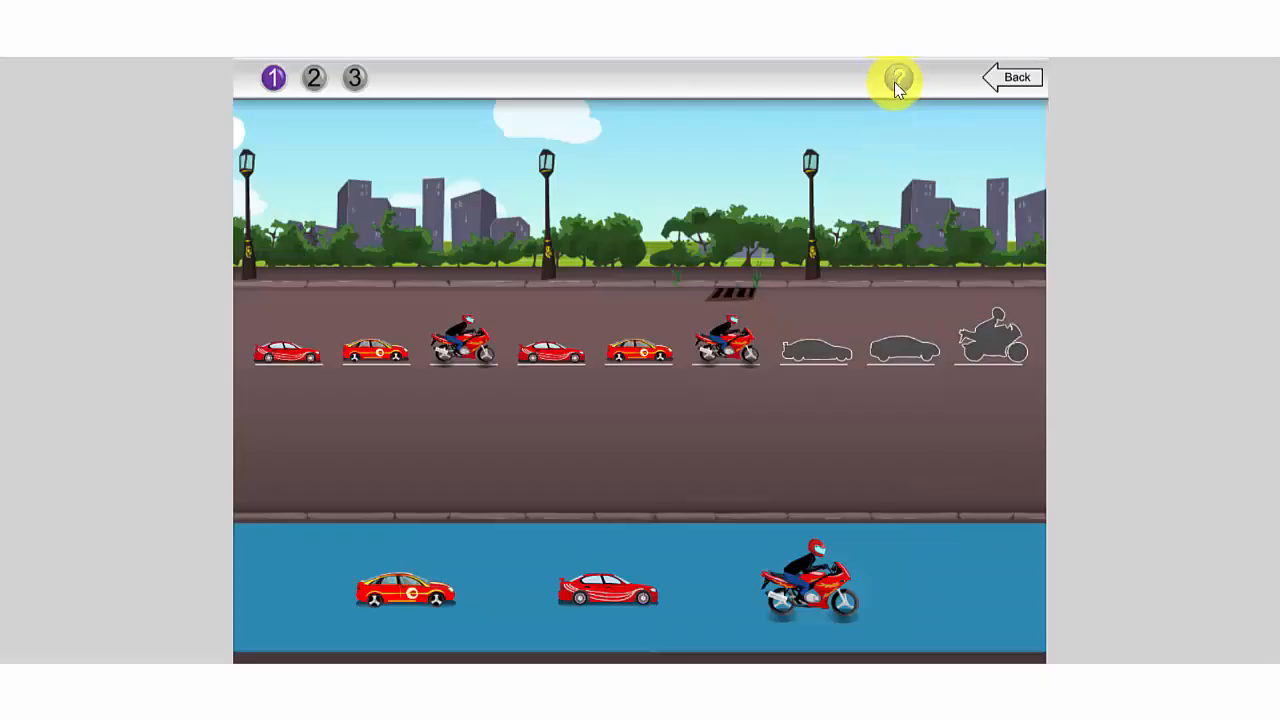
pyautogui.click(892, 80)
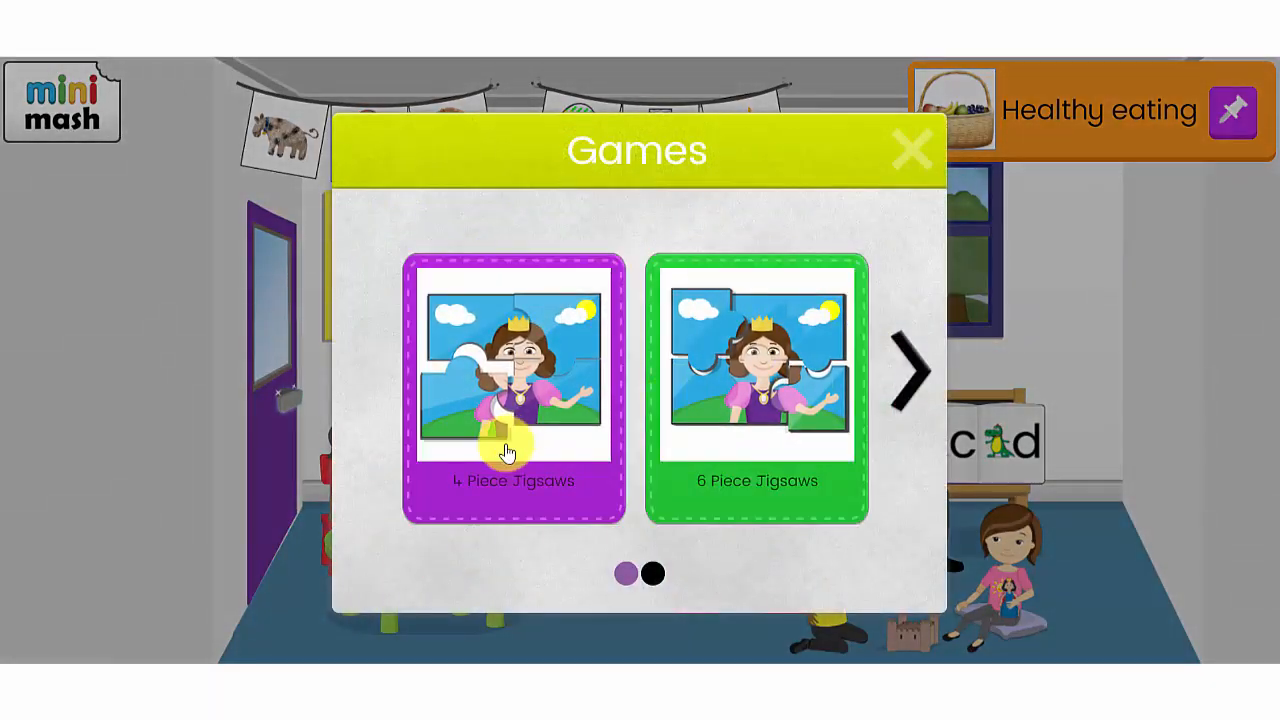
# Move to the second page of Games showing the pairs card games.
pyautogui.click(908, 370)
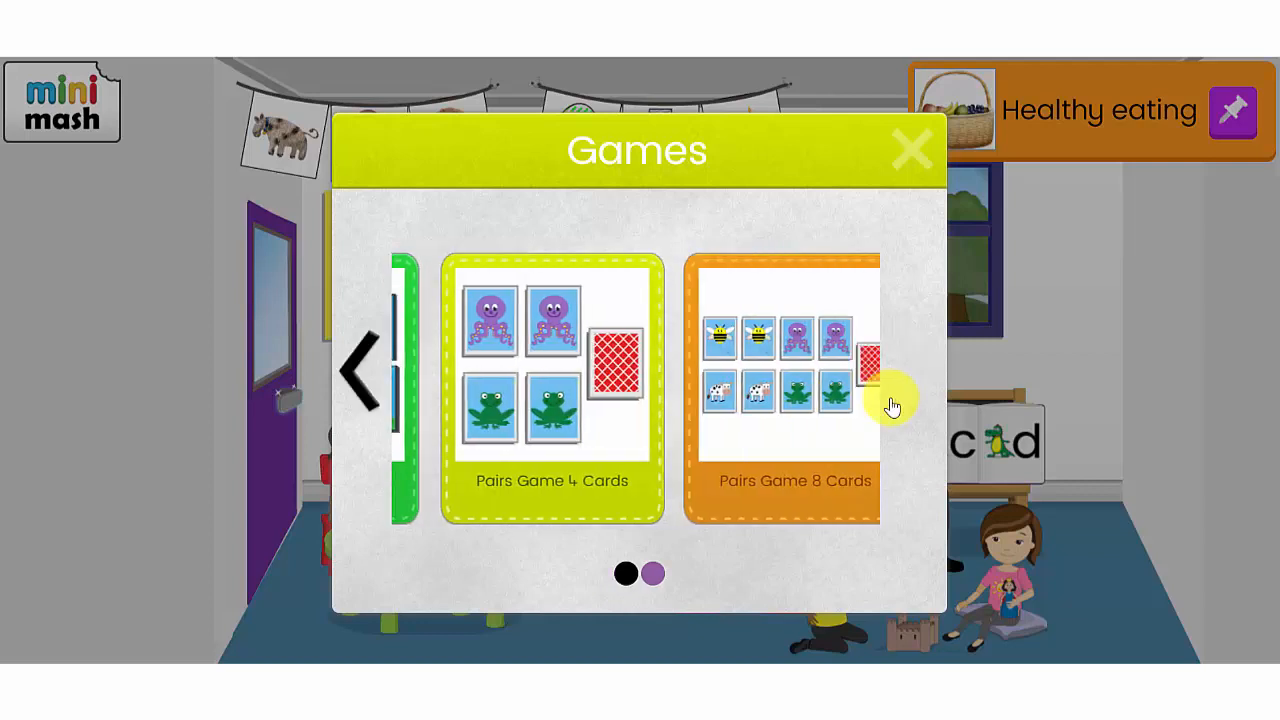
pyautogui.click(794, 390)
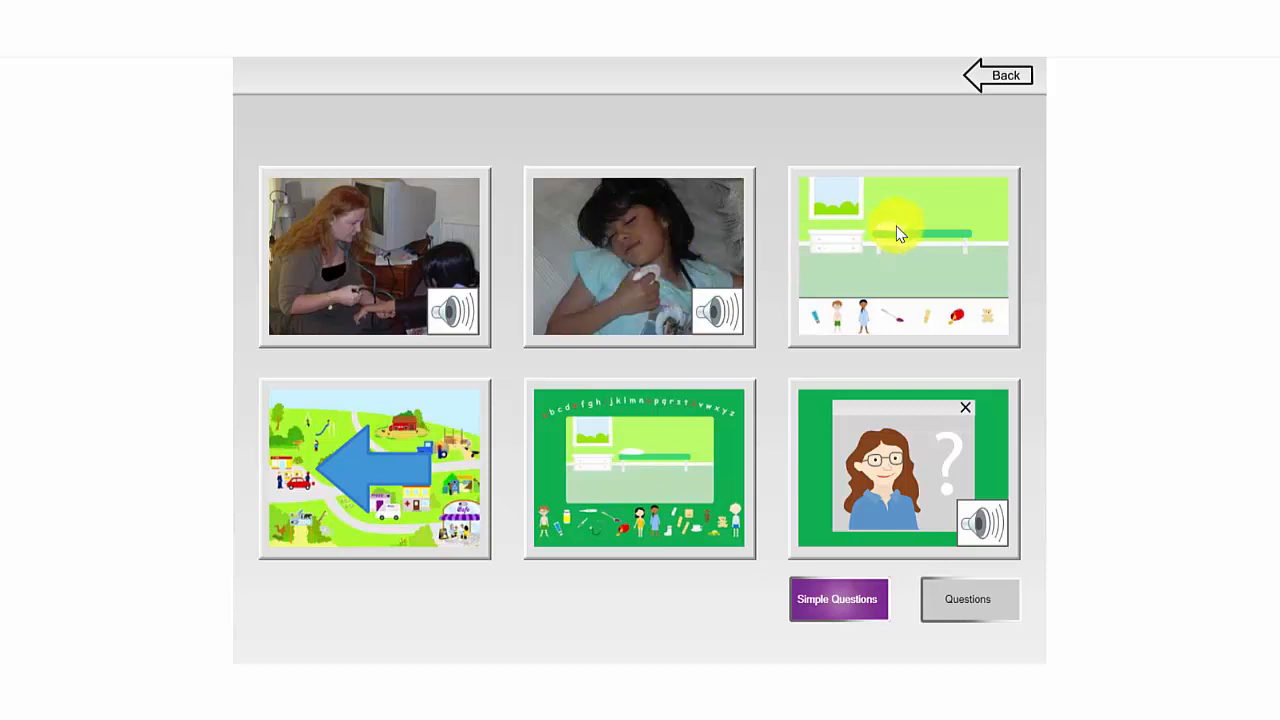
pyautogui.moveTo(860, 302)
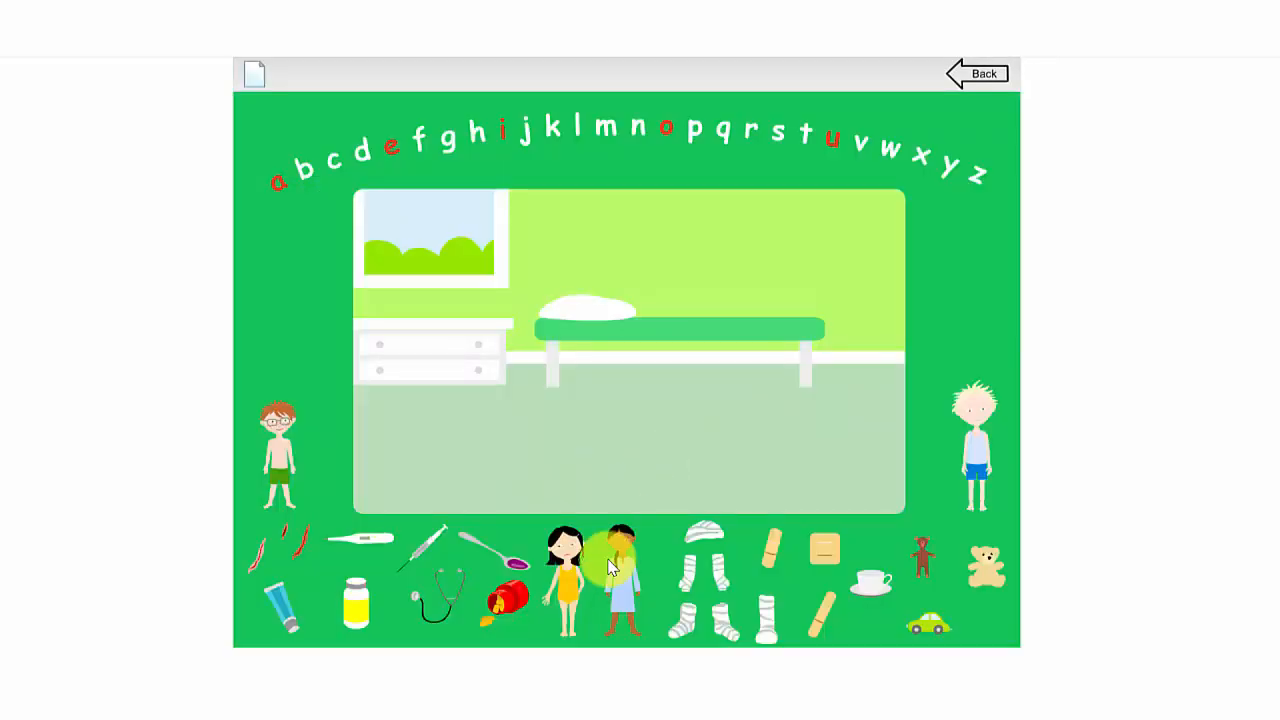
# Put a child into the hospital bed and sound out an alphabet letter.
pyautogui.moveTo(618, 576); pyautogui.dragTo(650, 290)
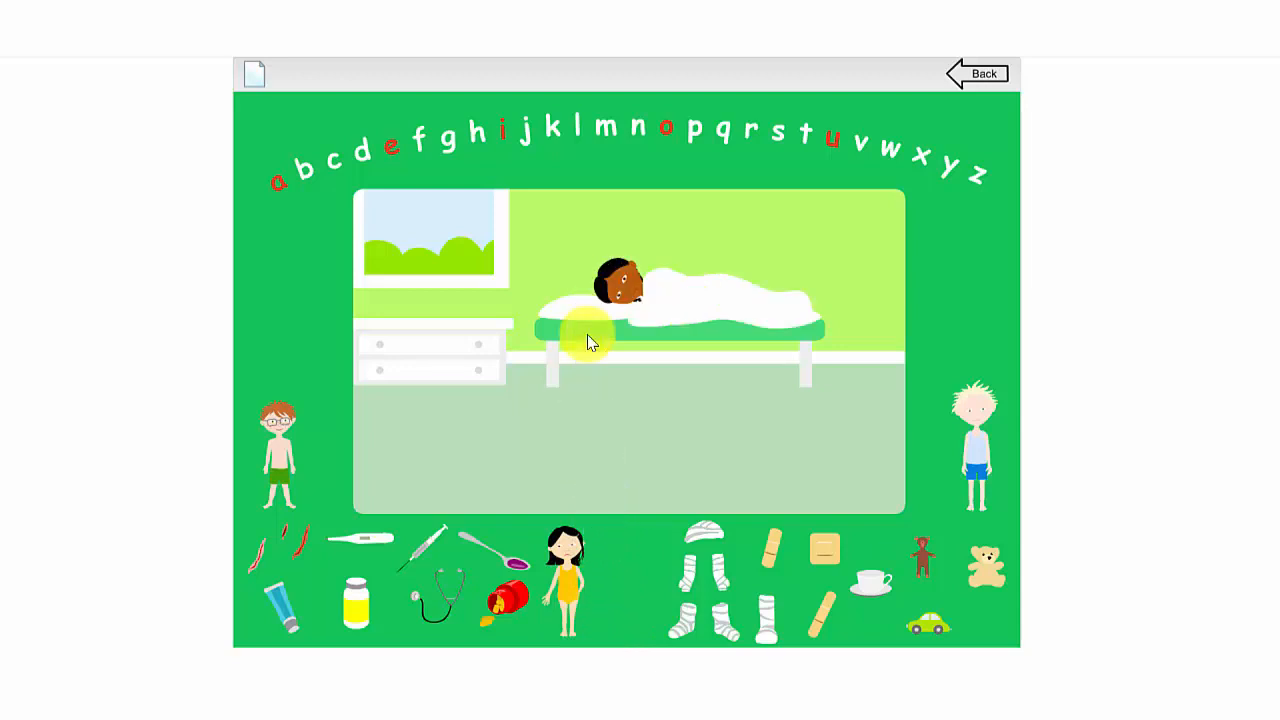
pyautogui.moveTo(280, 480)
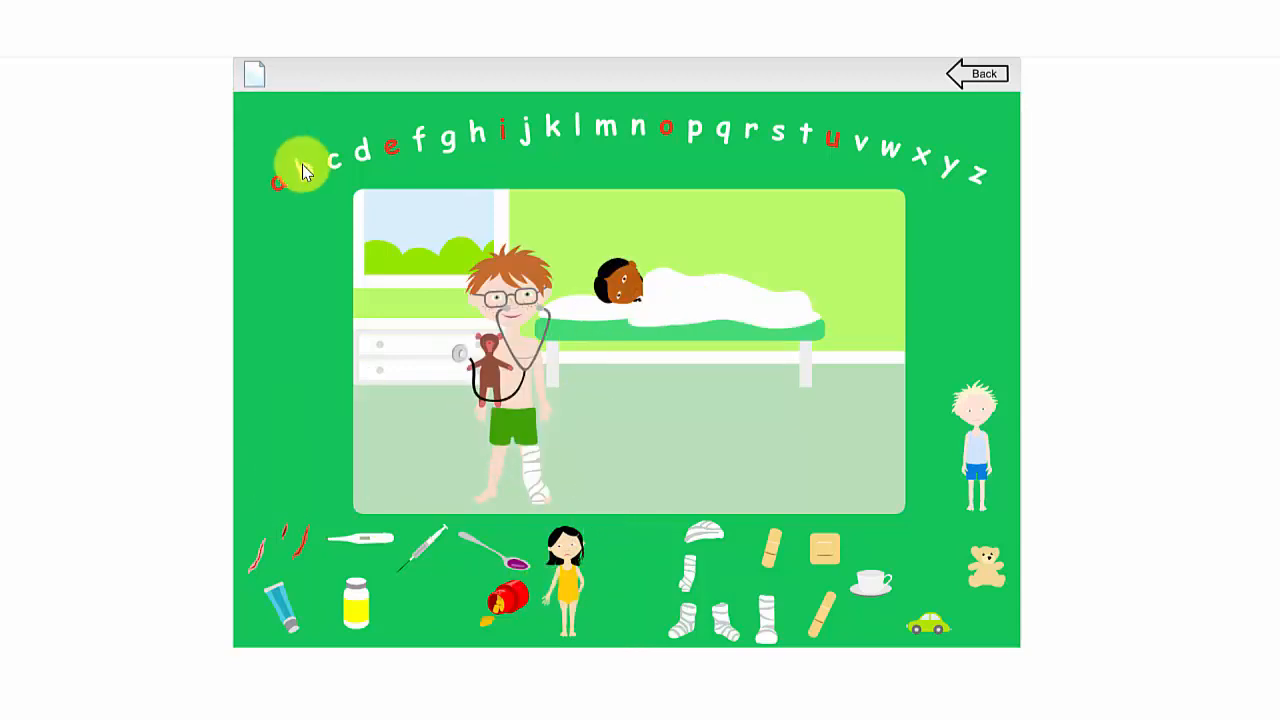
pyautogui.moveTo(452, 140)
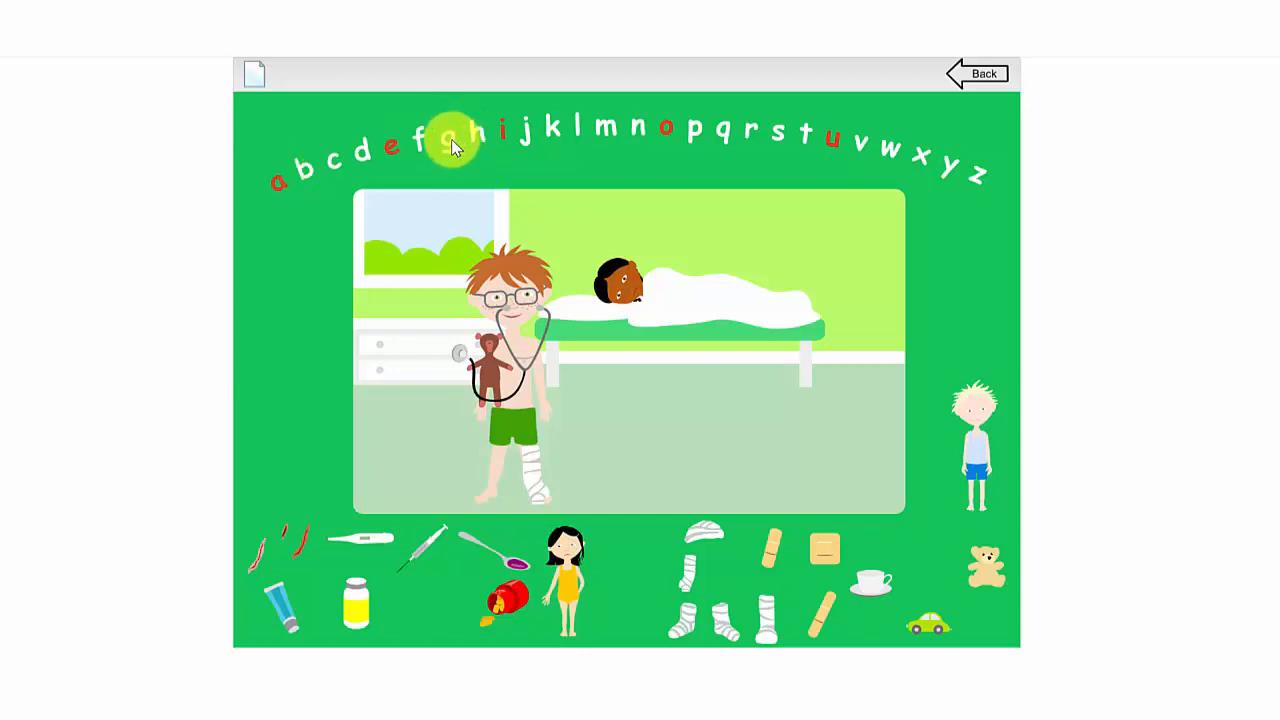
pyautogui.click(452, 138)
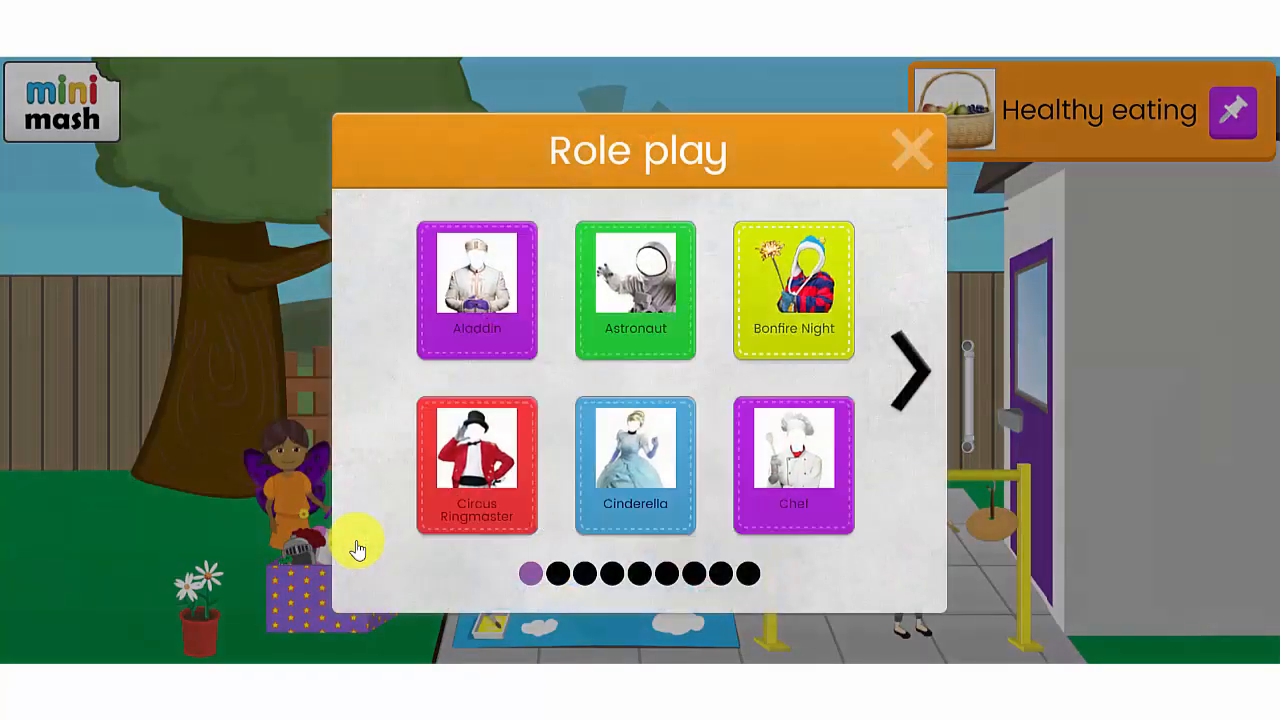
pyautogui.moveTo(912, 388)
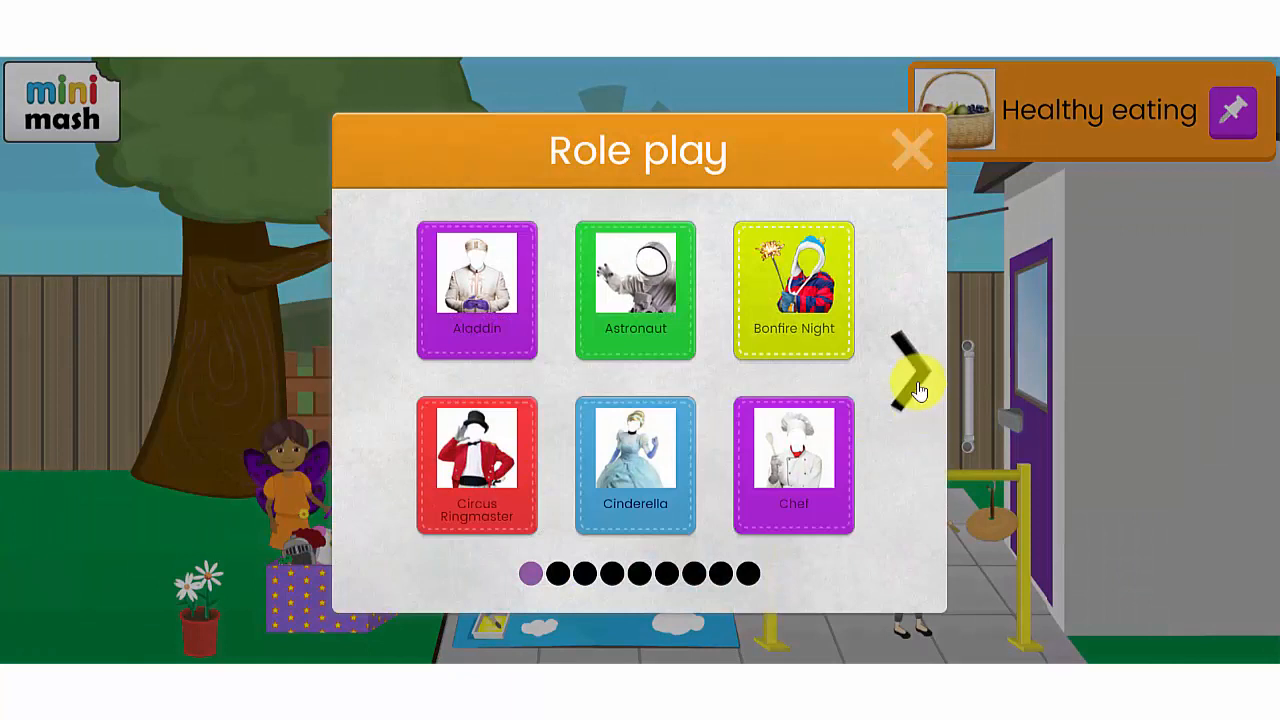
# Page through the Role play characters to the Pirate picture and open it.
pyautogui.click(918, 384)
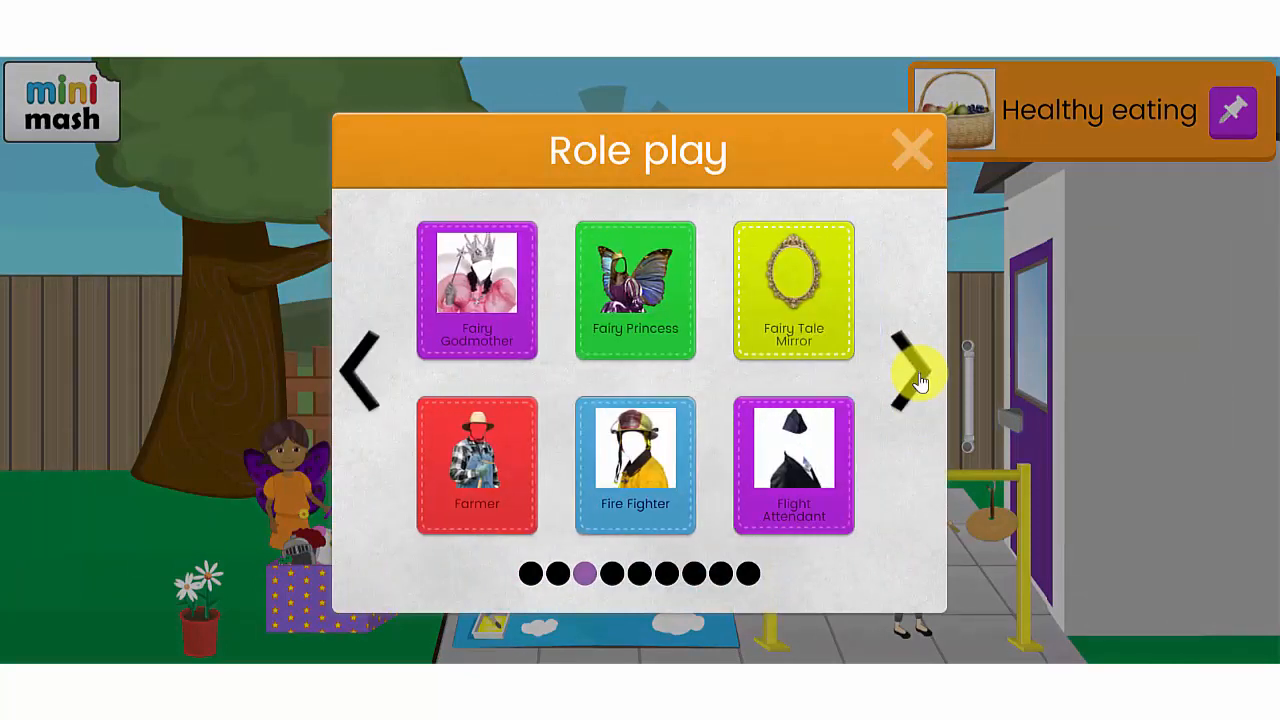
pyautogui.click(918, 384)
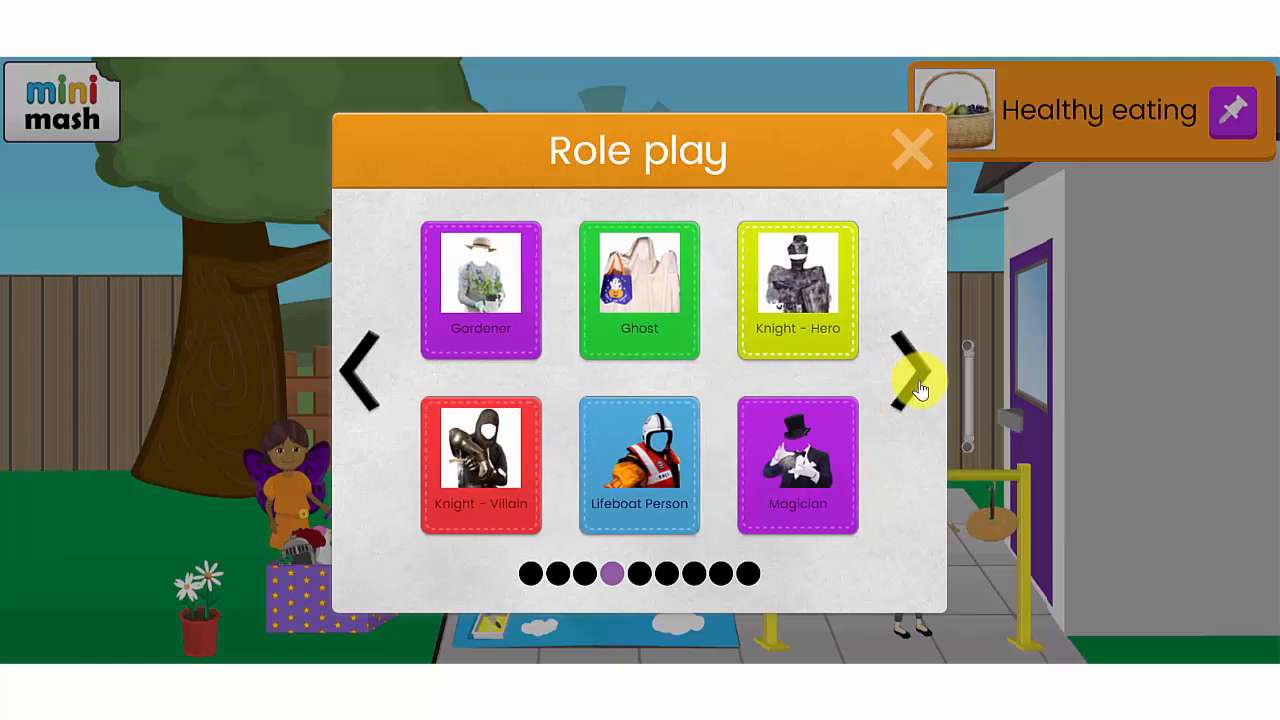
pyautogui.click(912, 376)
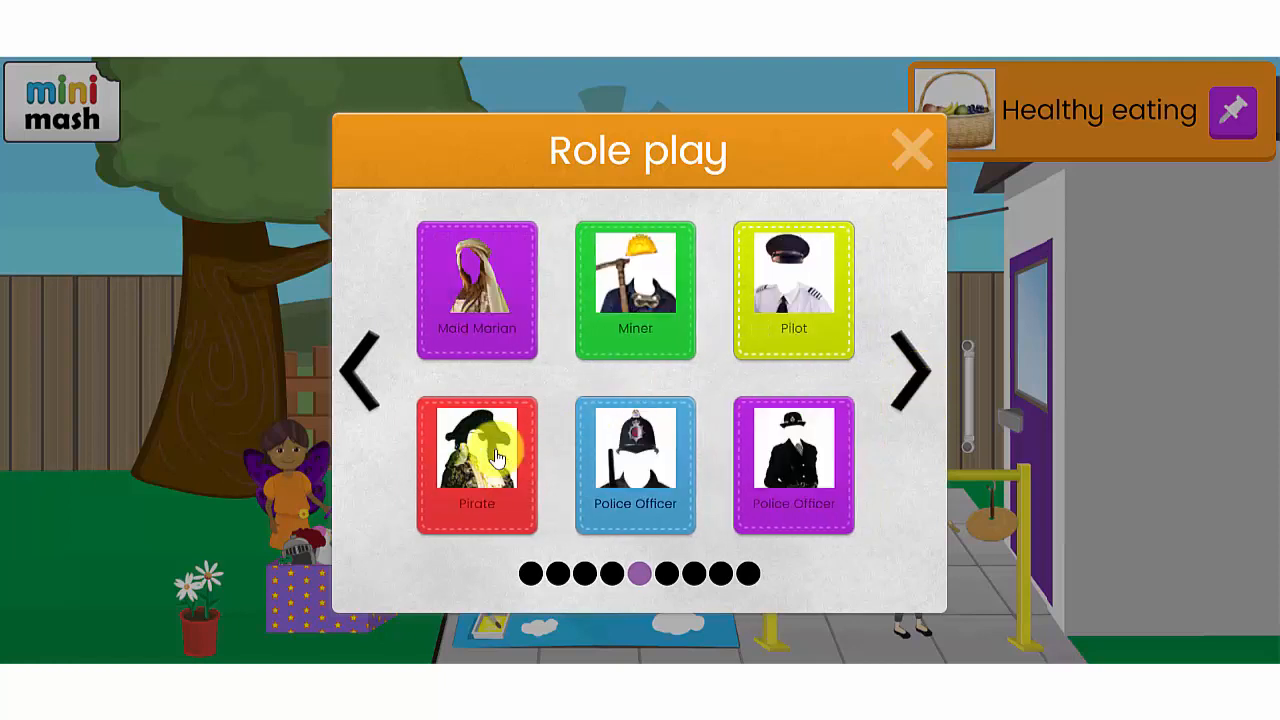
pyautogui.click(476, 464)
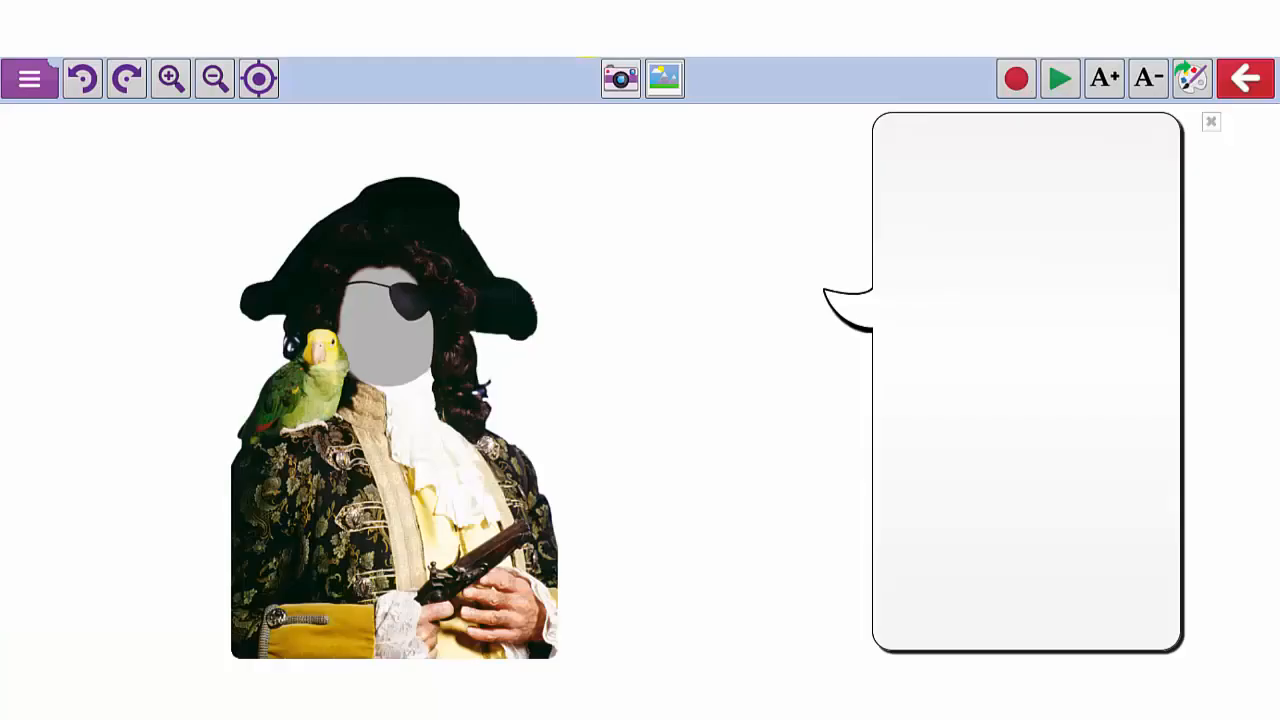
pyautogui.moveTo(620, 78)
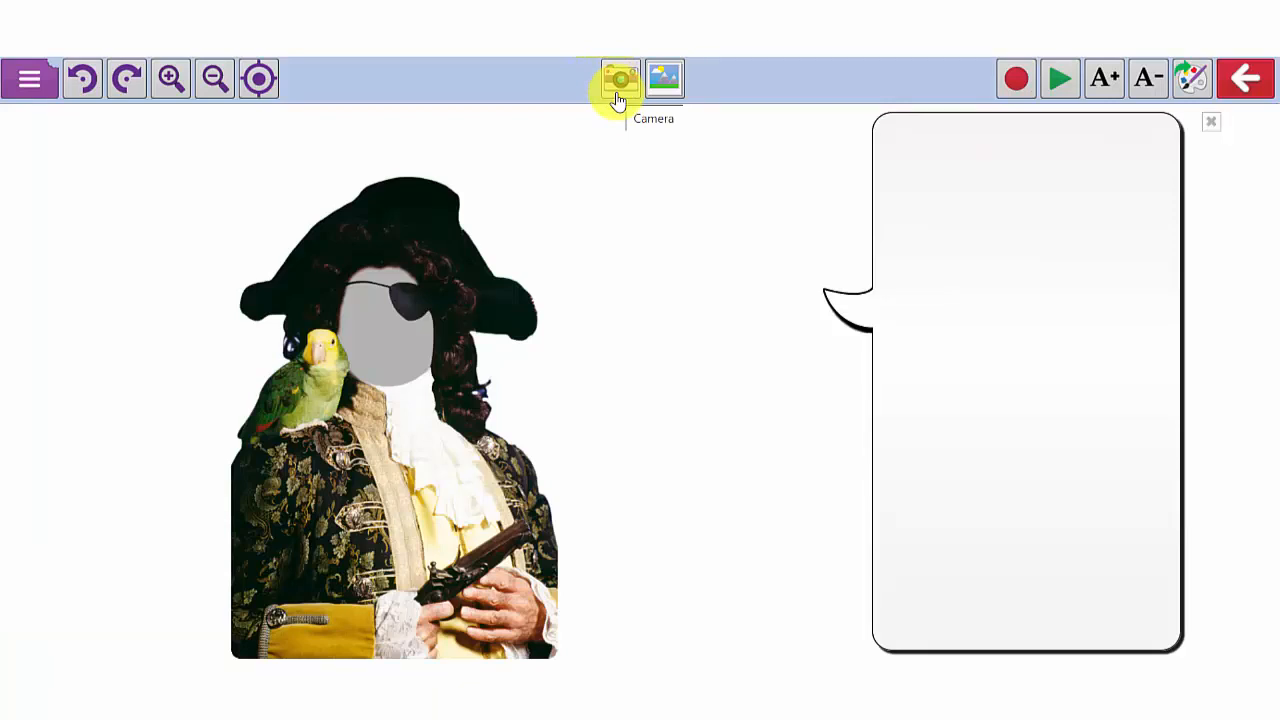
# Photograph a face for the pirate, make the bubble say 'I am a pirate.' and record it.
pyautogui.click(620, 78)
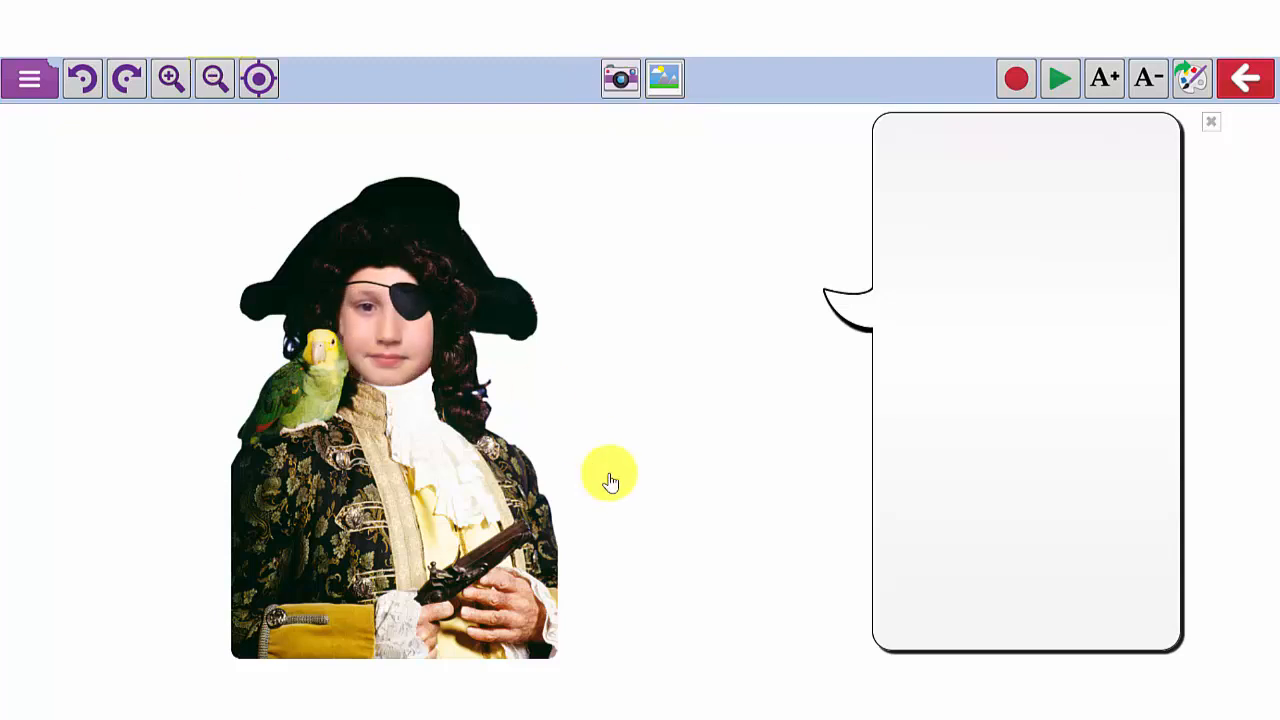
pyautogui.moveTo(978, 288)
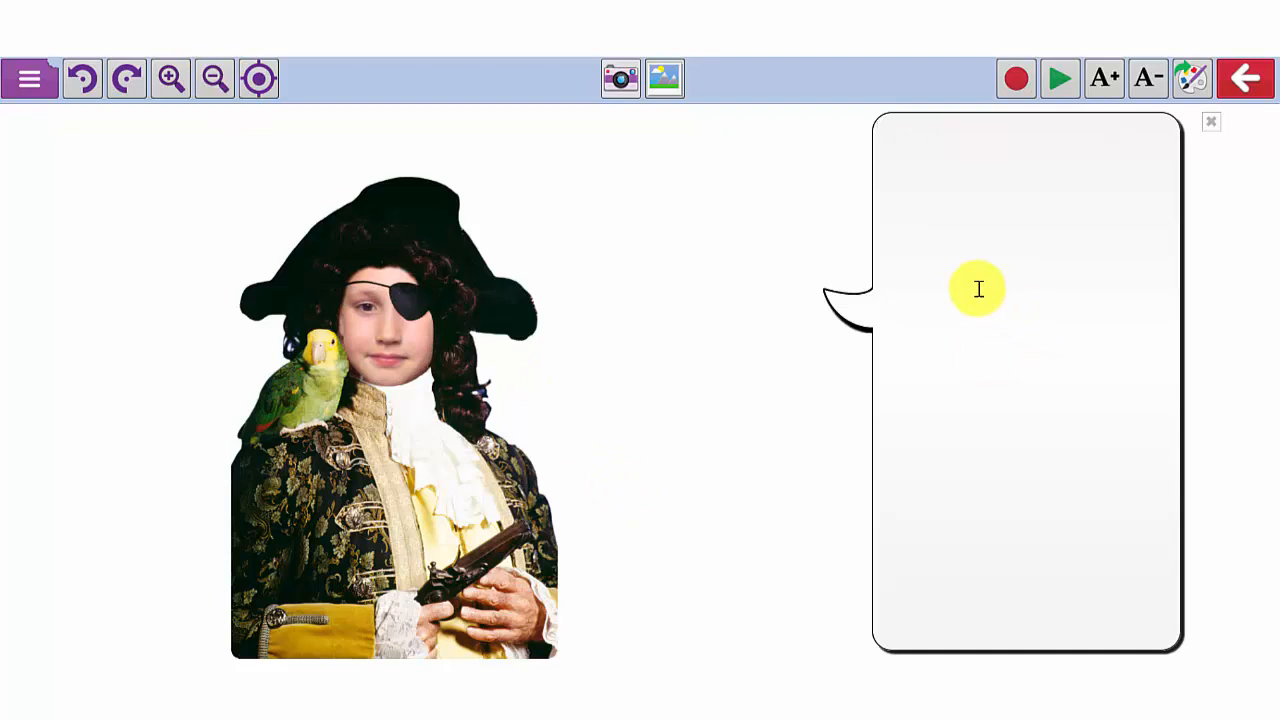
pyautogui.write('I am a pirate.')
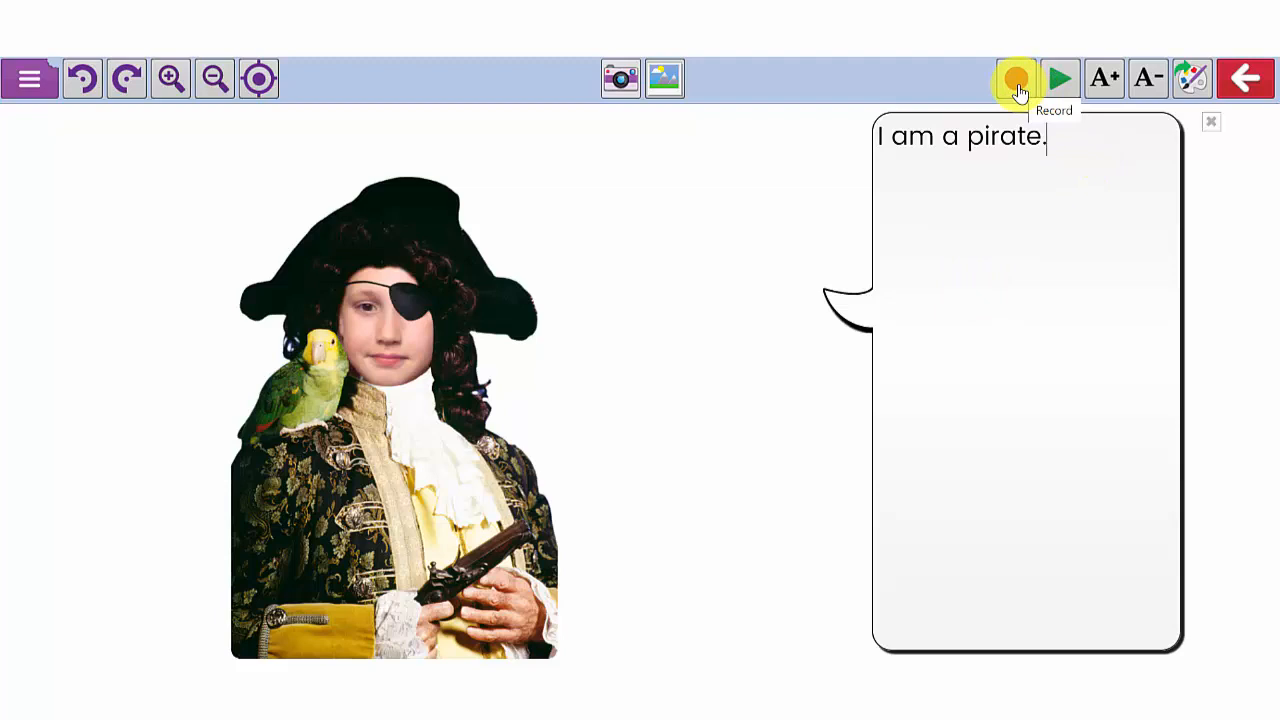
pyautogui.click(1016, 78)
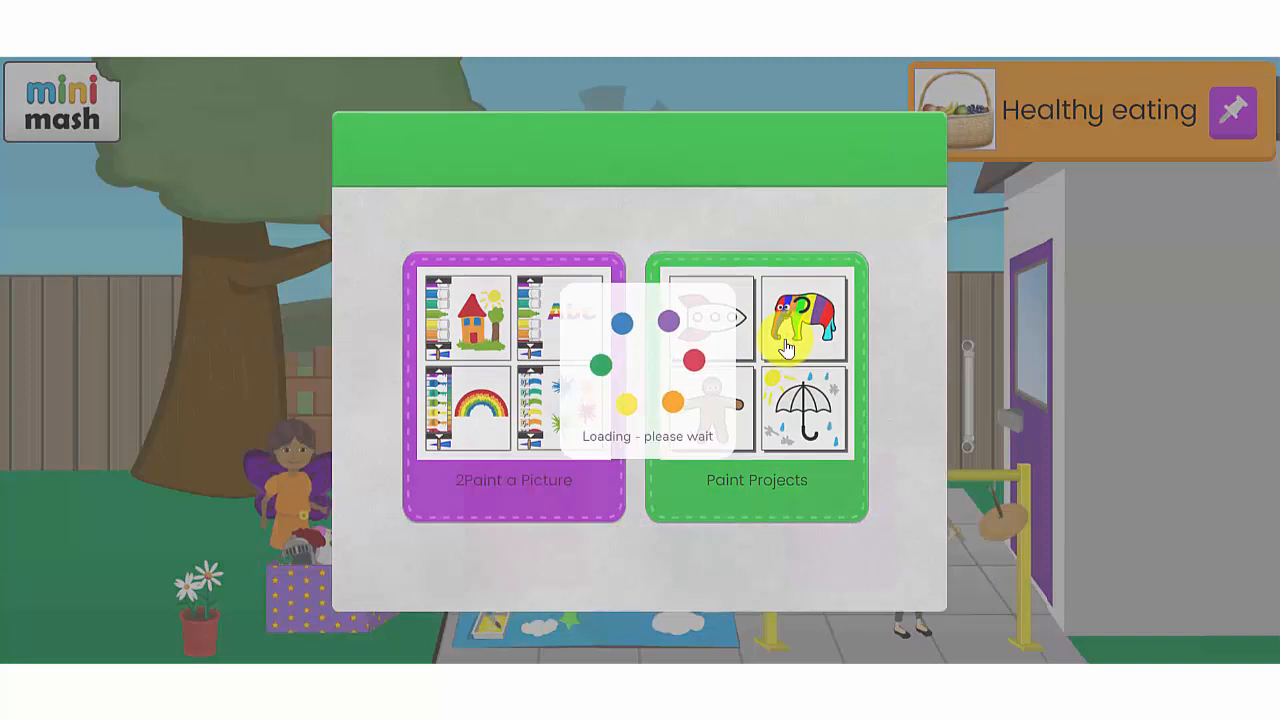
# Page through the Paint Projects collection to the Minibeast project and open it.
pyautogui.click(756, 384)
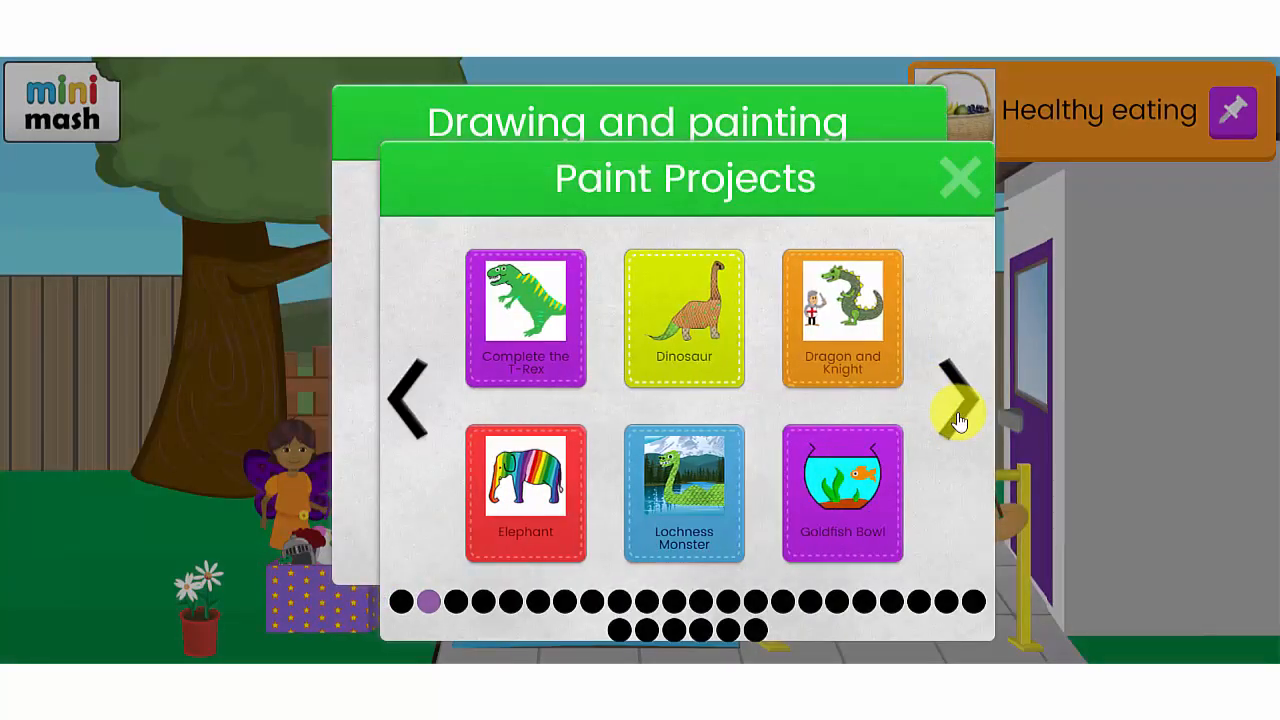
pyautogui.click(956, 400)
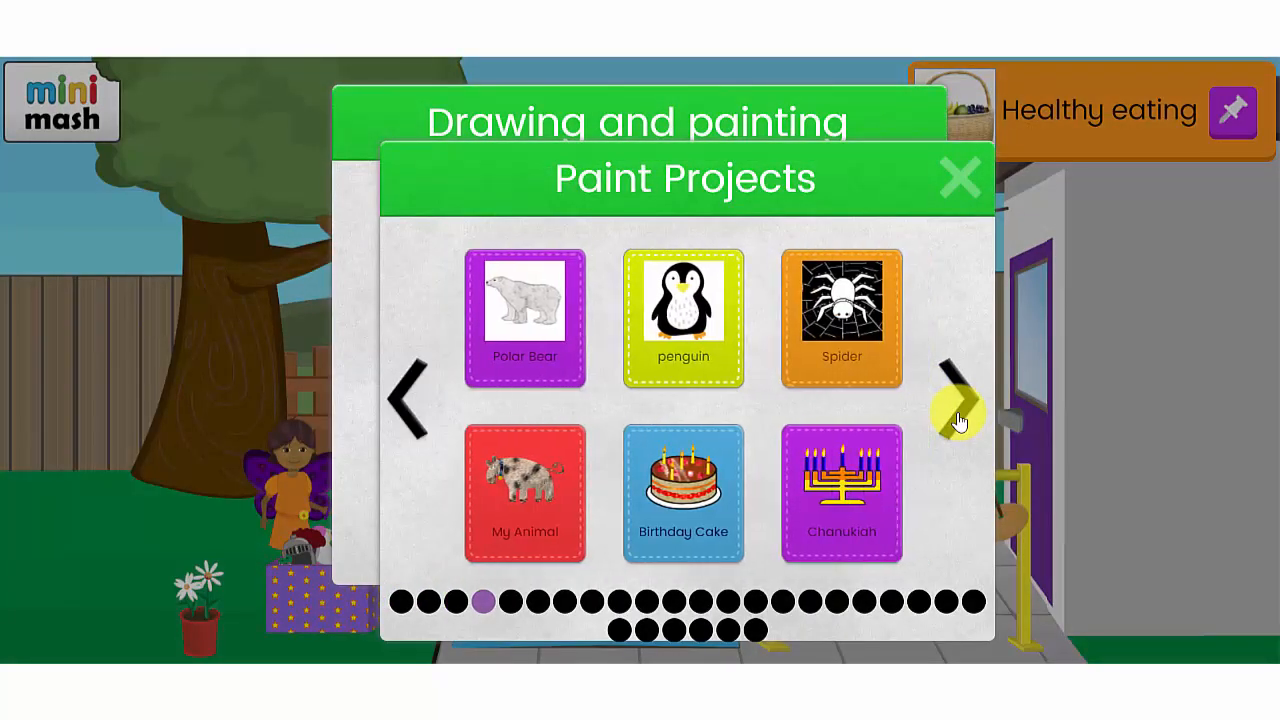
pyautogui.click(958, 398)
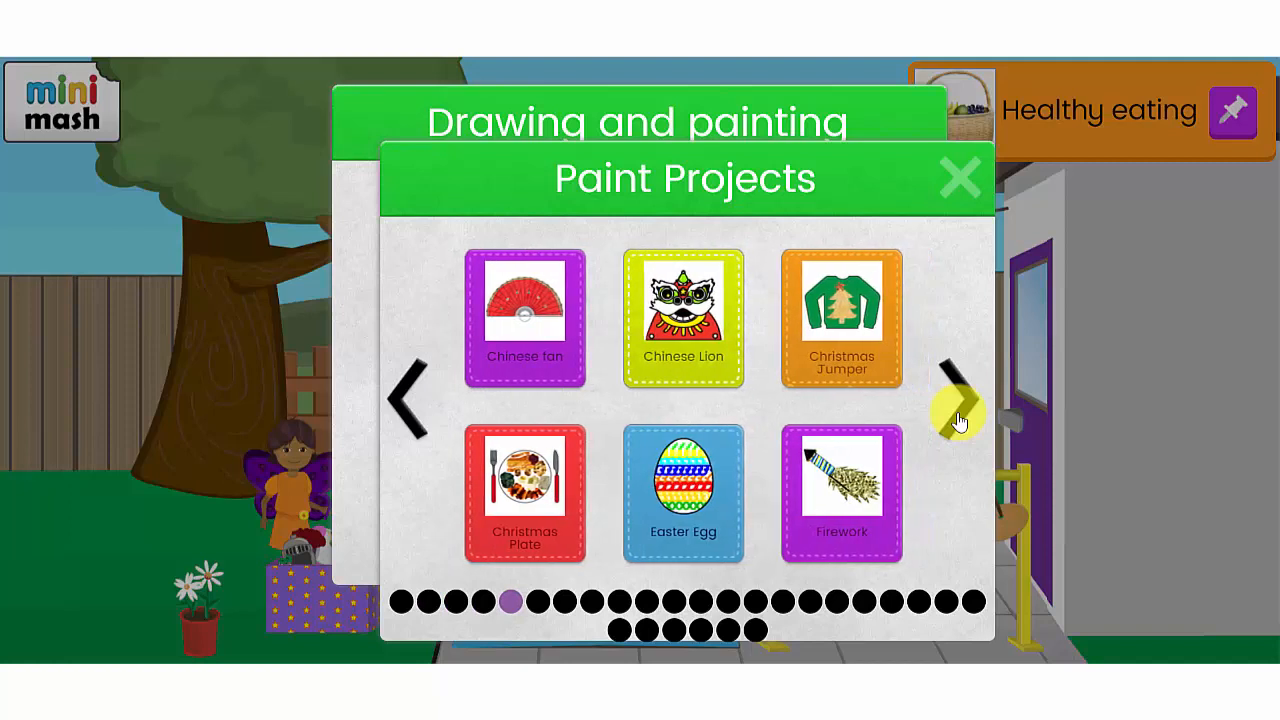
pyautogui.click(956, 400)
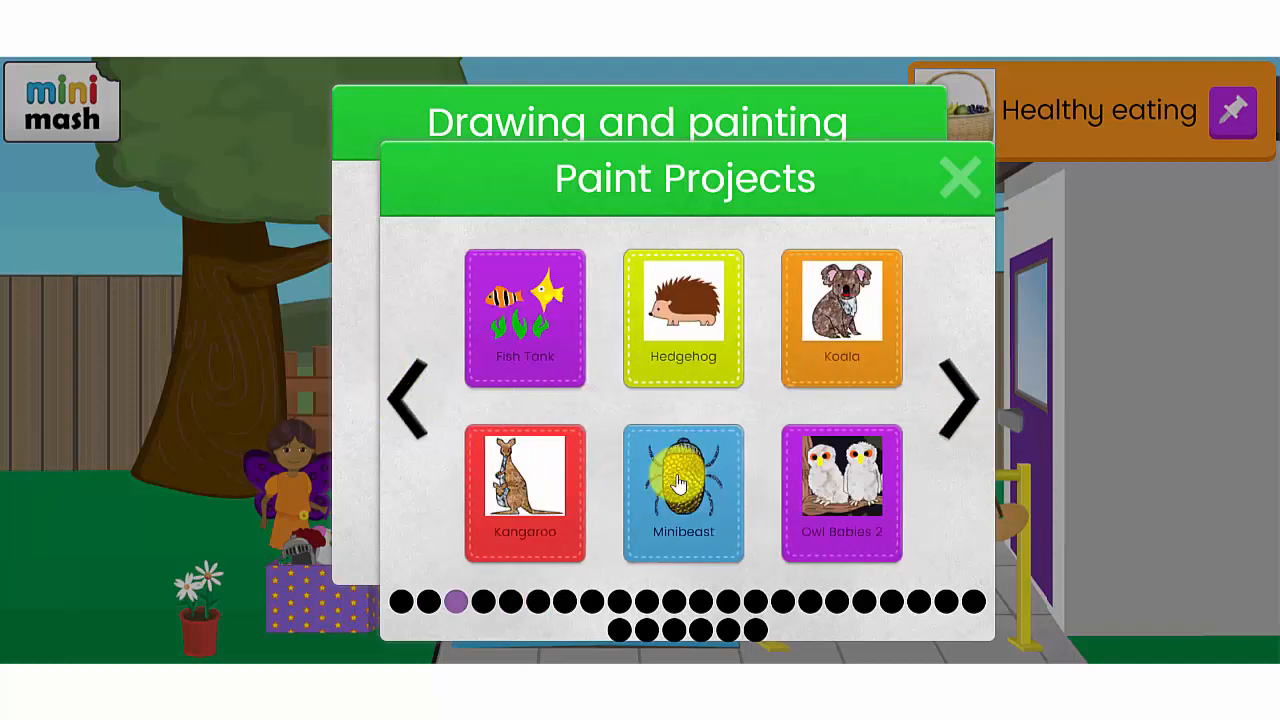
pyautogui.click(684, 494)
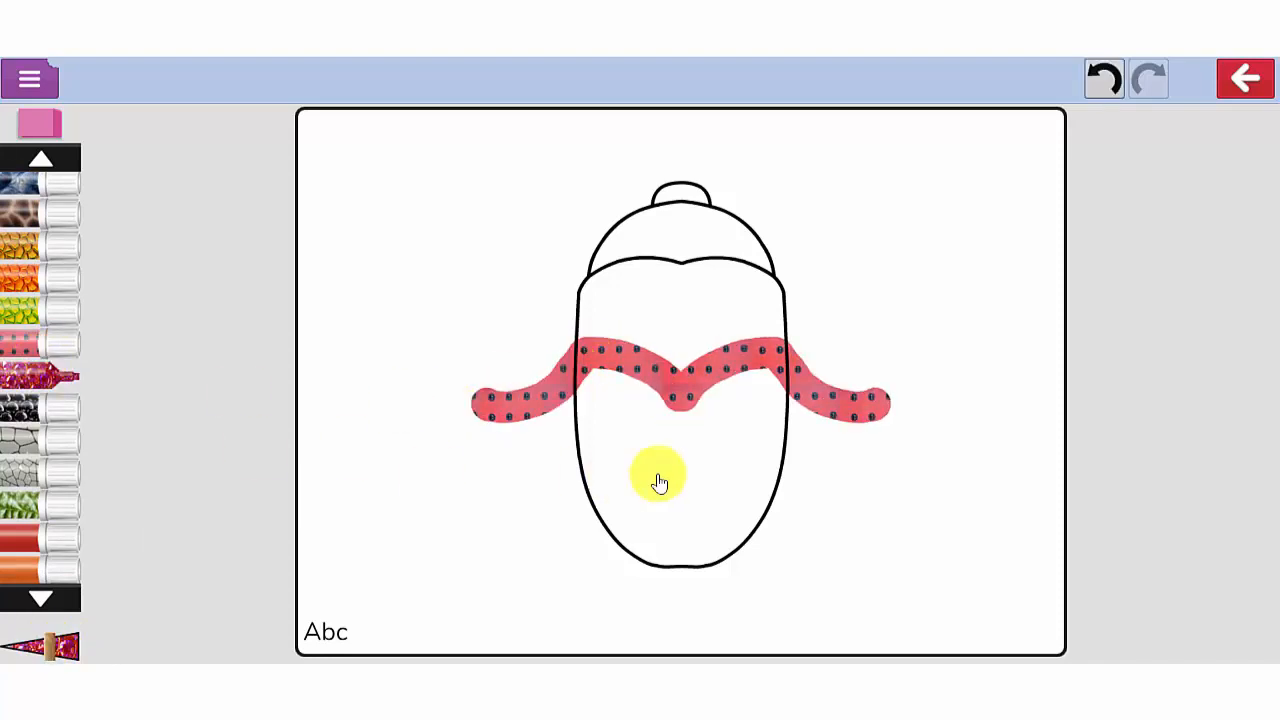
# Save the painting to My tray as 'minibeast 2020-04-27'.
pyautogui.click(30, 80)
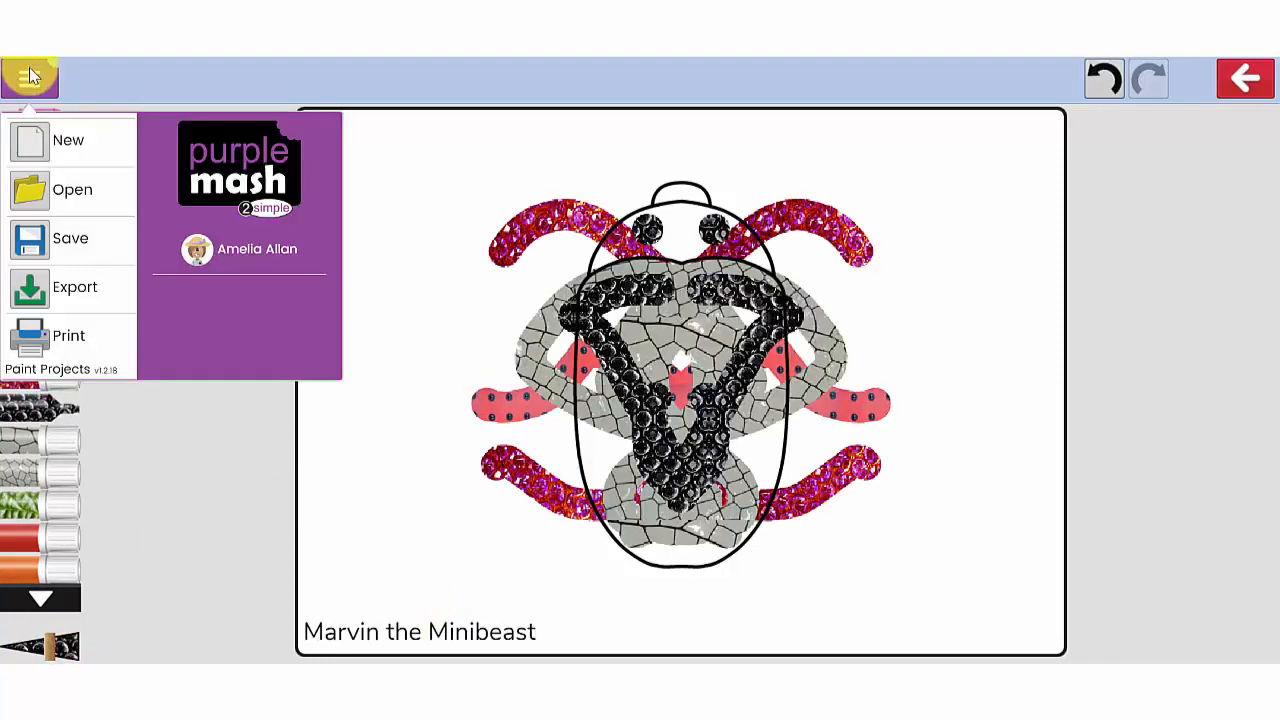
pyautogui.click(70, 238)
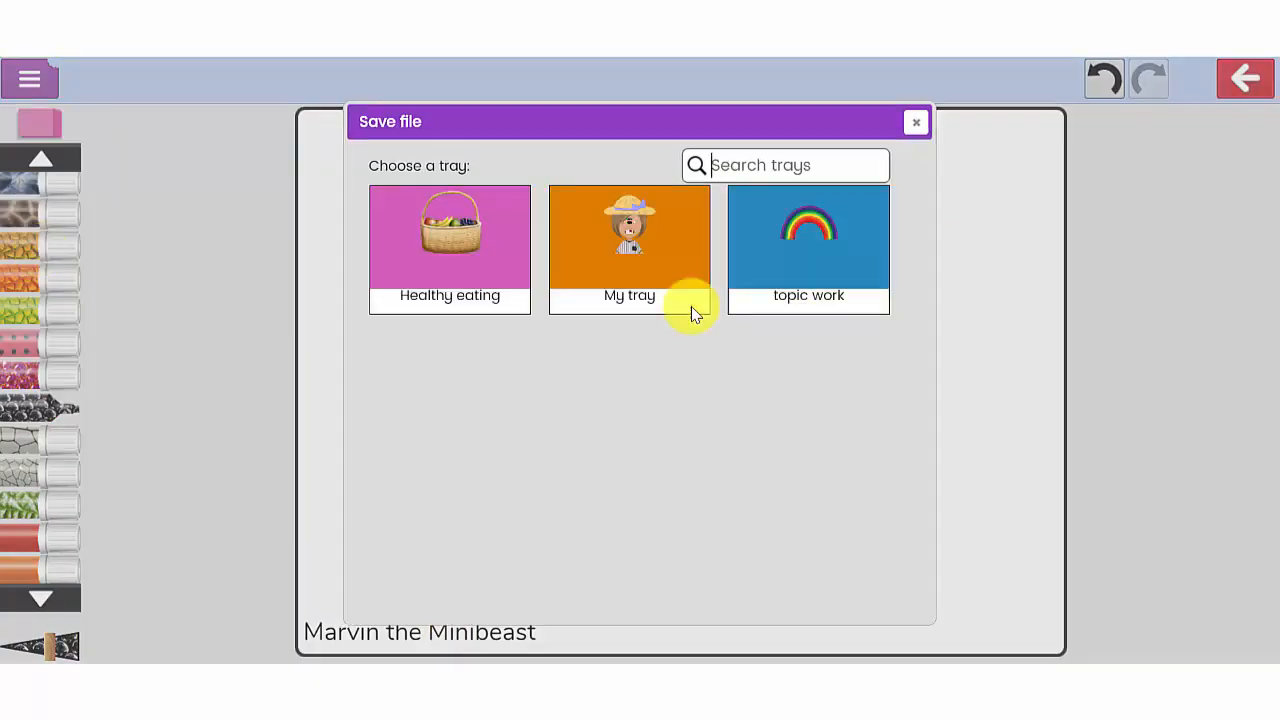
pyautogui.click(628, 248)
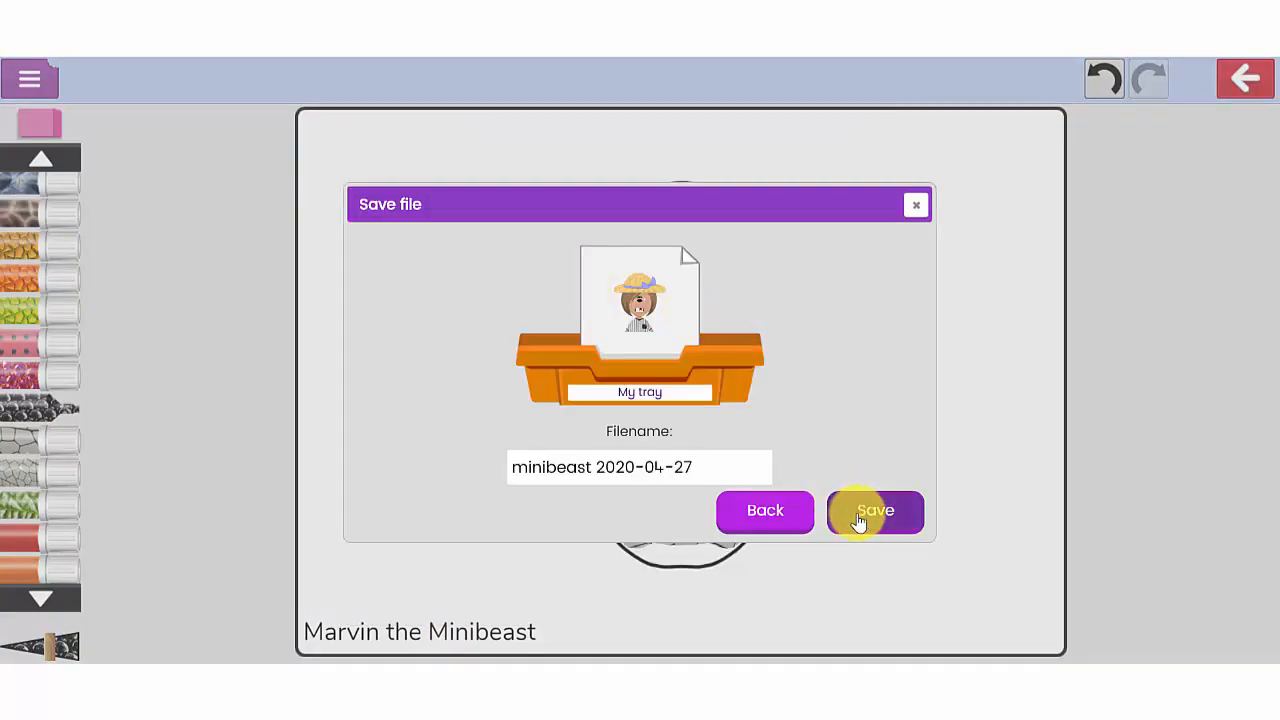
pyautogui.click(876, 512)
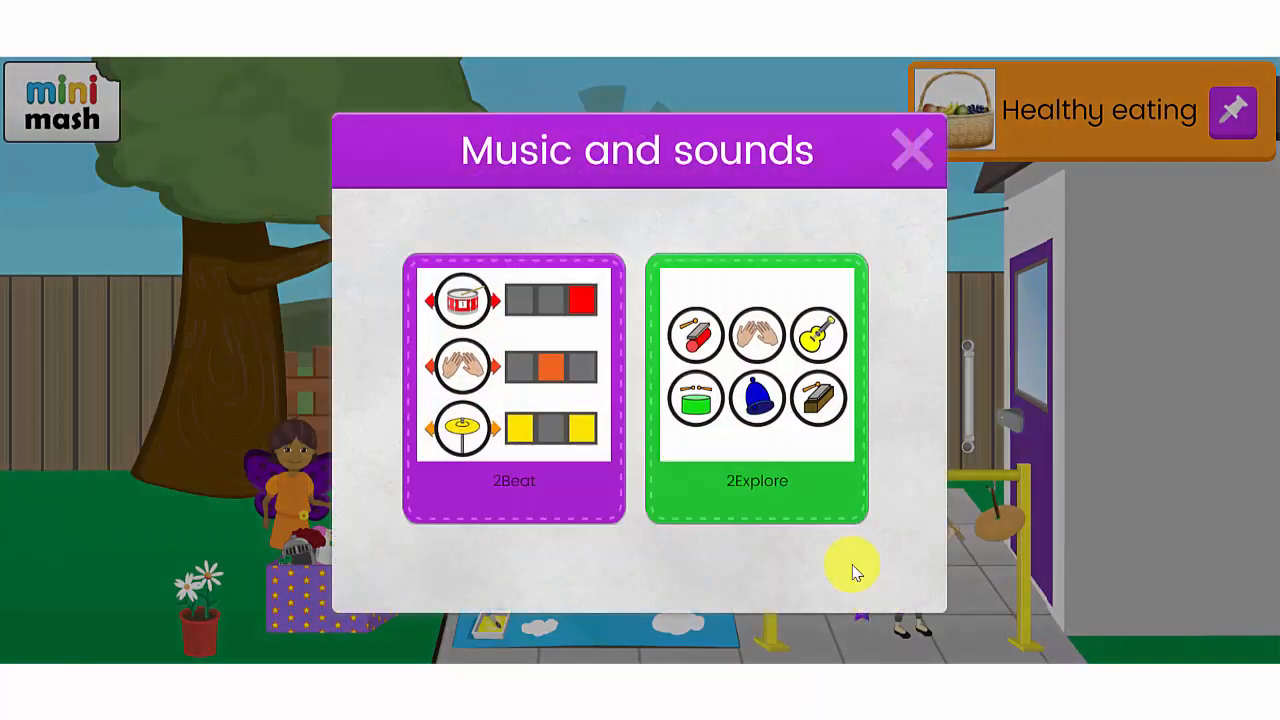
pyautogui.moveTo(510, 360)
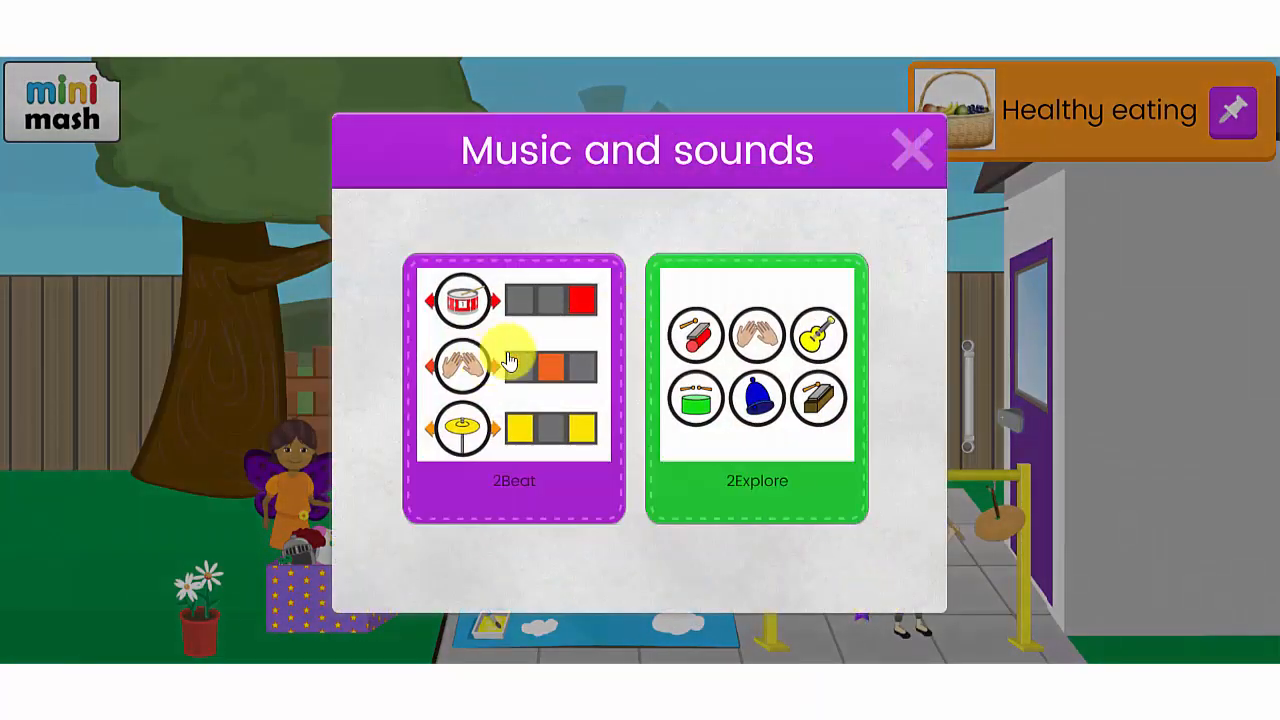
# Try the 2Beat rhythm grid, then leave it for the music choices.
pyautogui.click(512, 390)
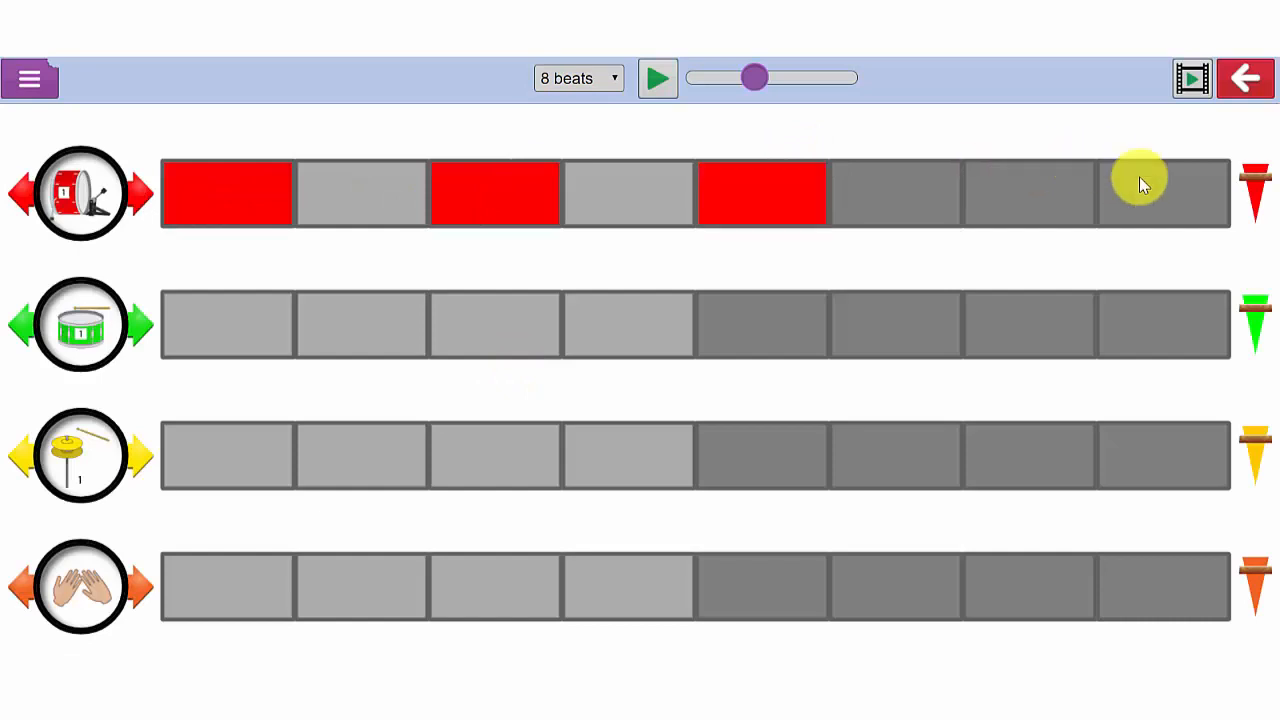
pyautogui.click(1244, 78)
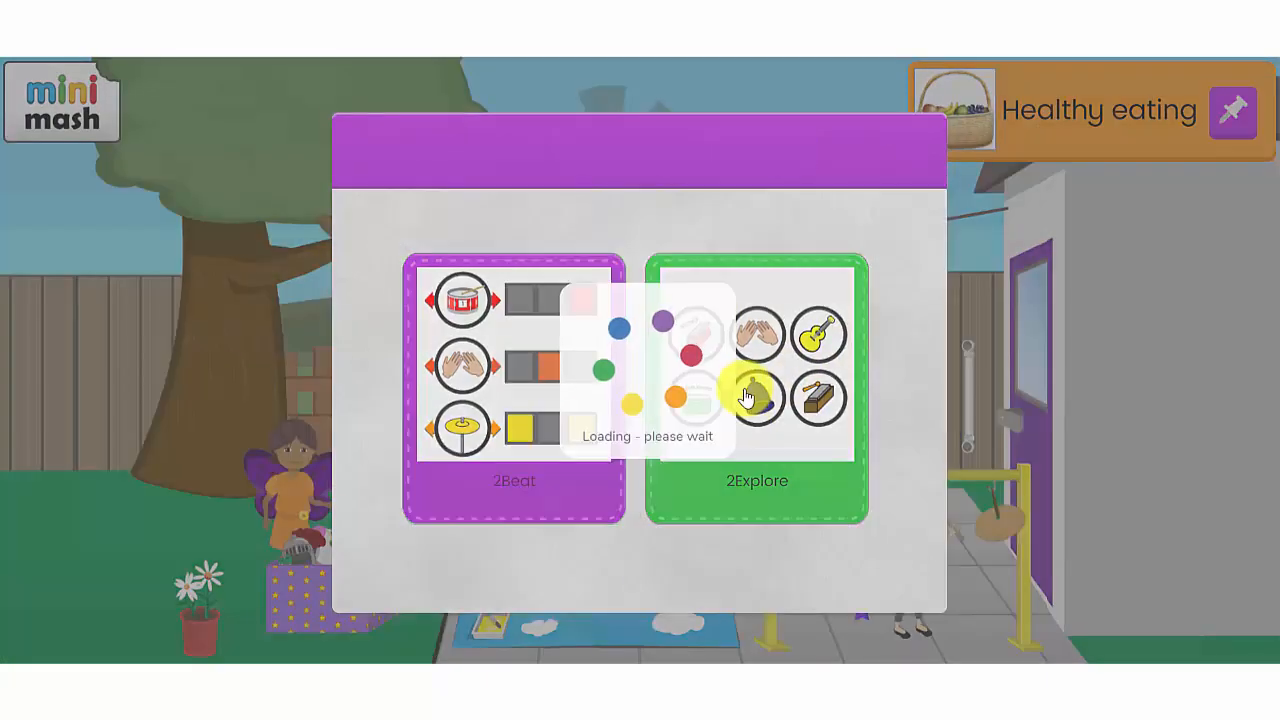
# Record a ten-sound sequence from the Various set in 2Explore, then exit to Seaside.
pyautogui.click(756, 390)
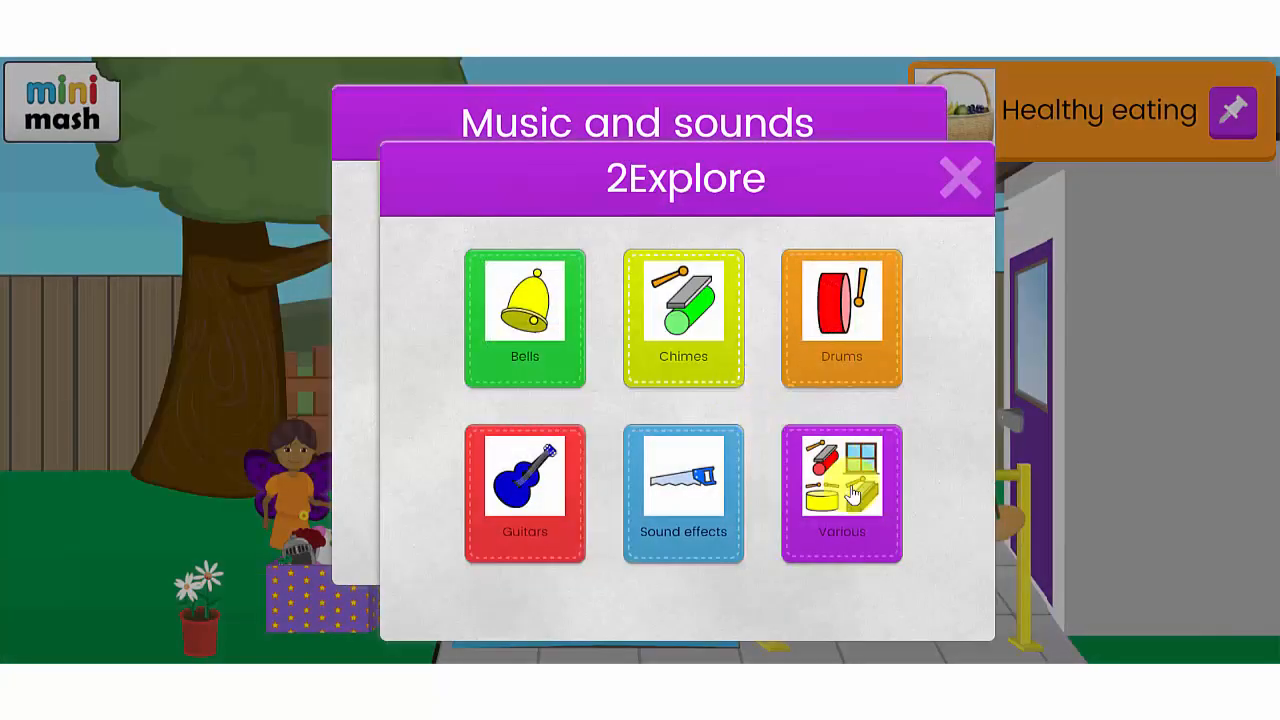
pyautogui.click(840, 494)
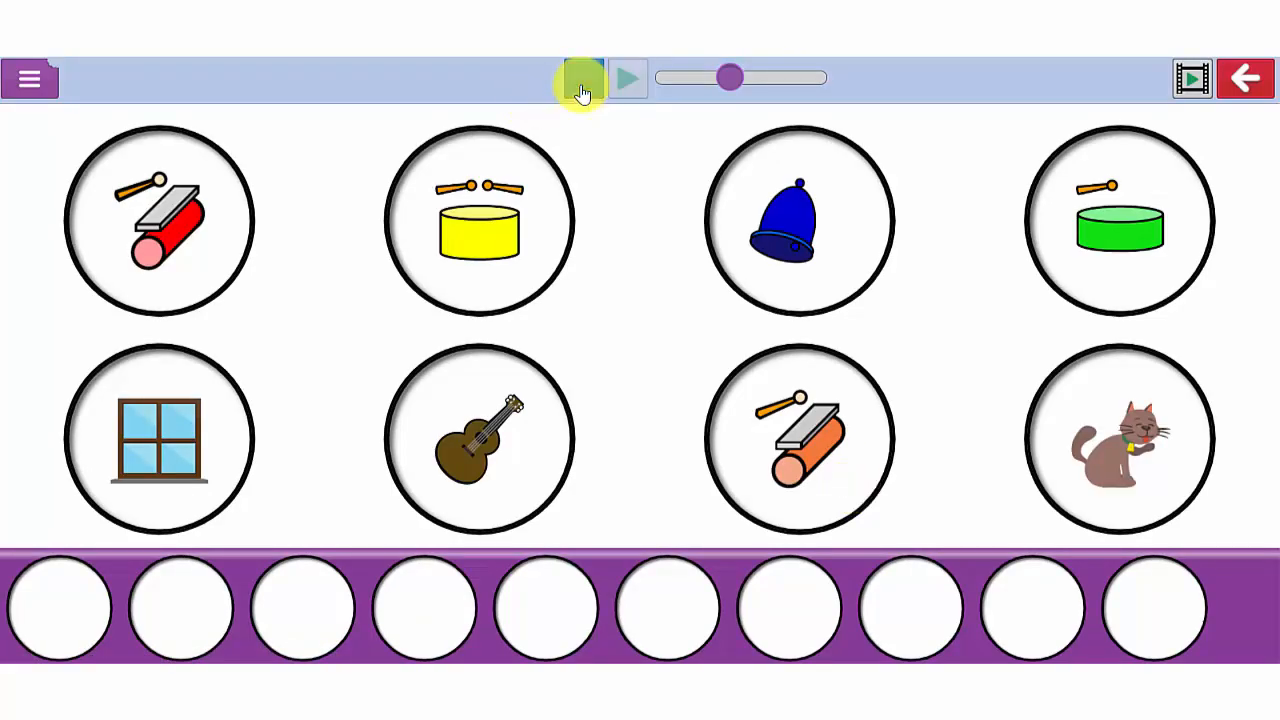
pyautogui.click(584, 78)
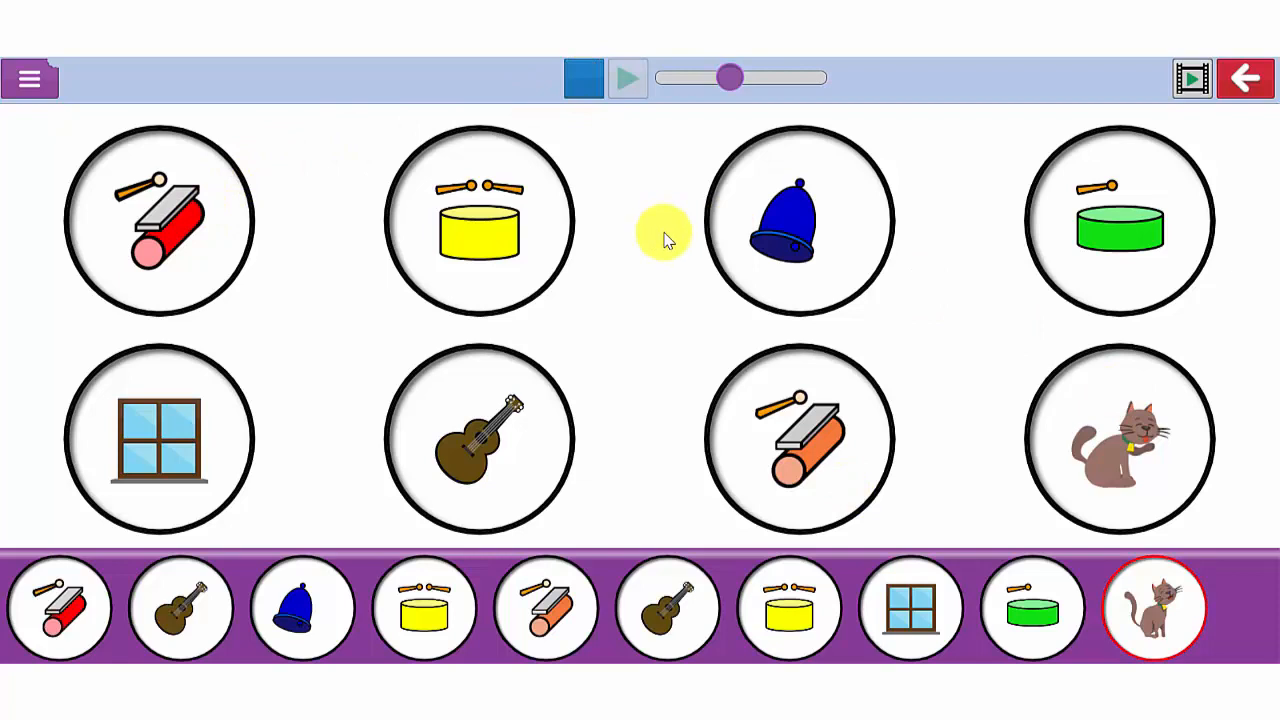
pyautogui.moveTo(616, 190)
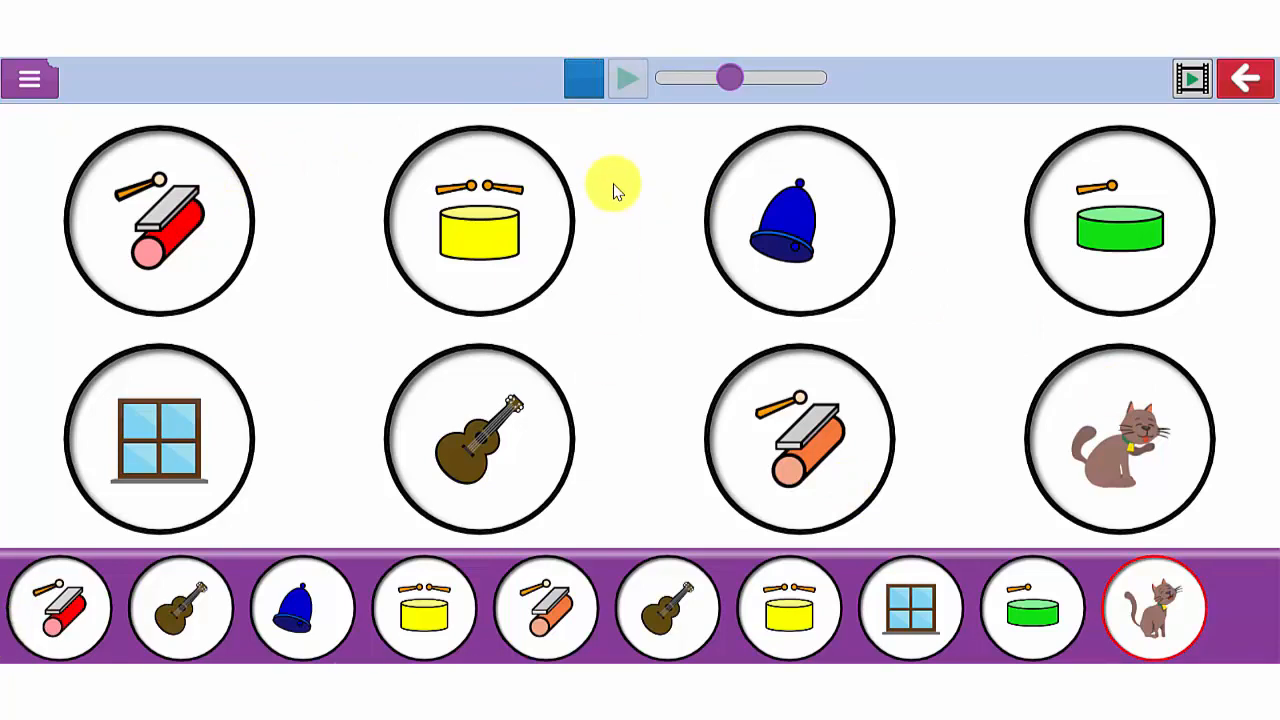
pyautogui.click(628, 78)
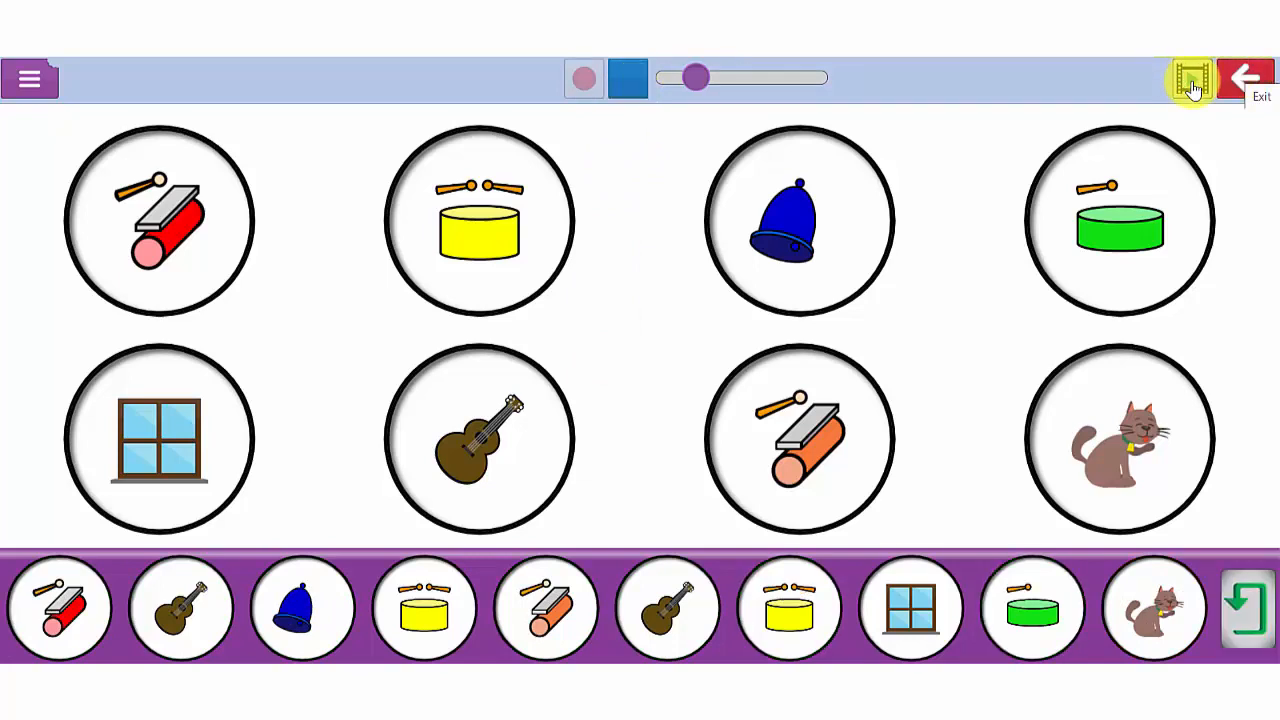
pyautogui.moveTo(1190, 78)
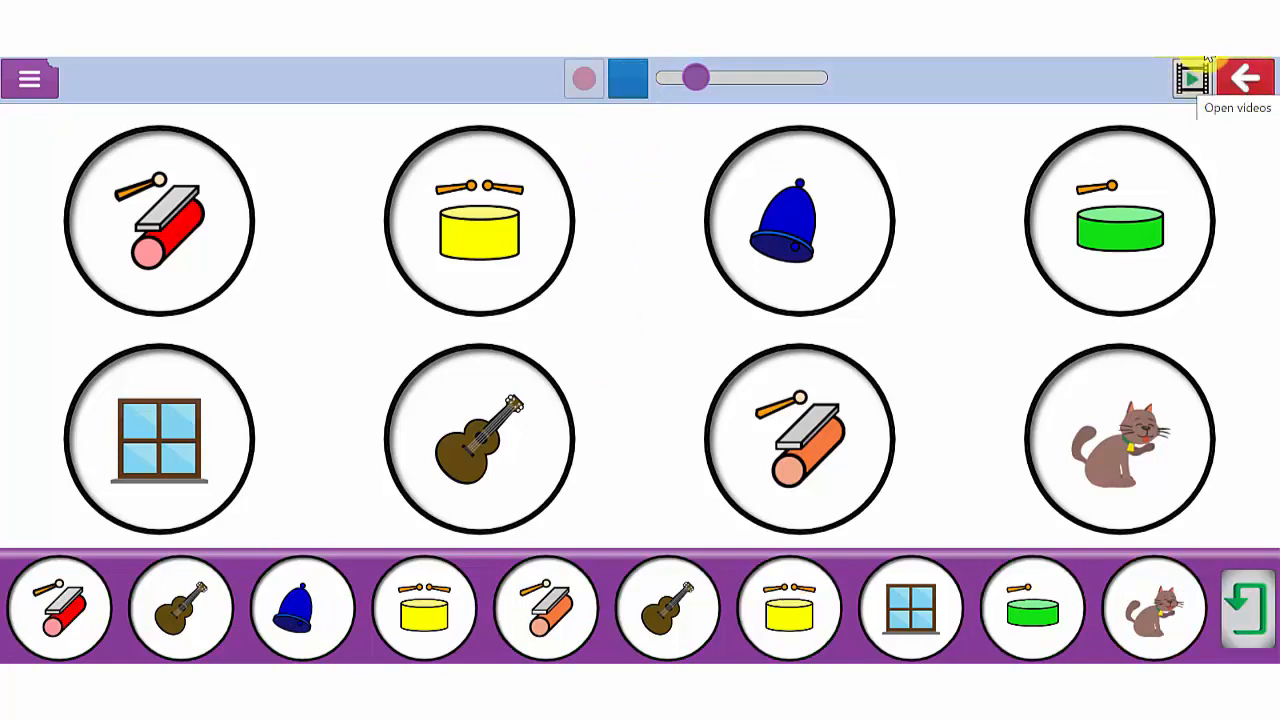
pyautogui.moveTo(1192, 80)
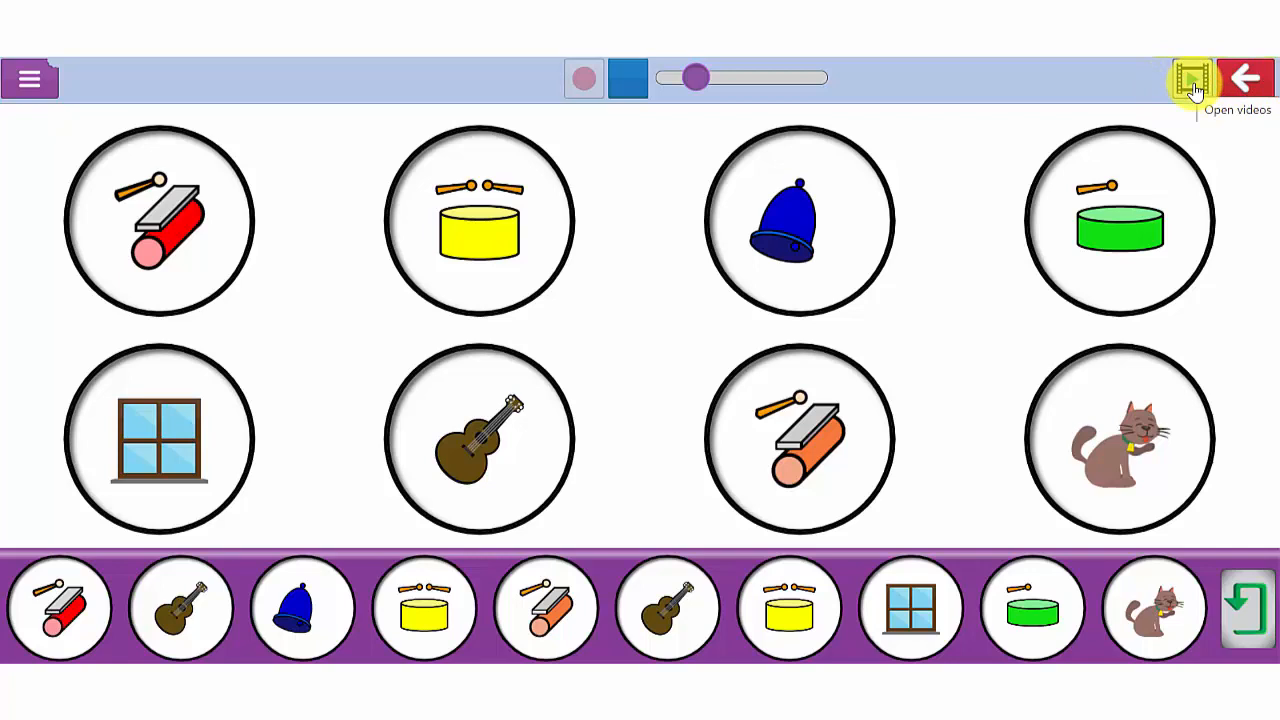
pyautogui.click(1192, 78)
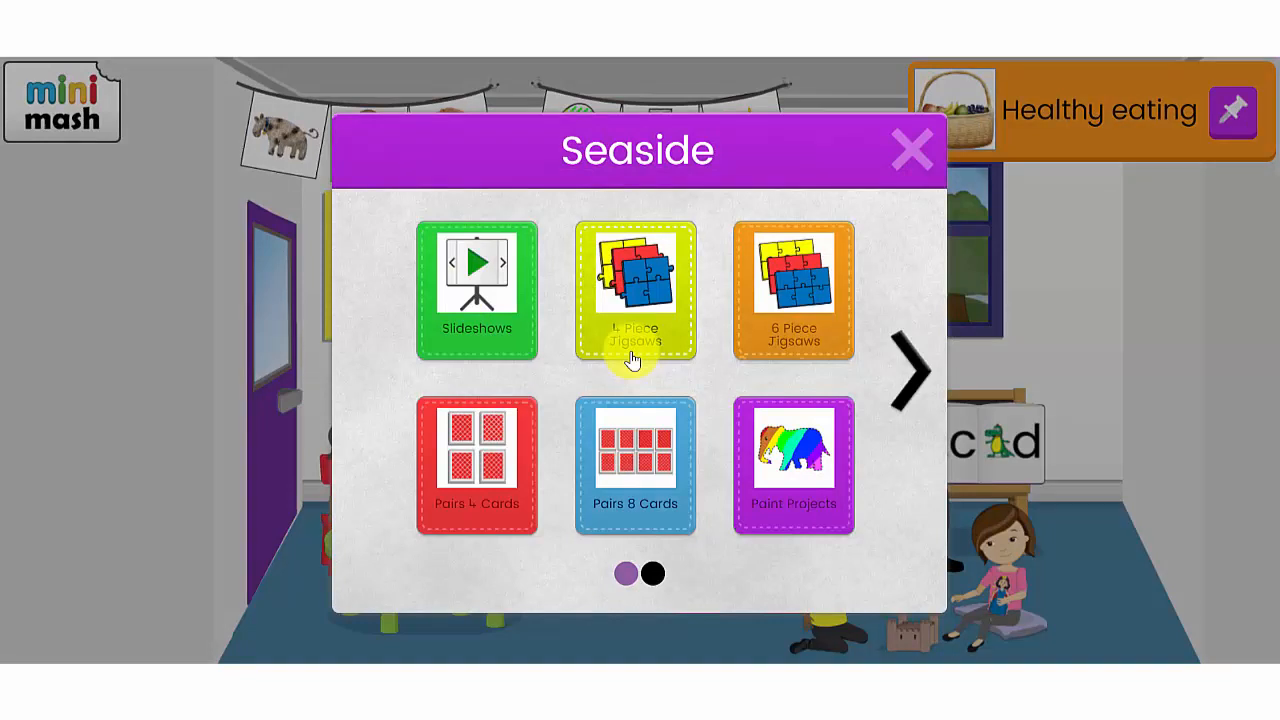
pyautogui.moveTo(796, 276)
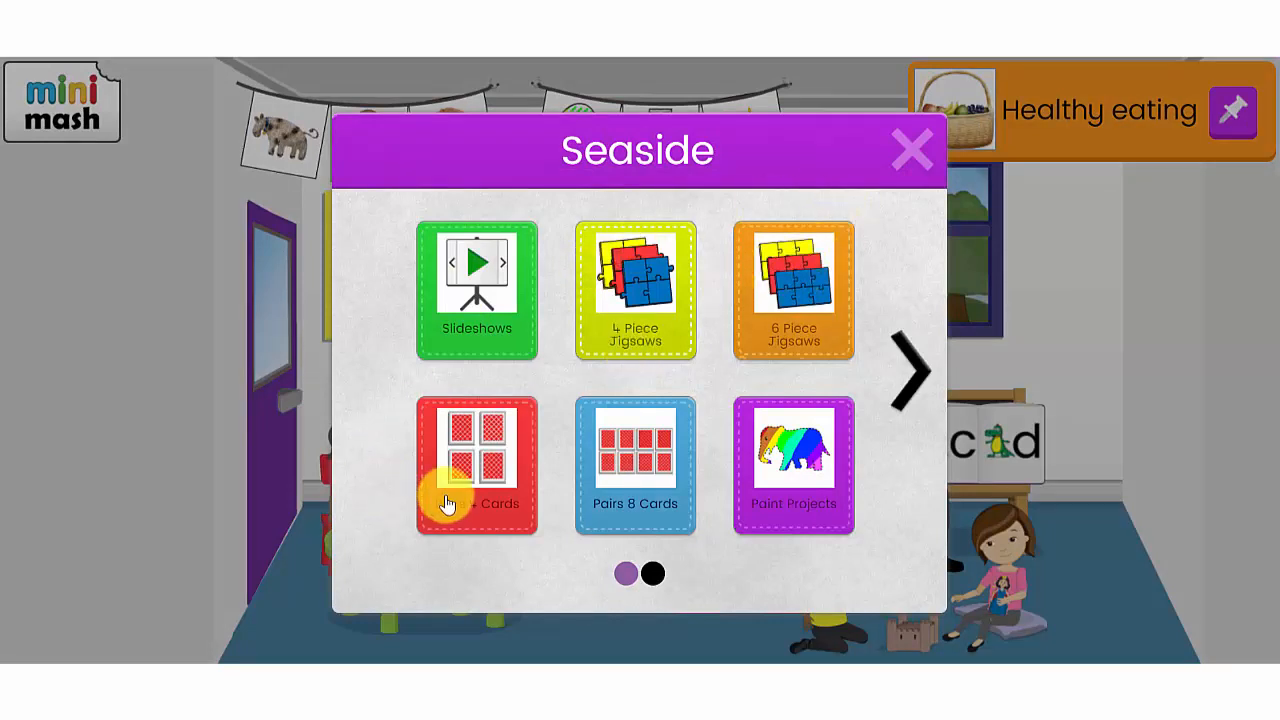
pyautogui.moveTo(640, 504)
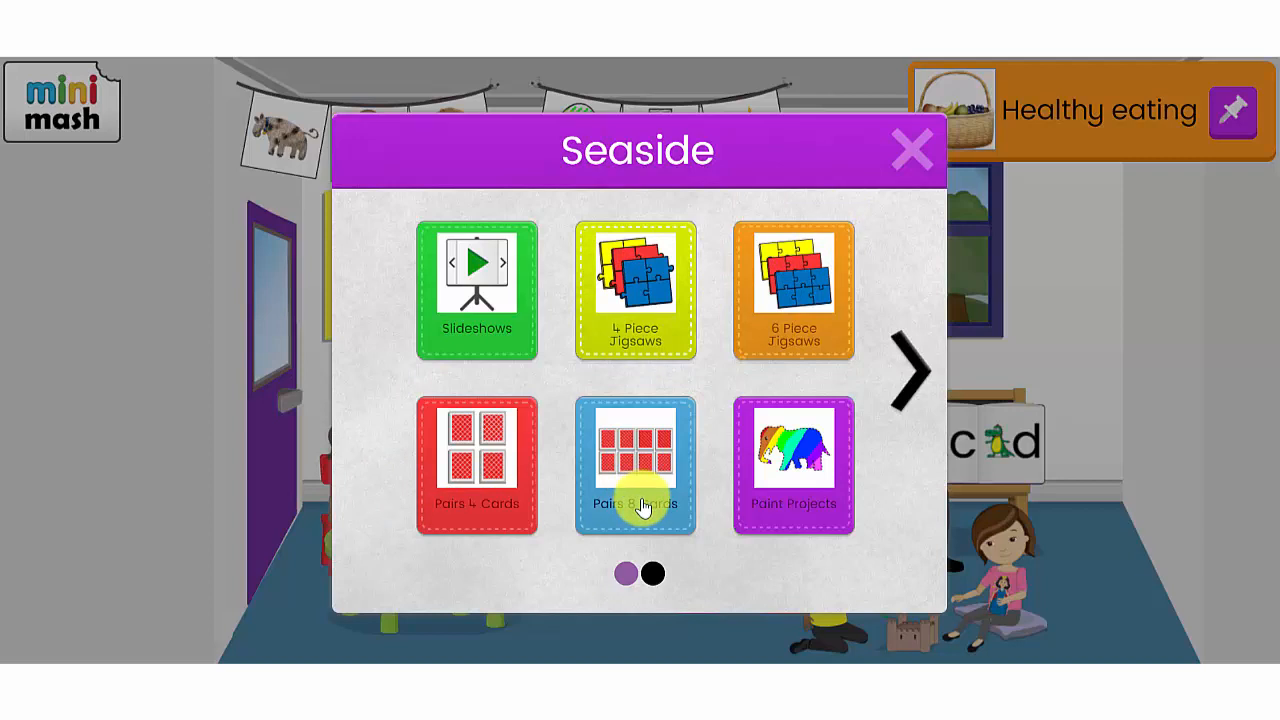
# Page to the second Seaside resources page and launch the At the Seaside activity.
pyautogui.click(792, 464)
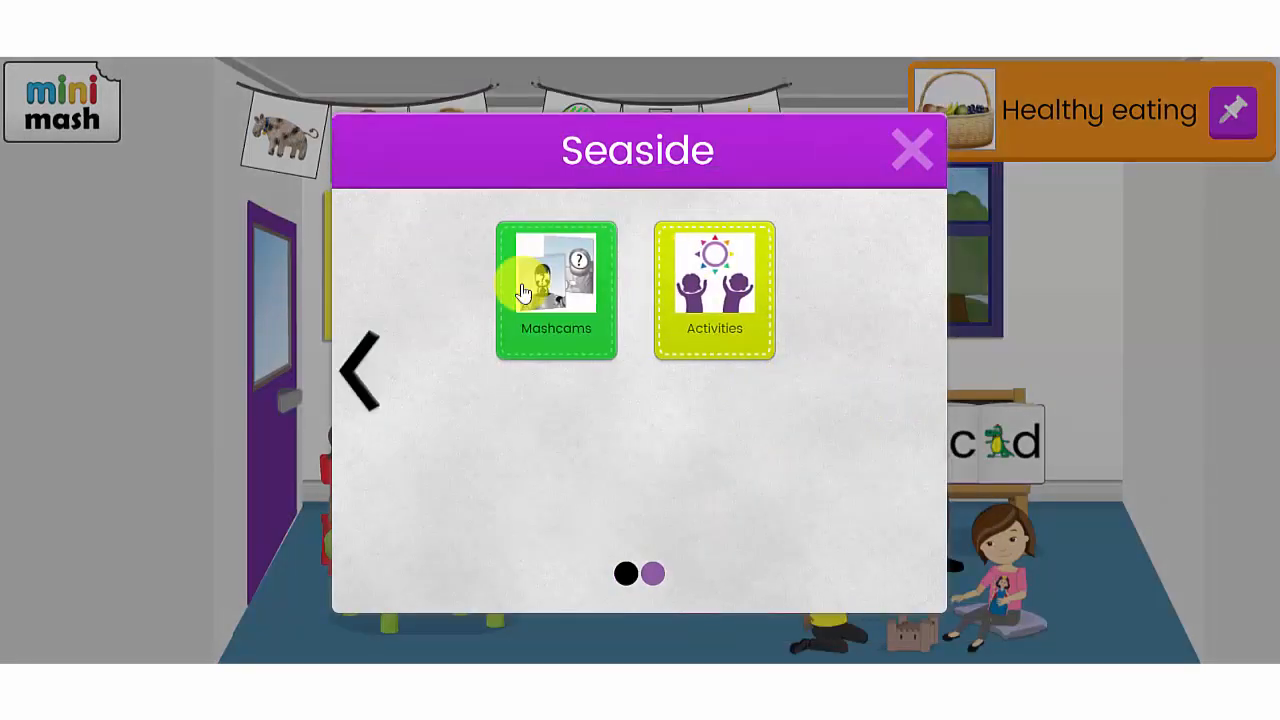
pyautogui.click(714, 288)
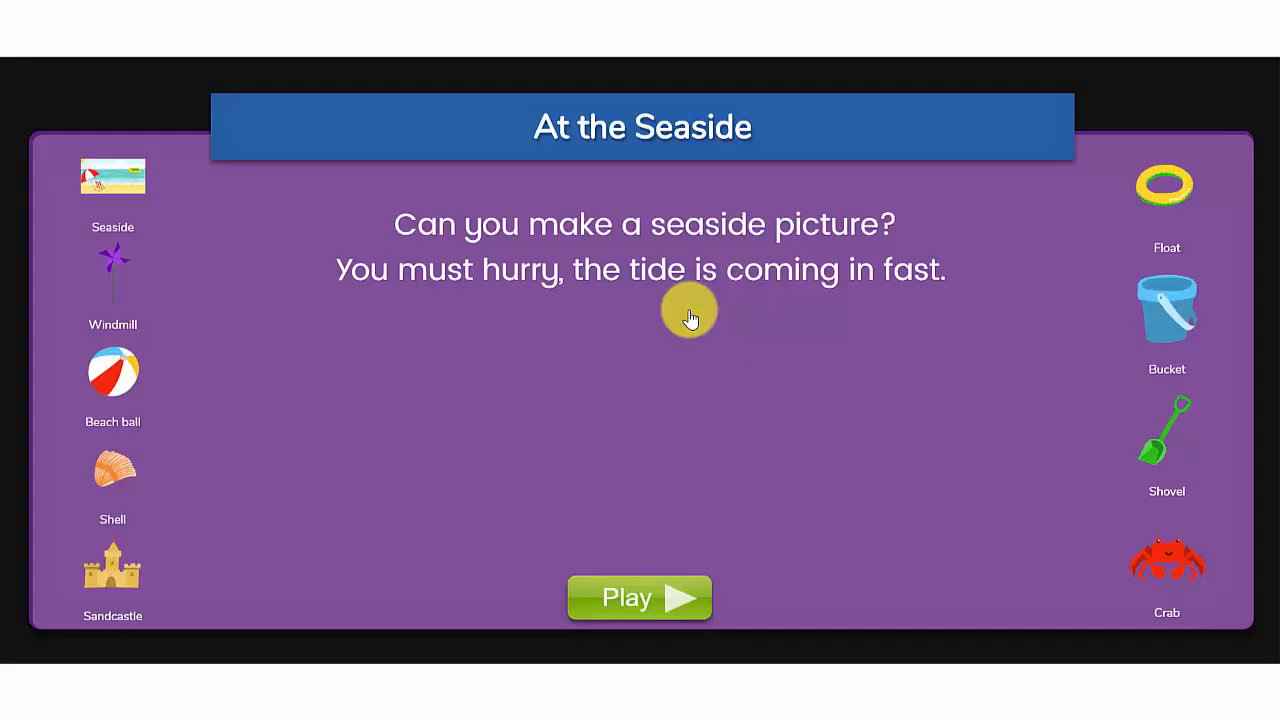
# Play the At the Seaside beach scene adding floats, then exit to the trays shelf.
pyautogui.click(640, 596)
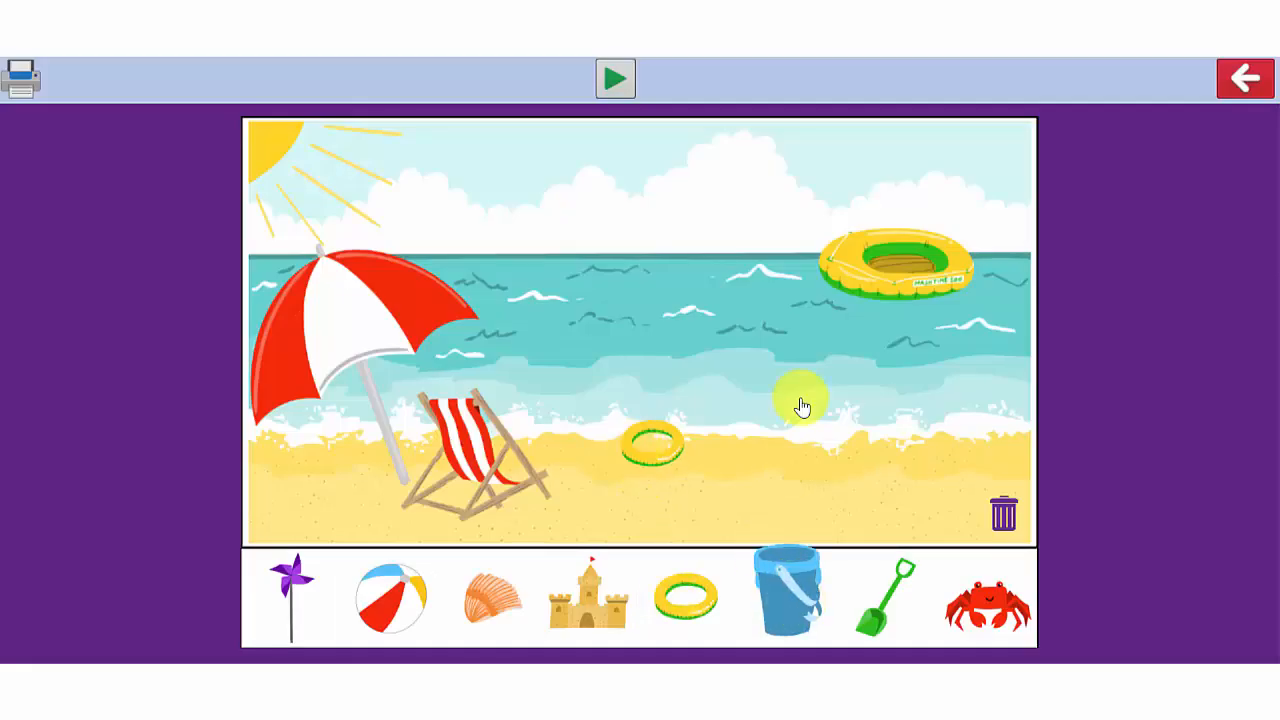
pyautogui.click(1244, 78)
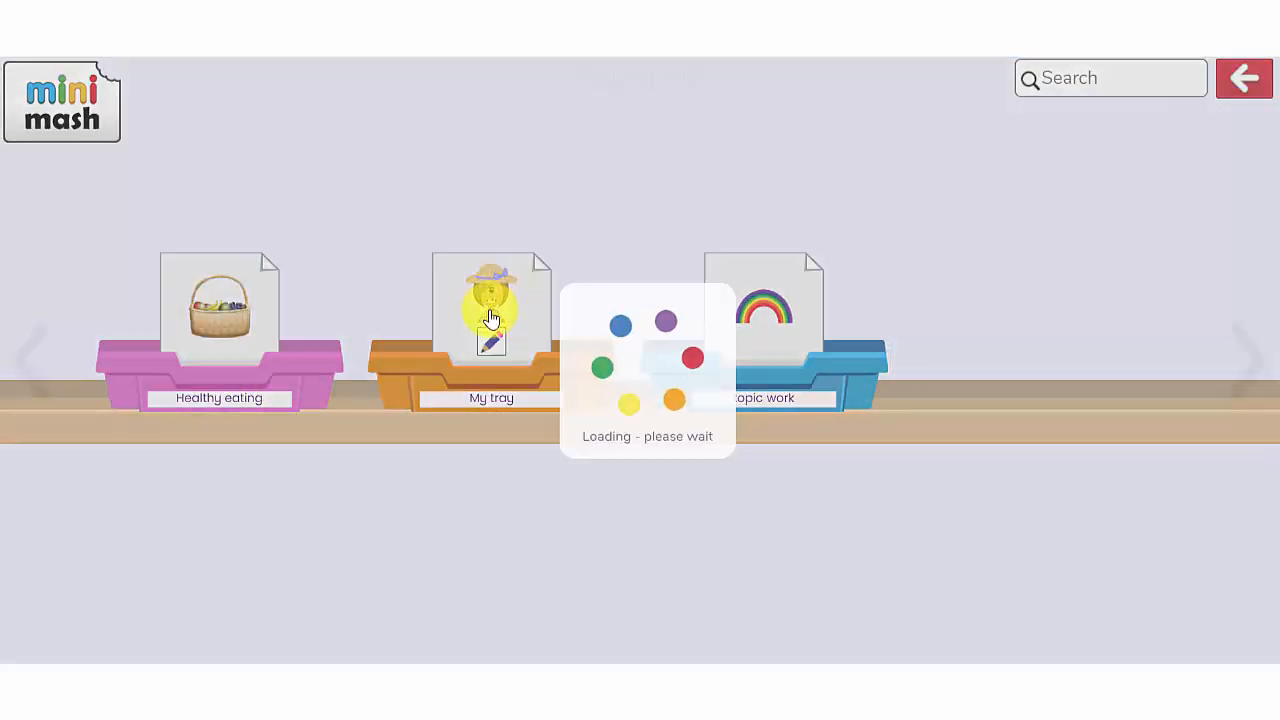
# Open My tray to view the saved Marvin the Minibeast painting, first of 16 items.
pyautogui.click(492, 310)
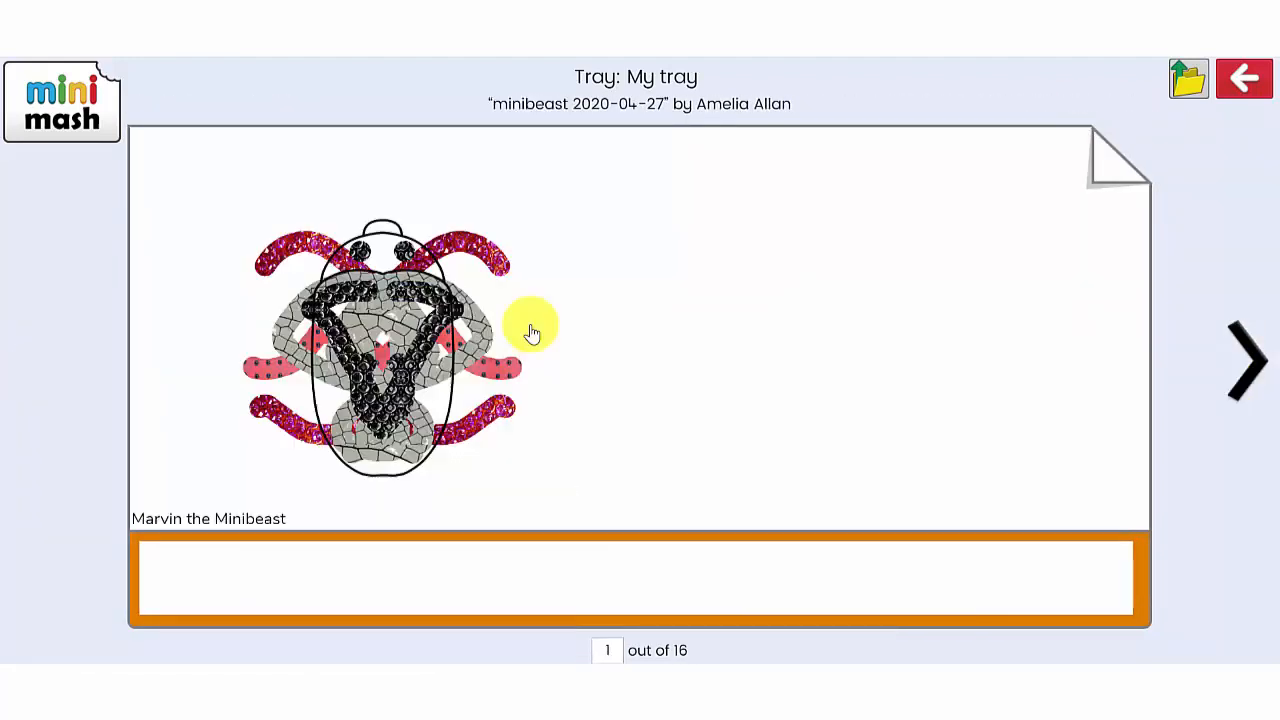
pyautogui.moveTo(188, 570)
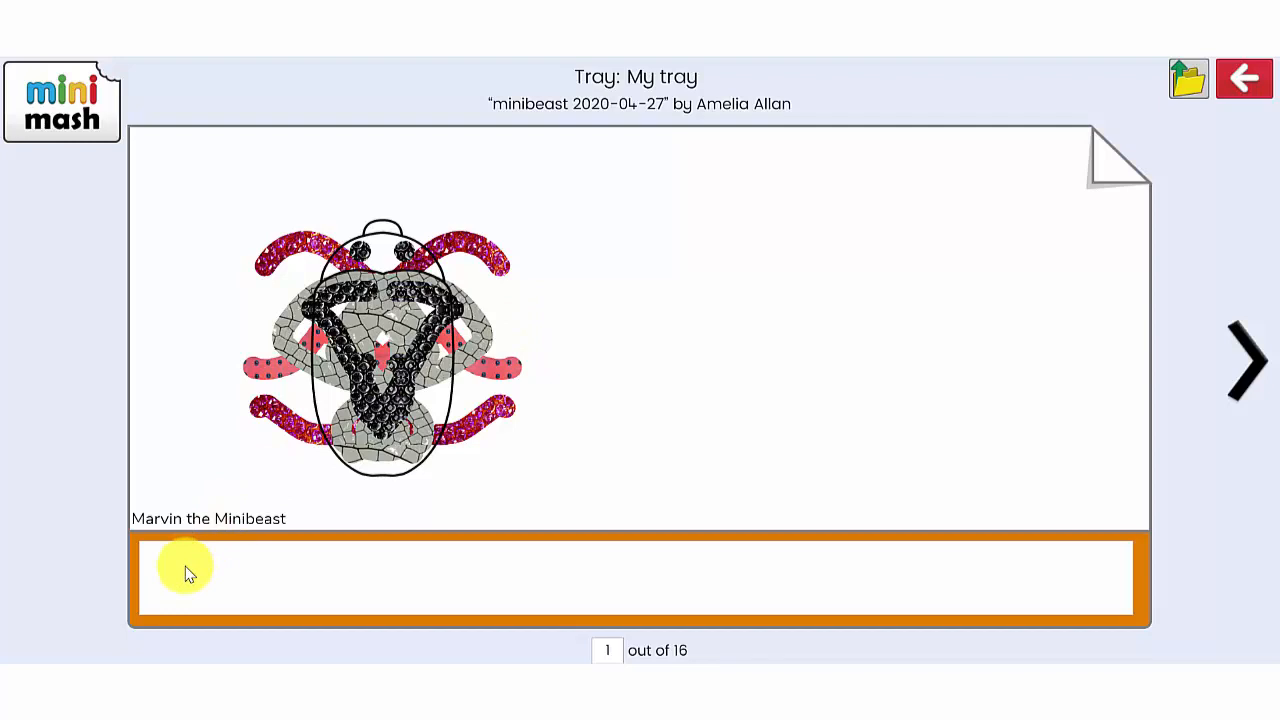
pyautogui.moveTo(536, 616)
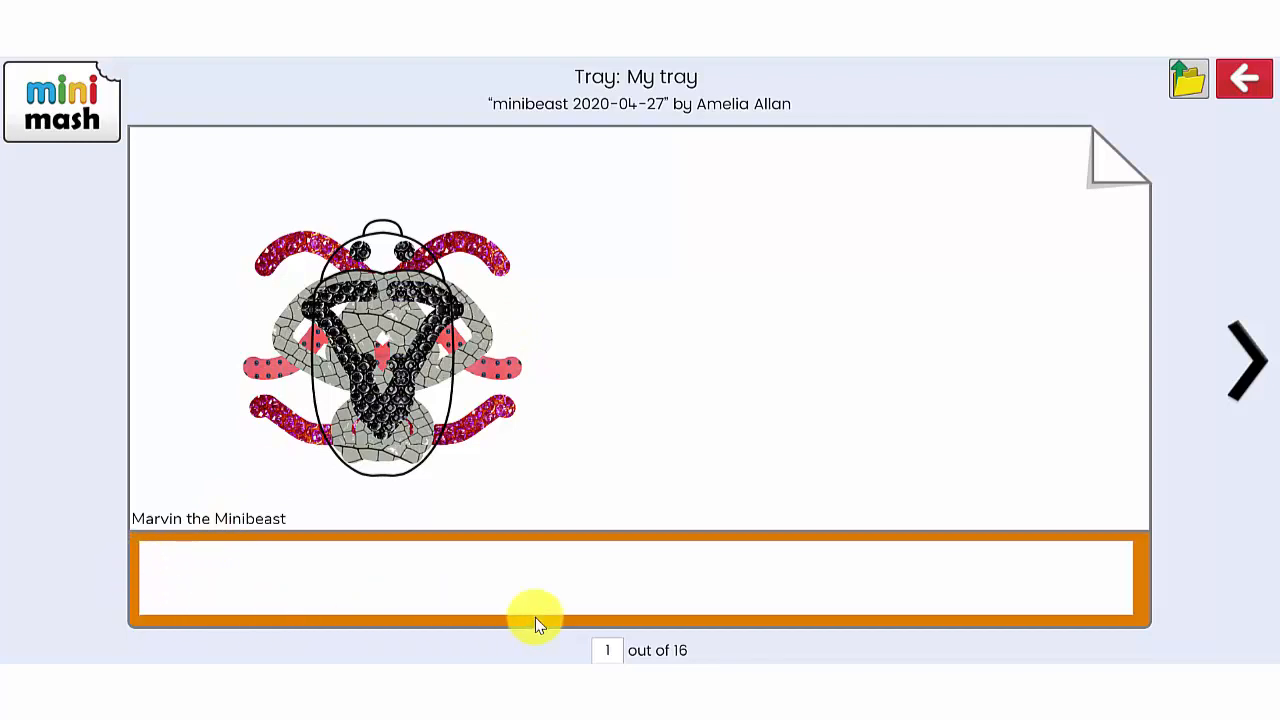
pyautogui.moveTo(198, 568)
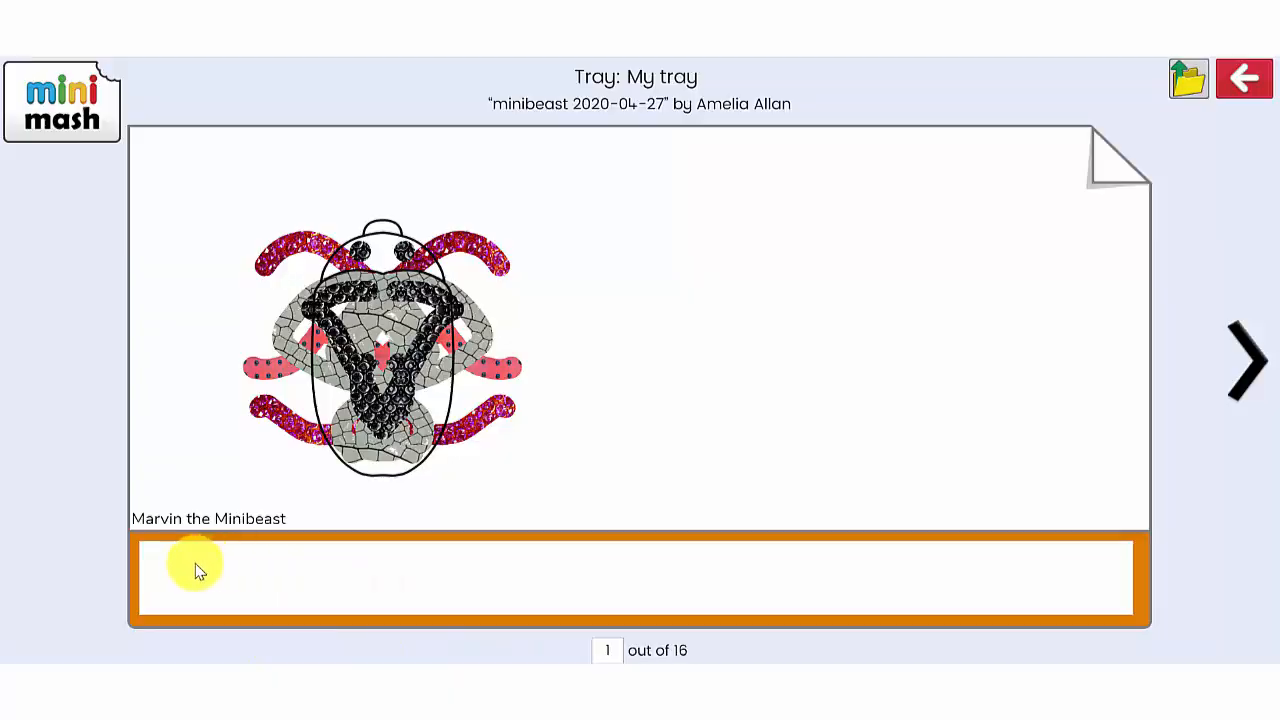